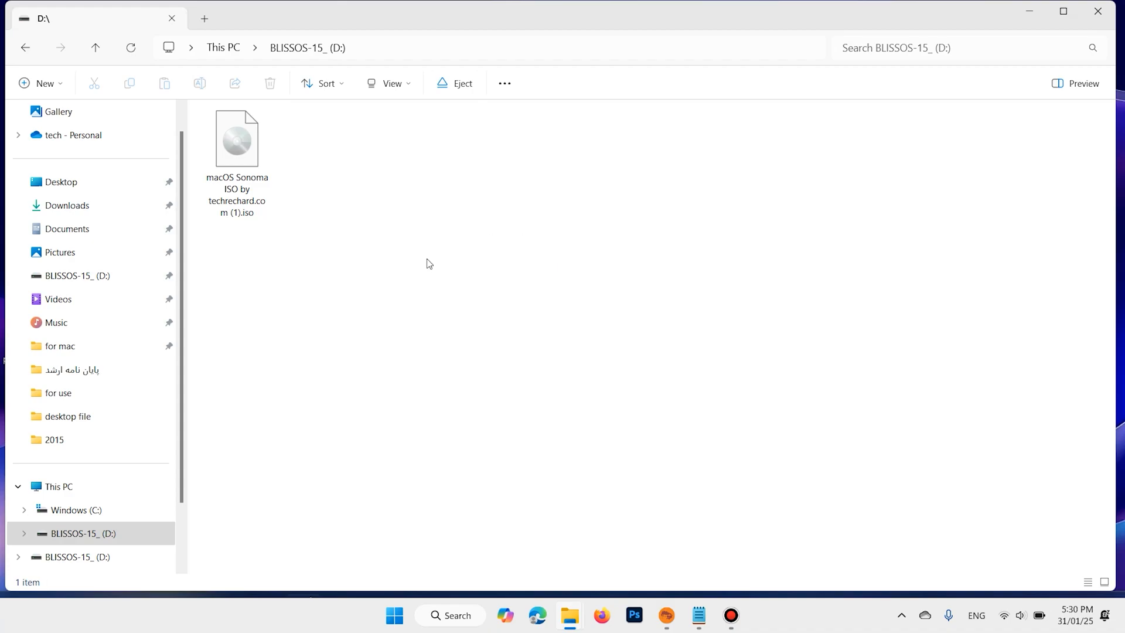
# - Close the D: drive Explorer window, leaving the BigSur disk image selected on the desktop
pyautogui.click(236, 138)
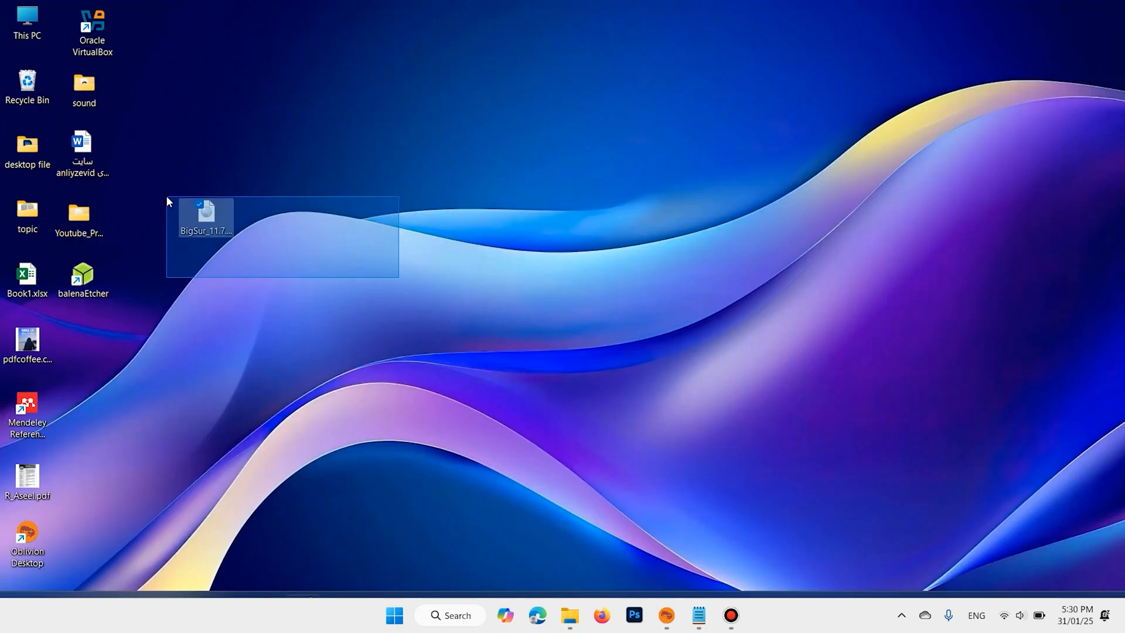
pyautogui.click(542, 348)
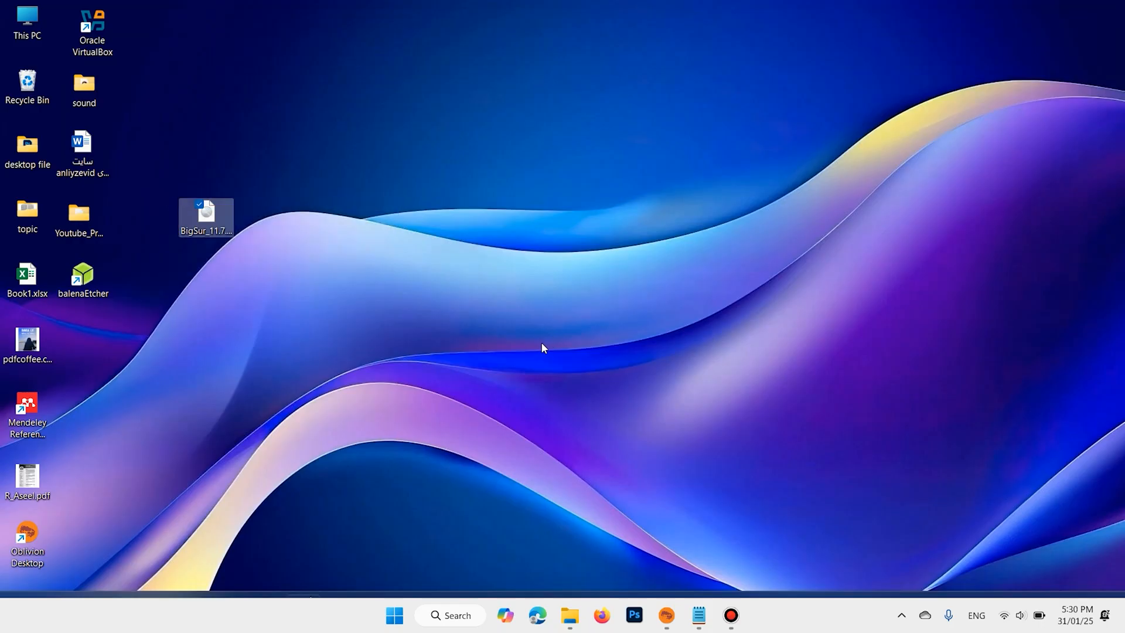
pyautogui.moveTo(509, 106)
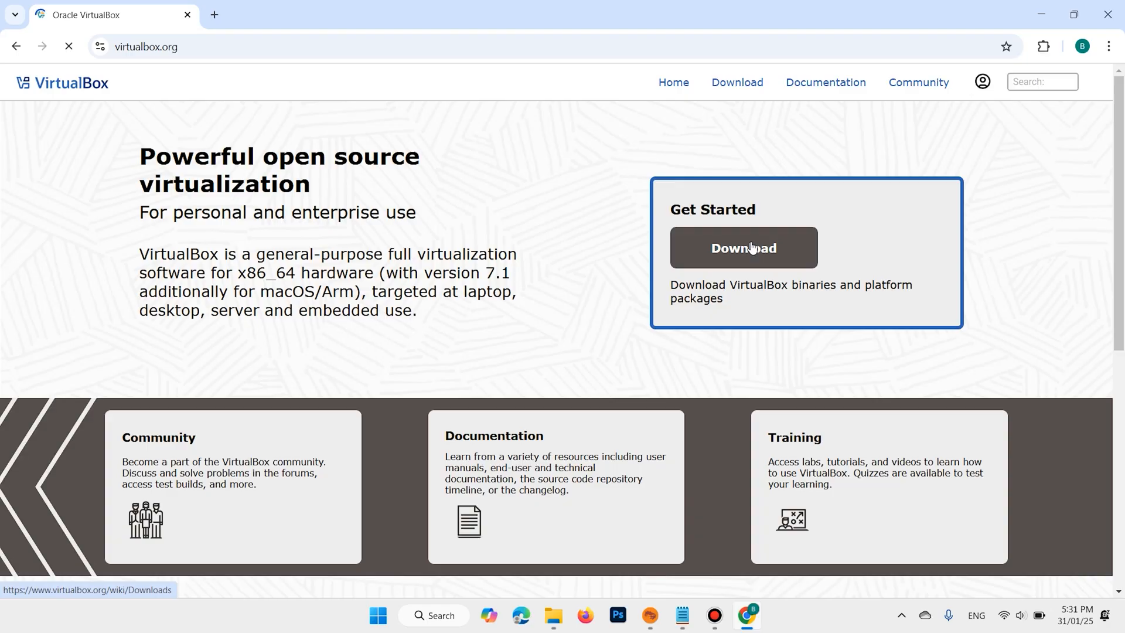
# - Reach the VirtualBox downloads page, cancel the Extension Pack download, and open a new tab
pyautogui.click(742, 247)
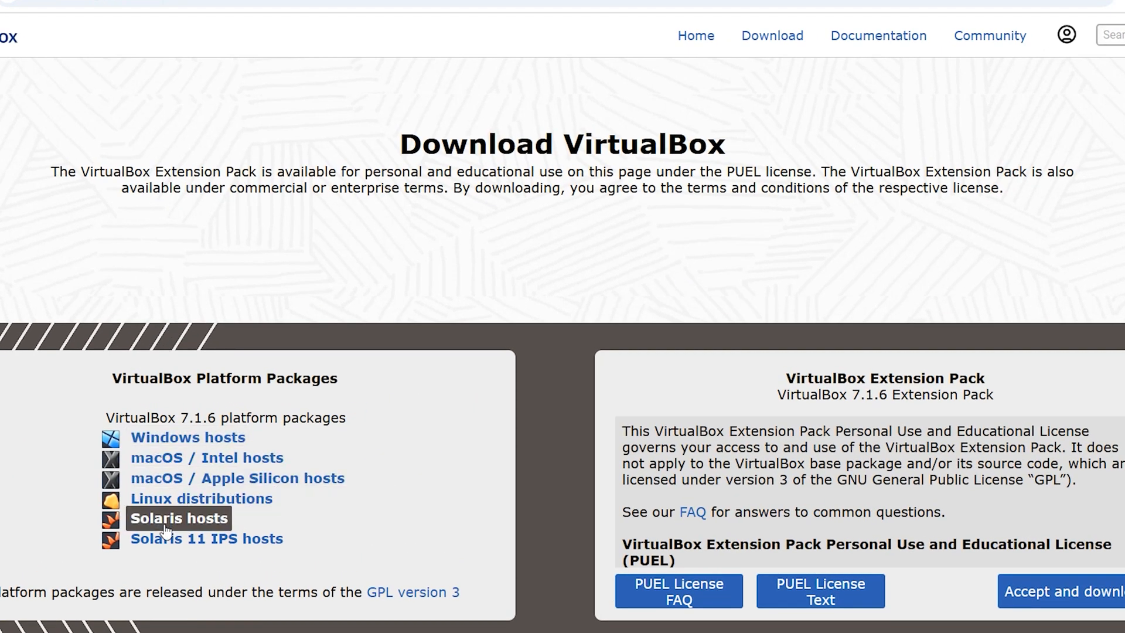
pyautogui.moveTo(188, 438)
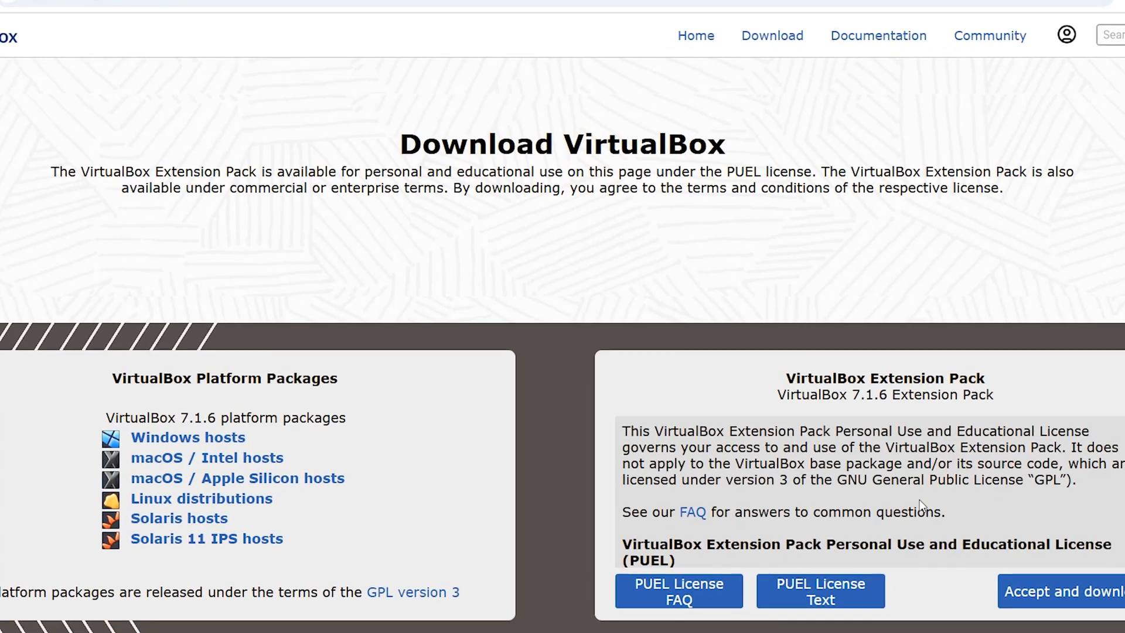
pyautogui.moveTo(818, 384)
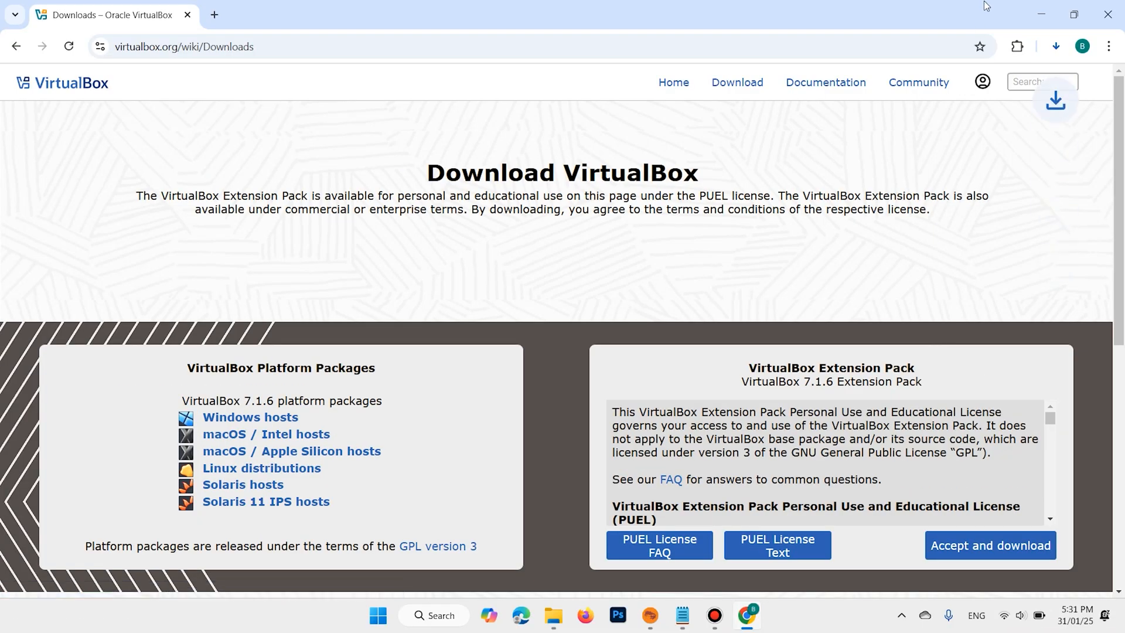
pyautogui.click(1054, 46)
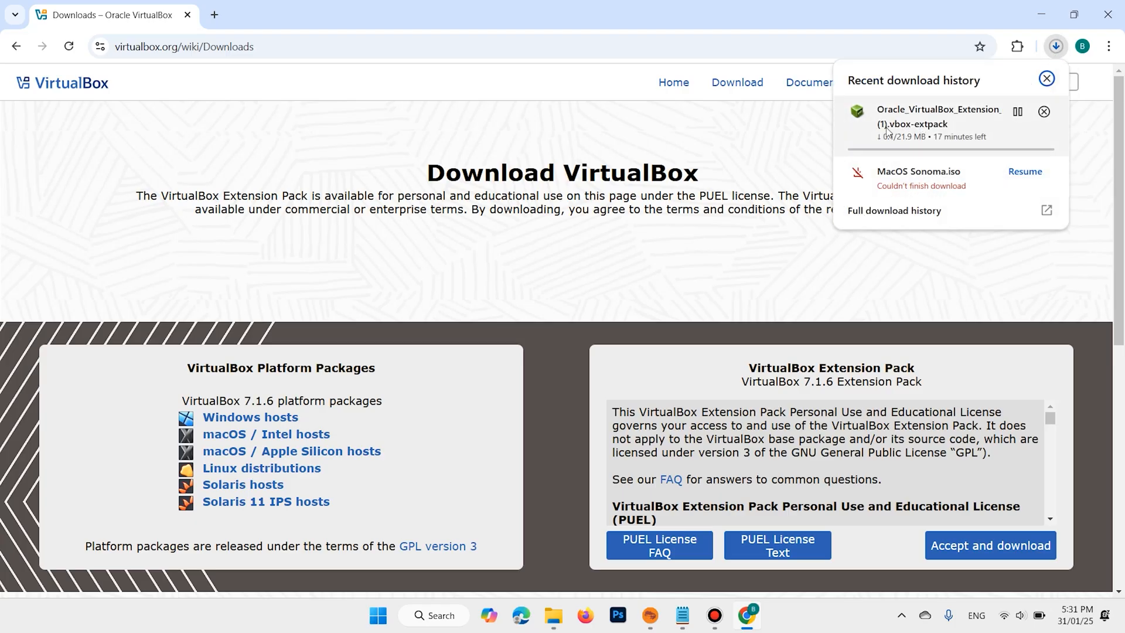
pyautogui.click(1045, 112)
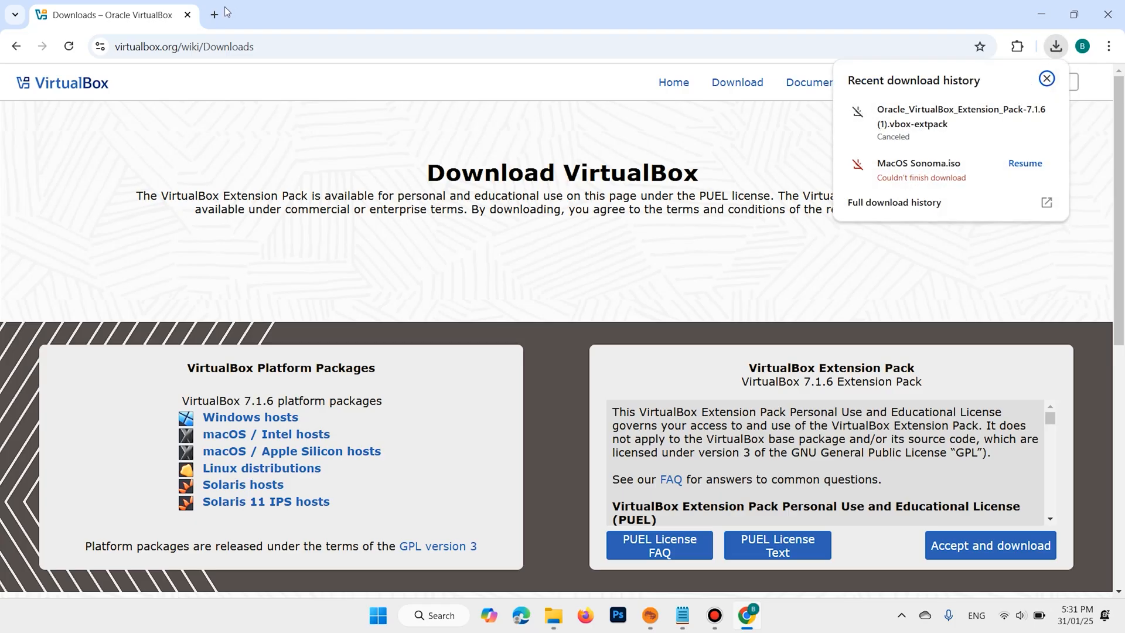
pyautogui.click(231, 14)
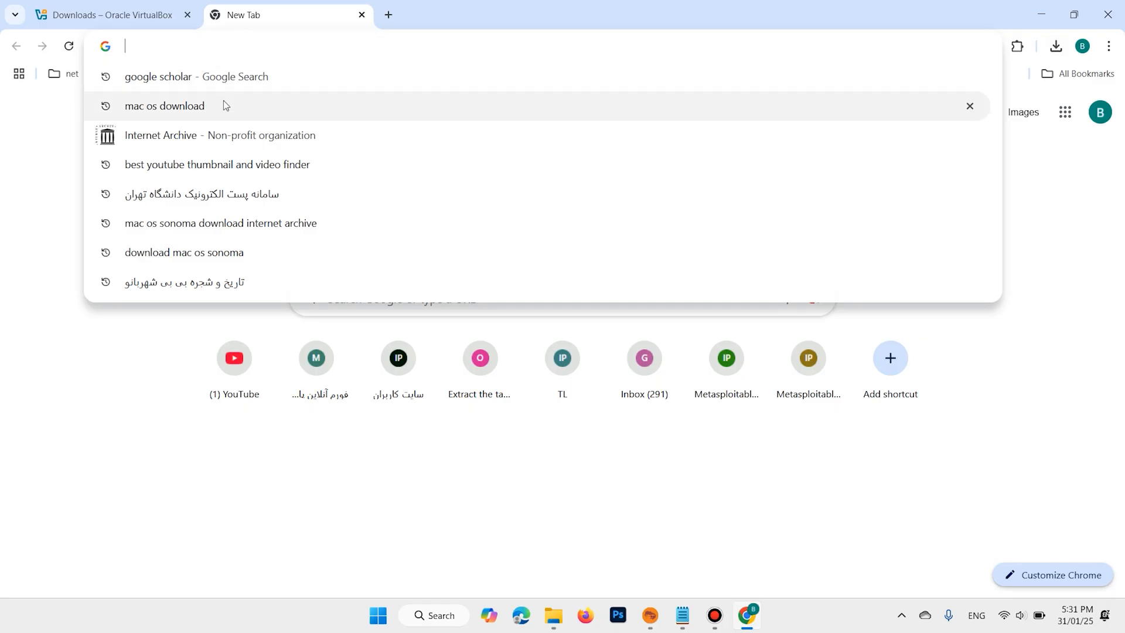
# - Open Apple's 'How to download and install macOS' guide, then search for 'internet archive' in a new tab
pyautogui.click(164, 106)
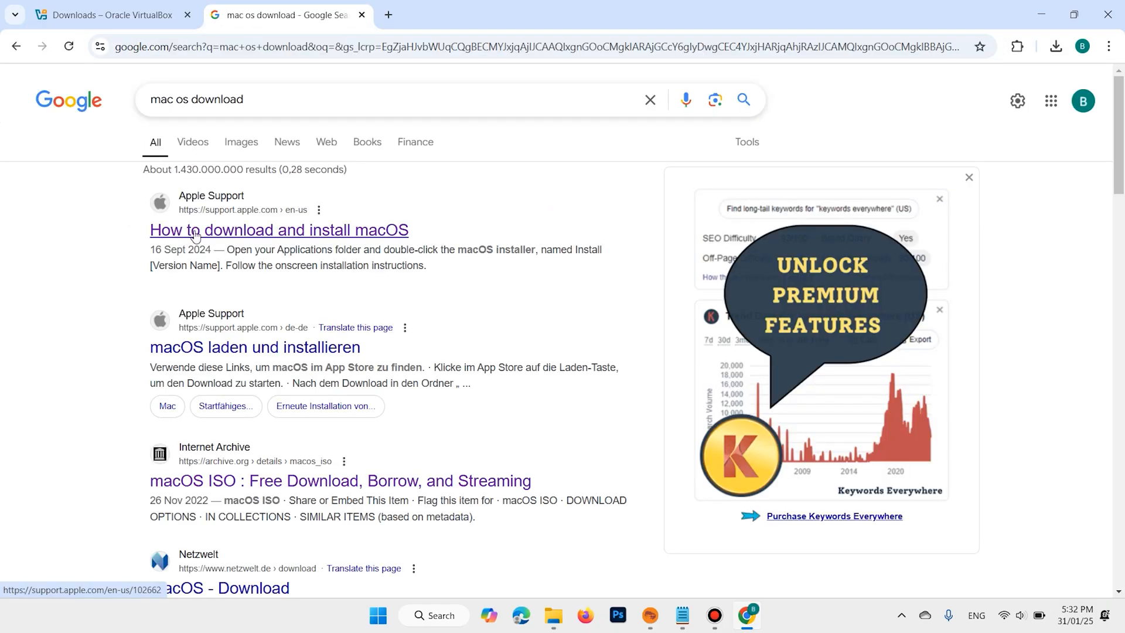
pyautogui.click(278, 230)
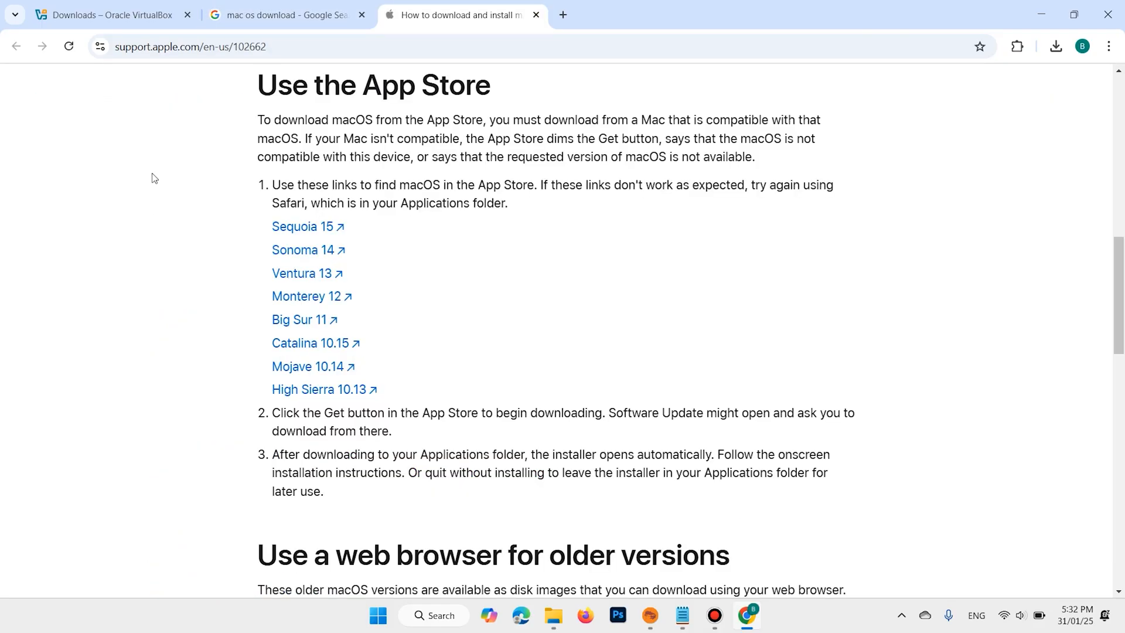
pyautogui.moveTo(258, 220)
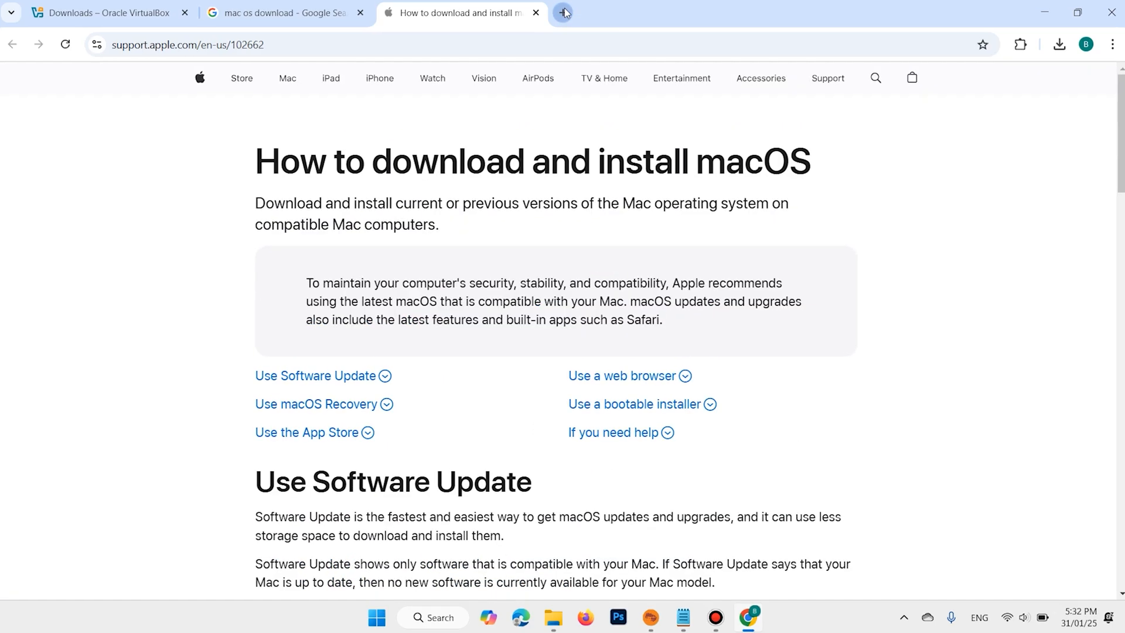
pyautogui.click(563, 13)
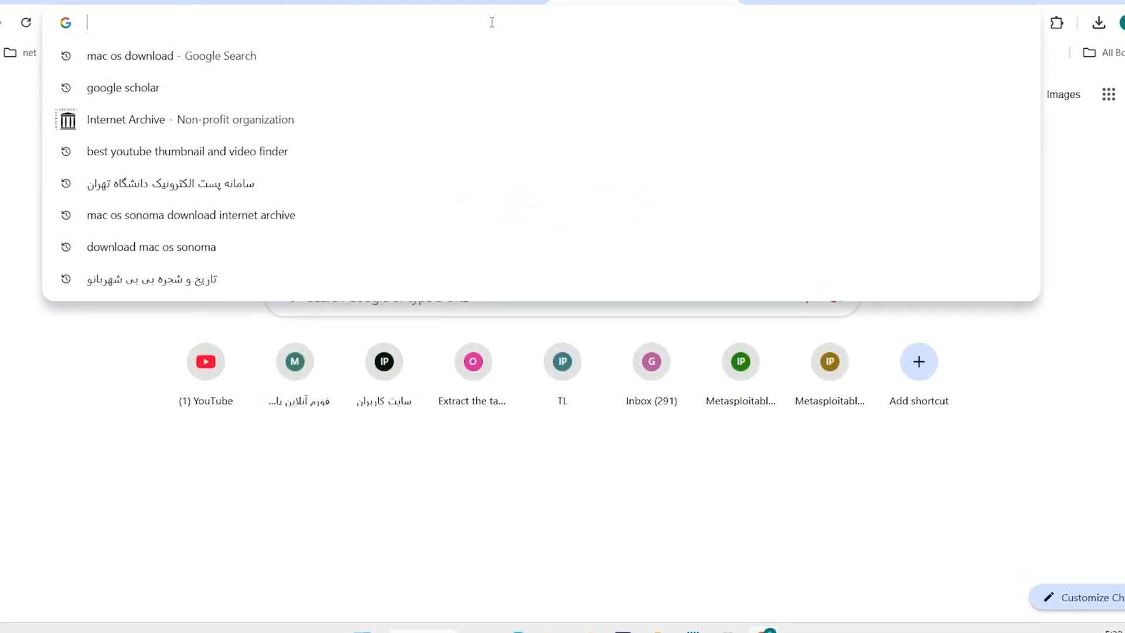
pyautogui.write('internet archive')
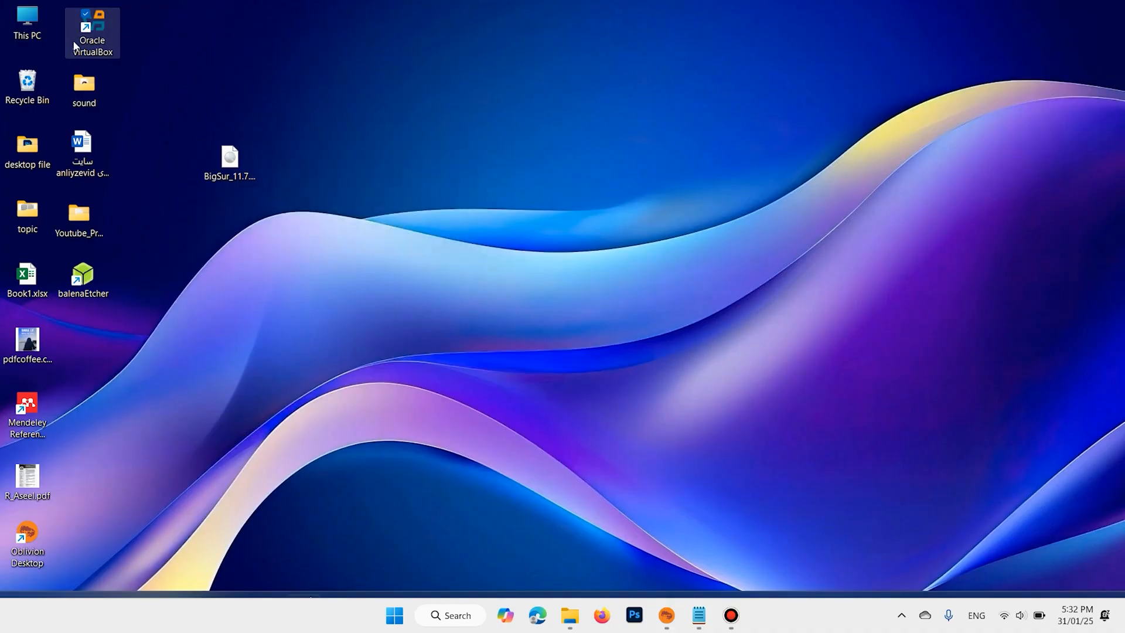
# - Launch VirtualBox and reinstall Extension Pack 7.1.6, accepting its license agreement
pyautogui.doubleClick(92, 32)
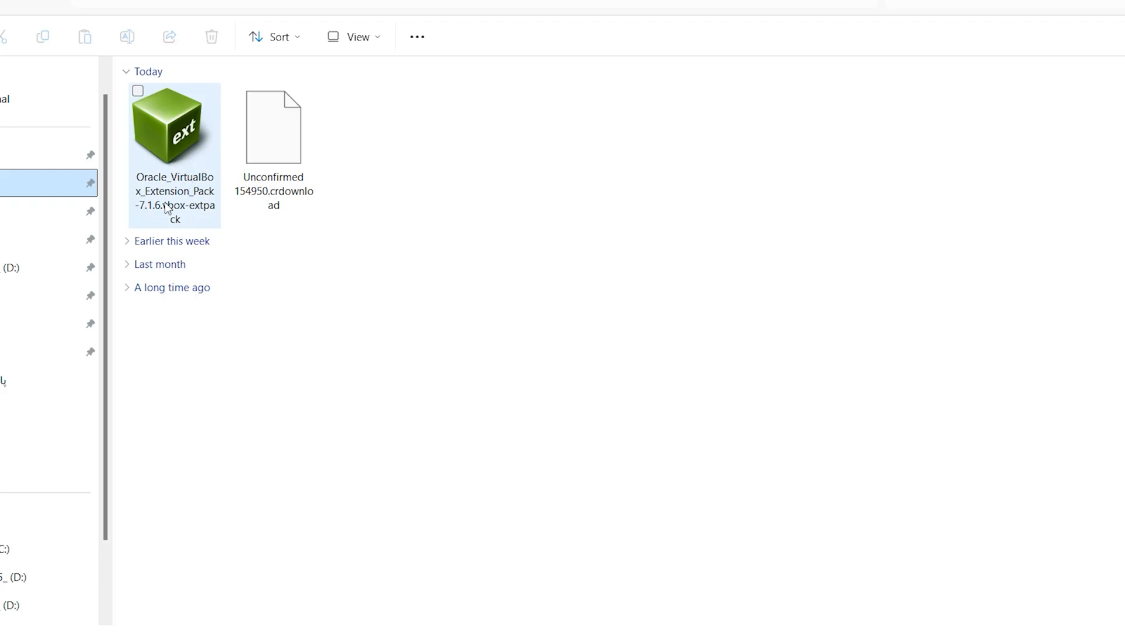
pyautogui.click(174, 125)
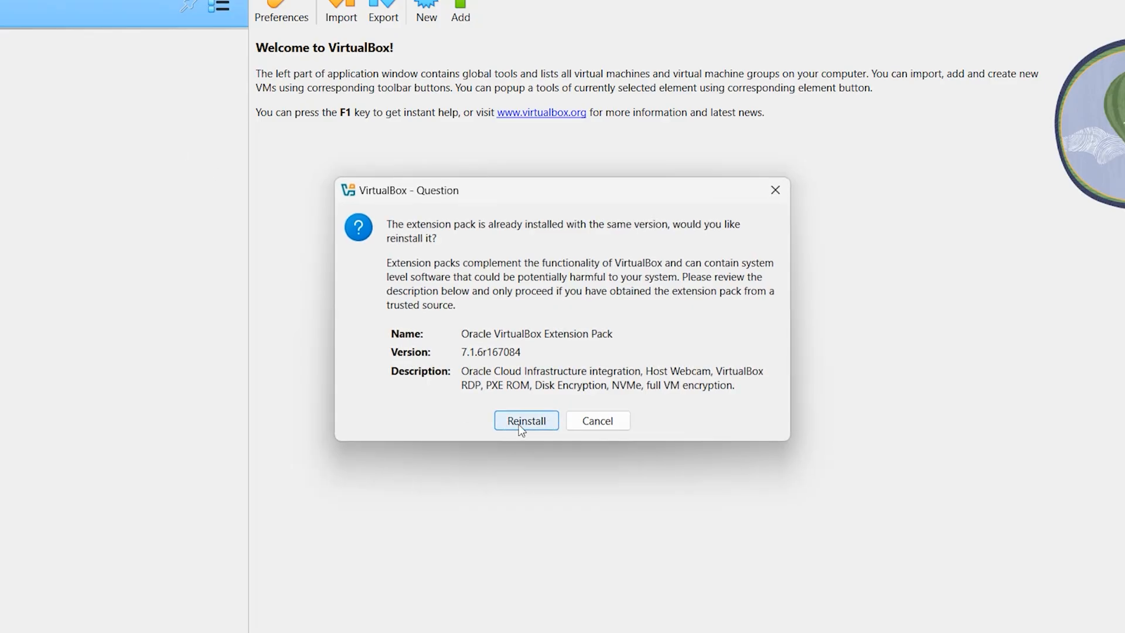
pyautogui.click(525, 421)
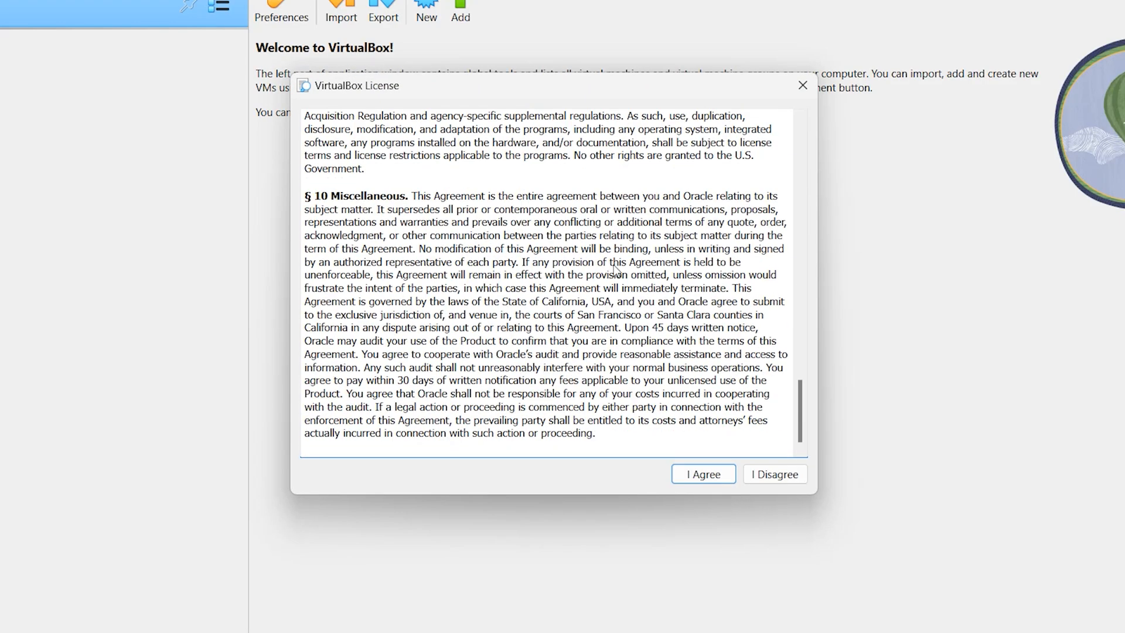
pyautogui.click(702, 474)
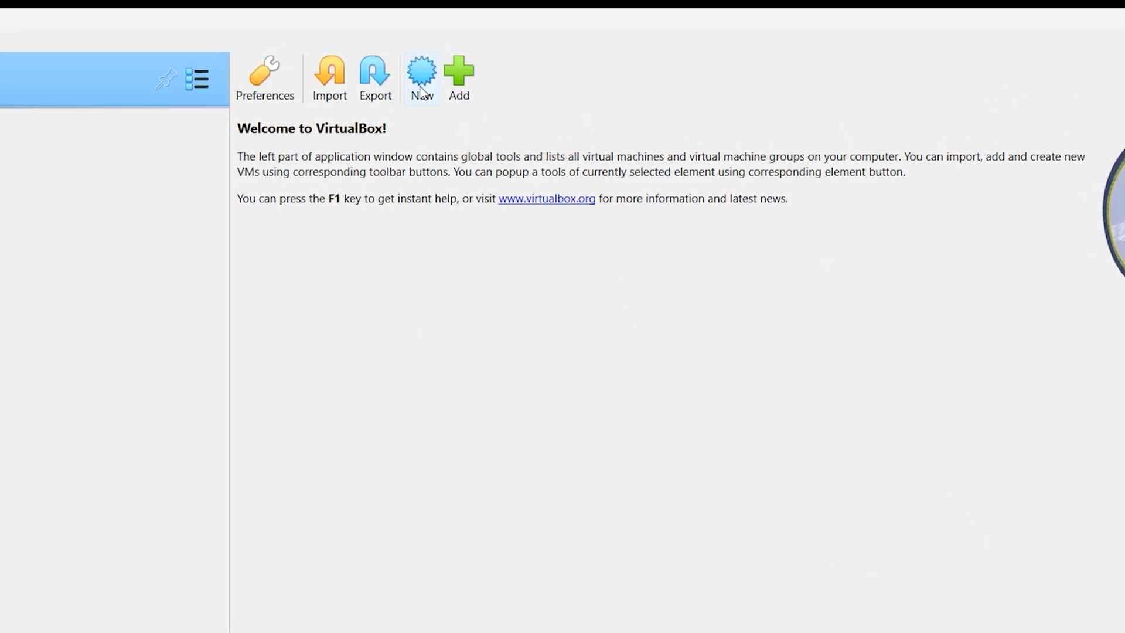
# - Start a new VM named mocOS with type Mac OS X (64-bit) and expand its hardware settings
pyautogui.click(421, 72)
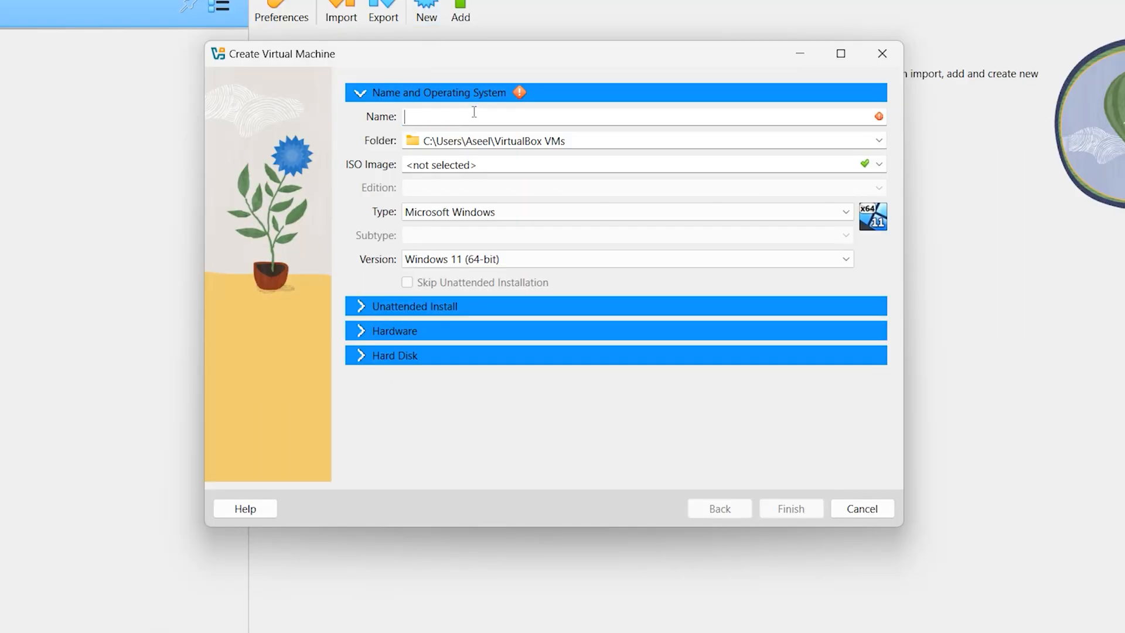
pyautogui.write('m')
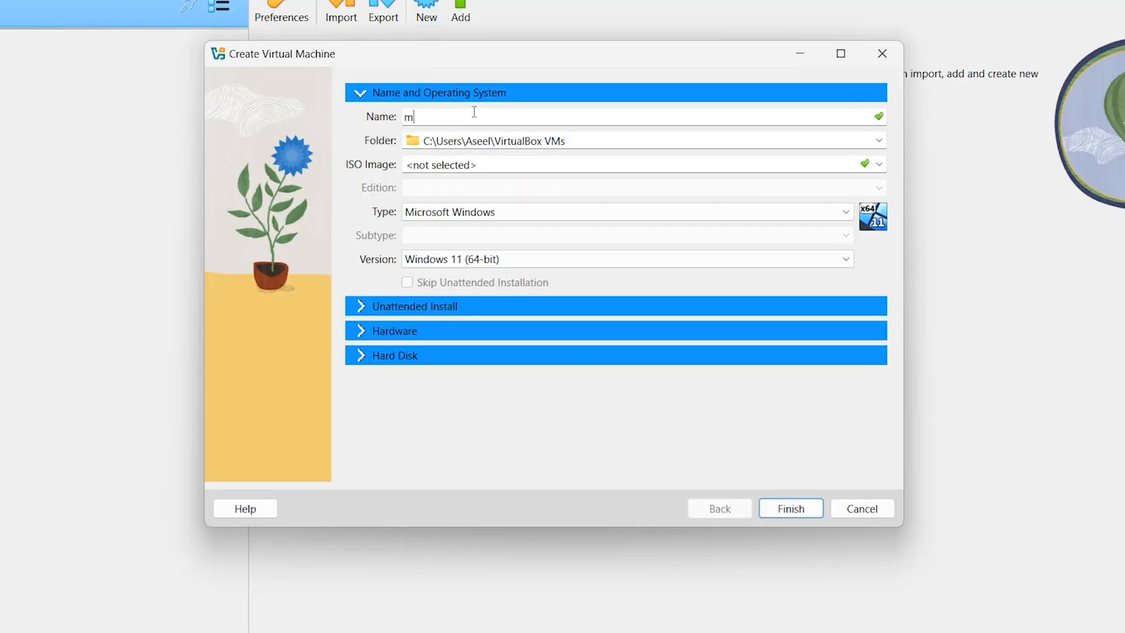
pyautogui.write('ocOS')
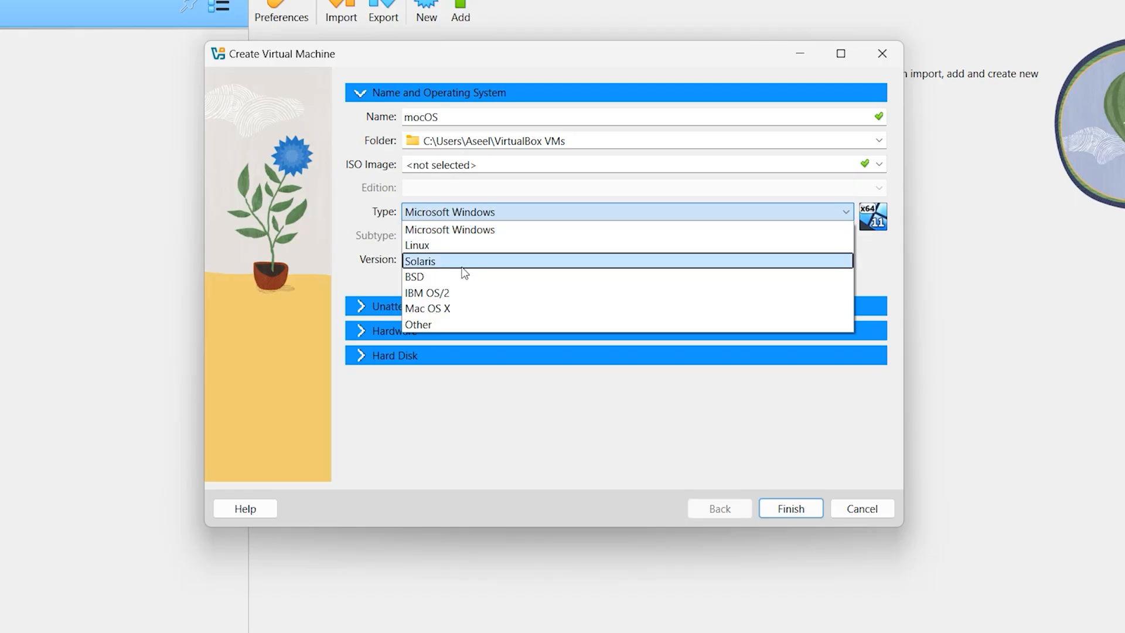
pyautogui.moveTo(467, 308)
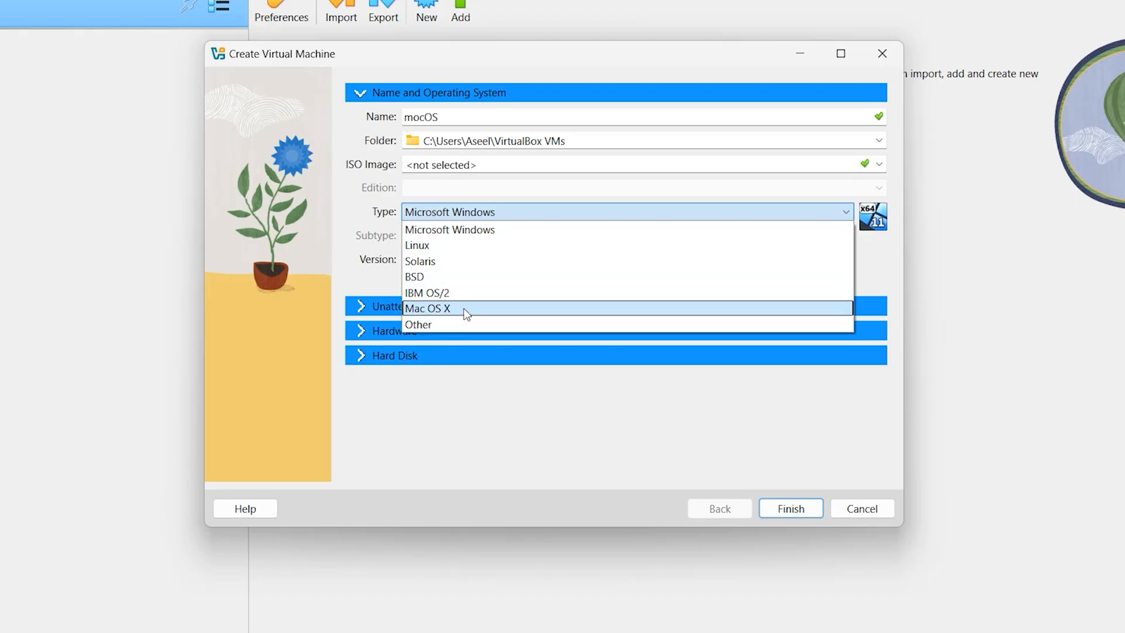
pyautogui.click(427, 307)
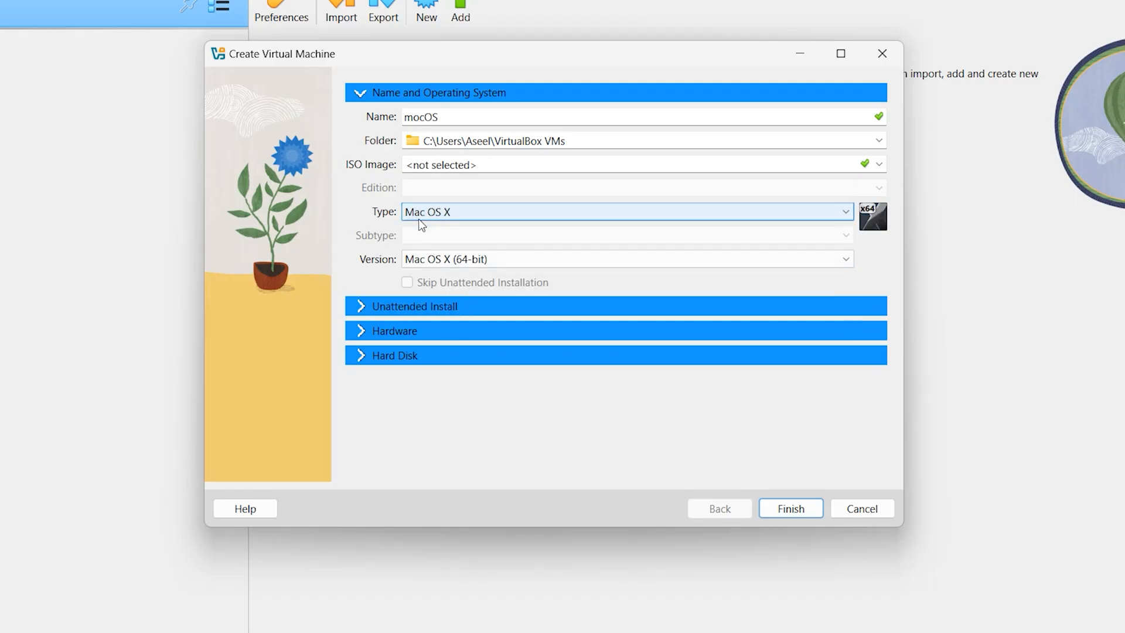
pyautogui.click(624, 259)
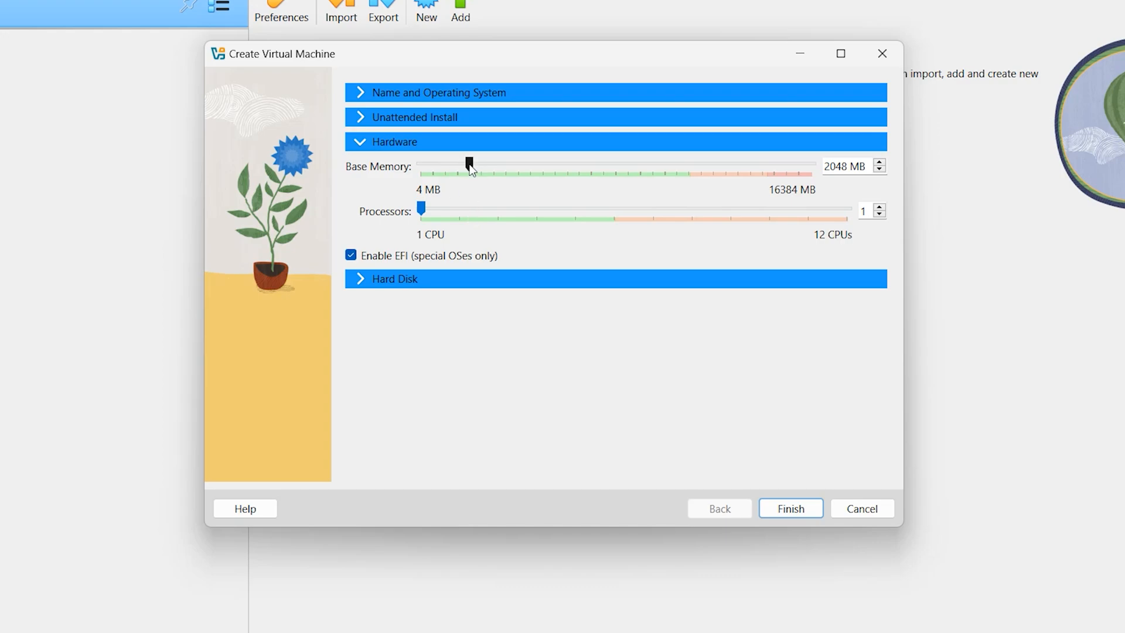
# - Give mocOS 4096 MB memory, 2 CPUs and a 56.87 GB disk, then finish the wizard
pyautogui.moveTo(468, 165); pyautogui.dragTo(504, 165)
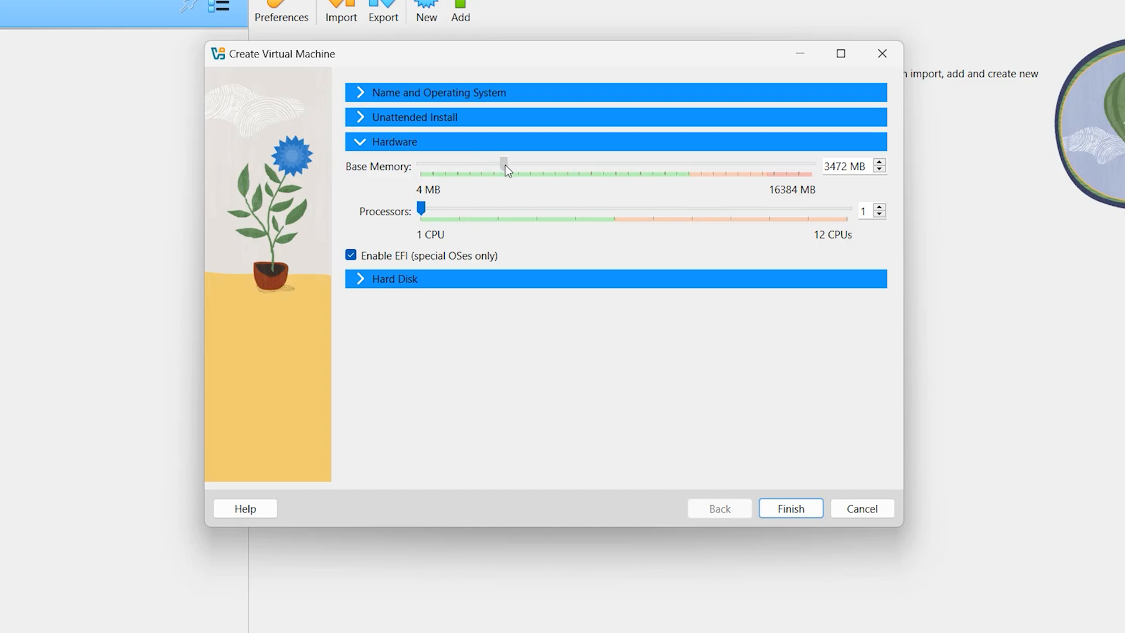
pyautogui.moveTo(503, 164); pyautogui.dragTo(519, 164)
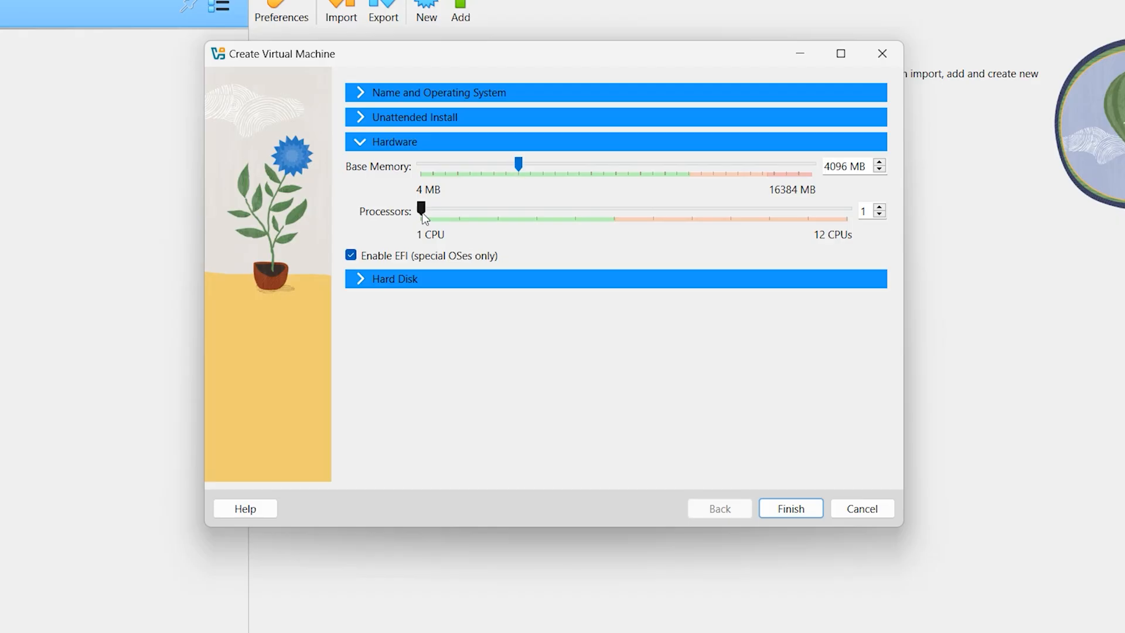
pyautogui.moveTo(422, 210); pyautogui.dragTo(497, 210)
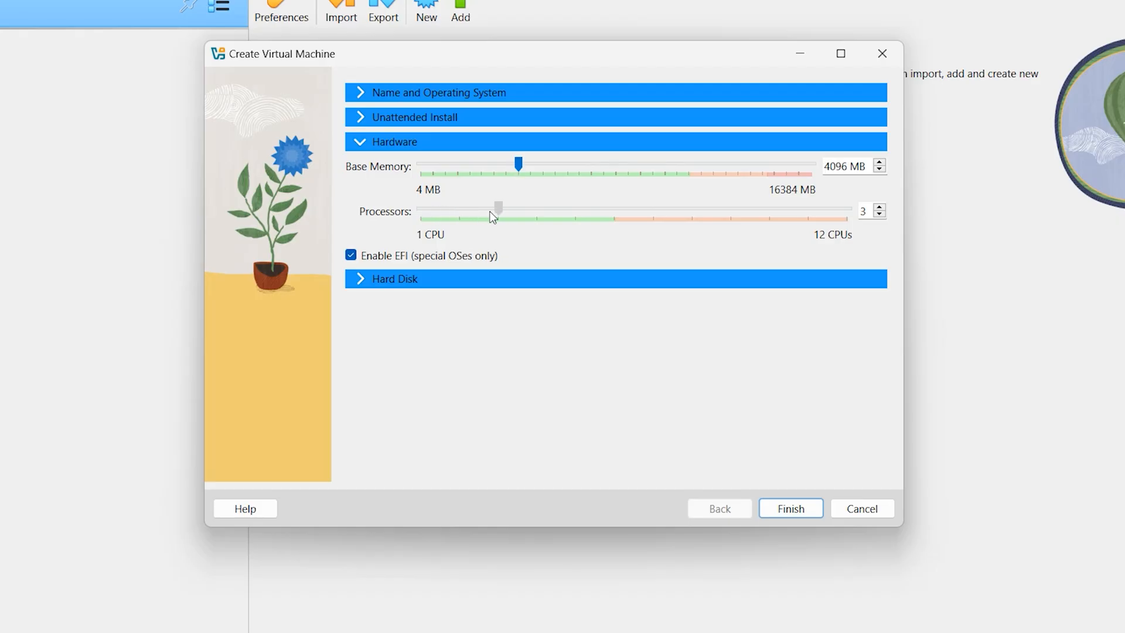
pyautogui.moveTo(498, 208); pyautogui.dragTo(459, 209)
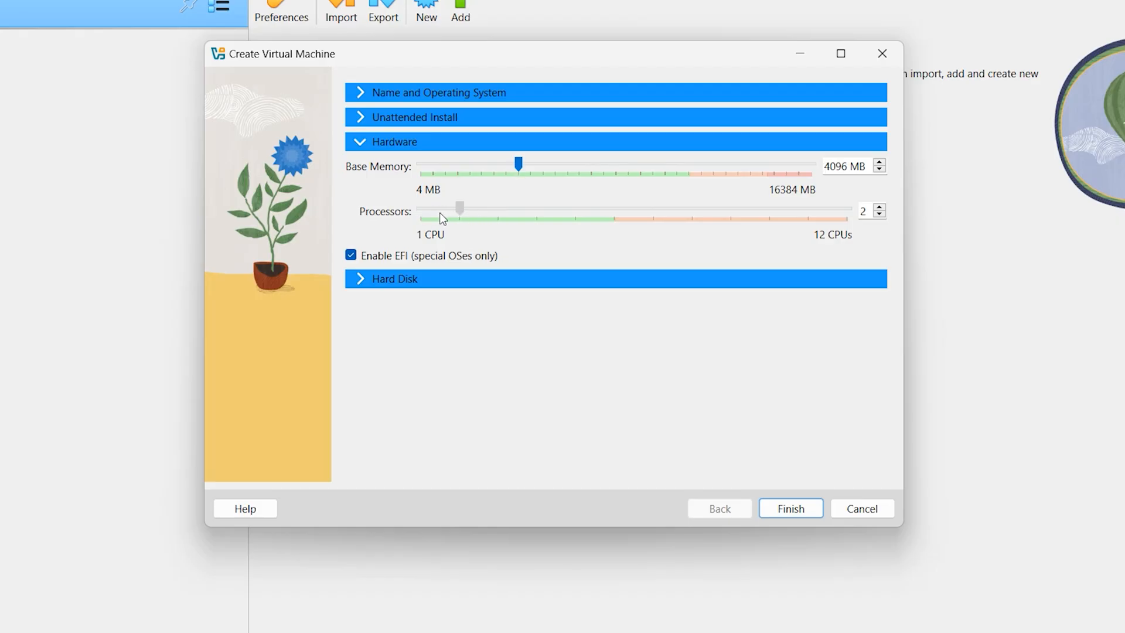
pyautogui.moveTo(459, 208); pyautogui.dragTo(499, 209)
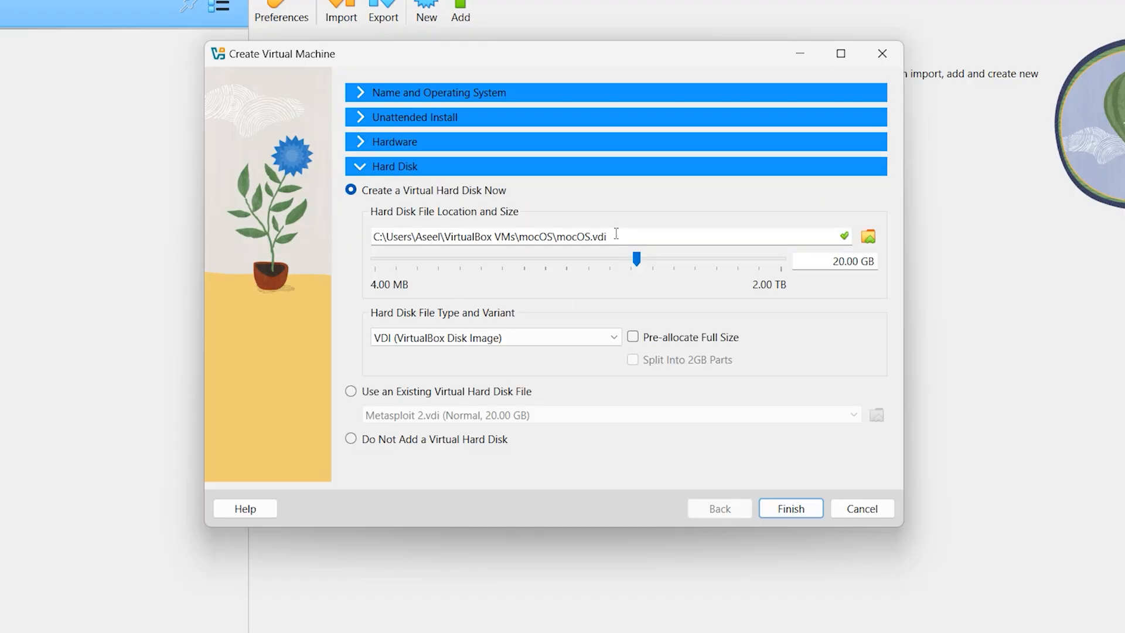
pyautogui.moveTo(636, 259); pyautogui.dragTo(669, 259)
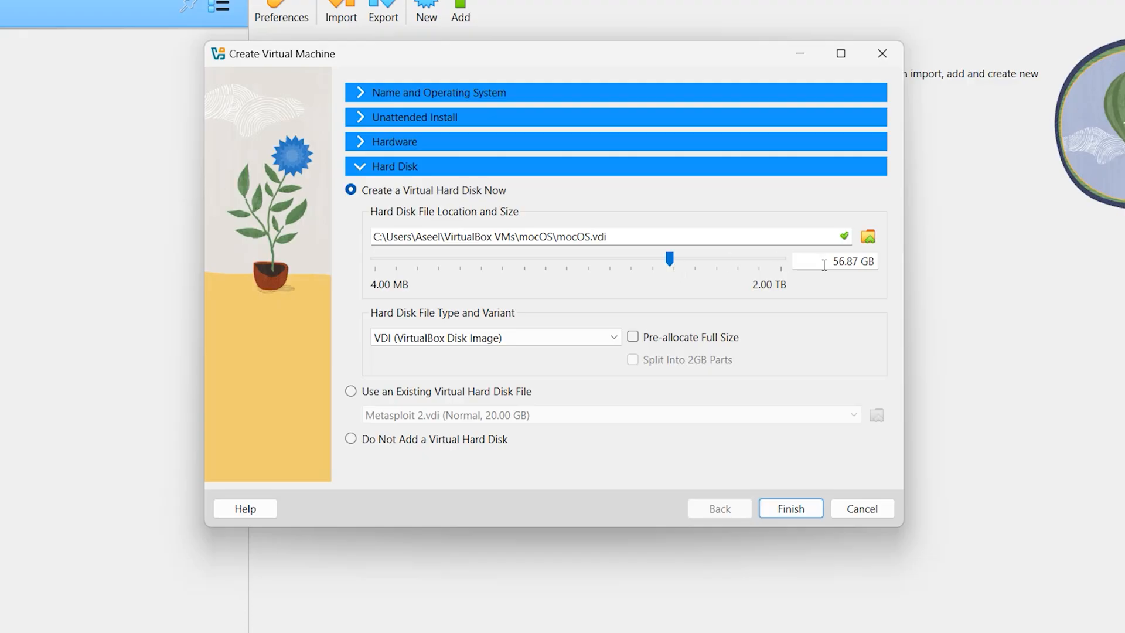
pyautogui.moveTo(634, 252)
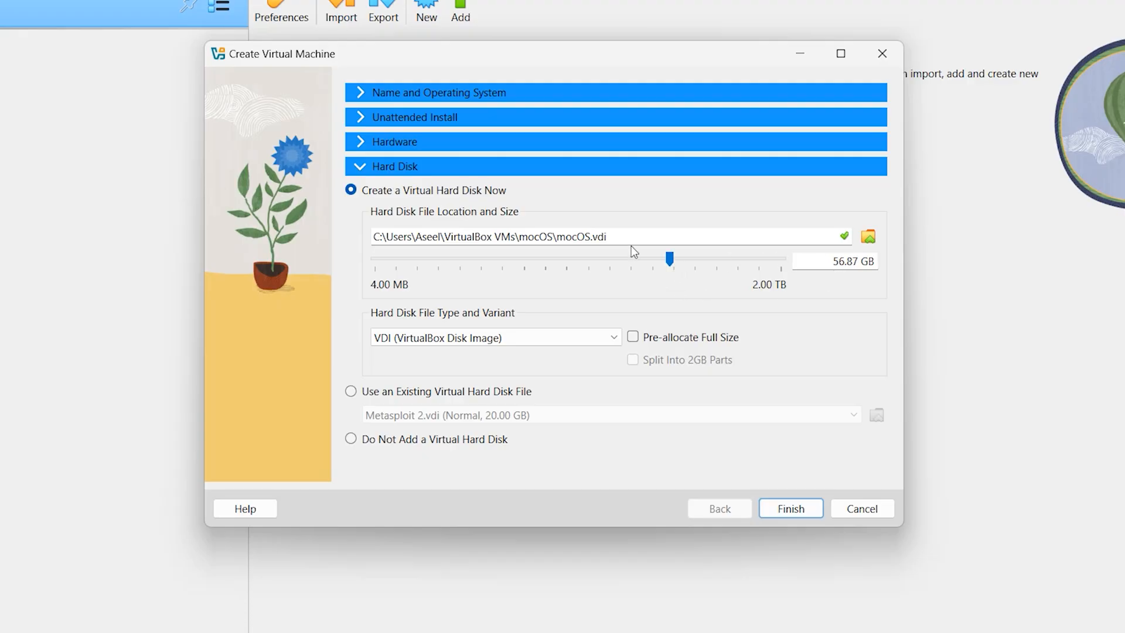
pyautogui.click(790, 508)
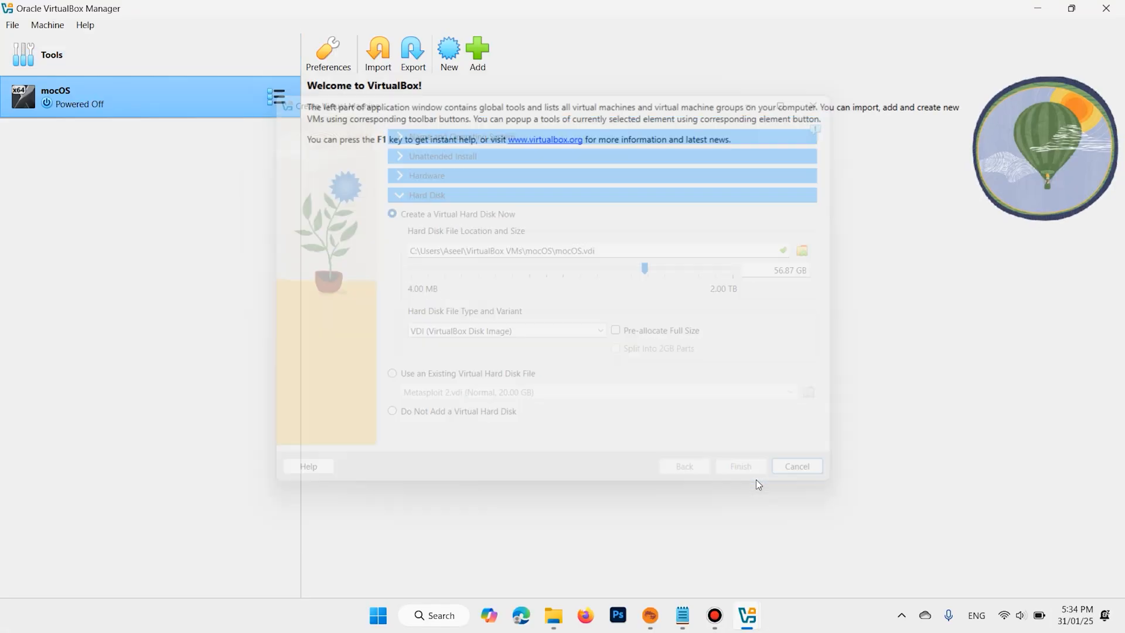
# - Set the mocOS video memory to 128 MB in its Display settings
pyautogui.click(795, 466)
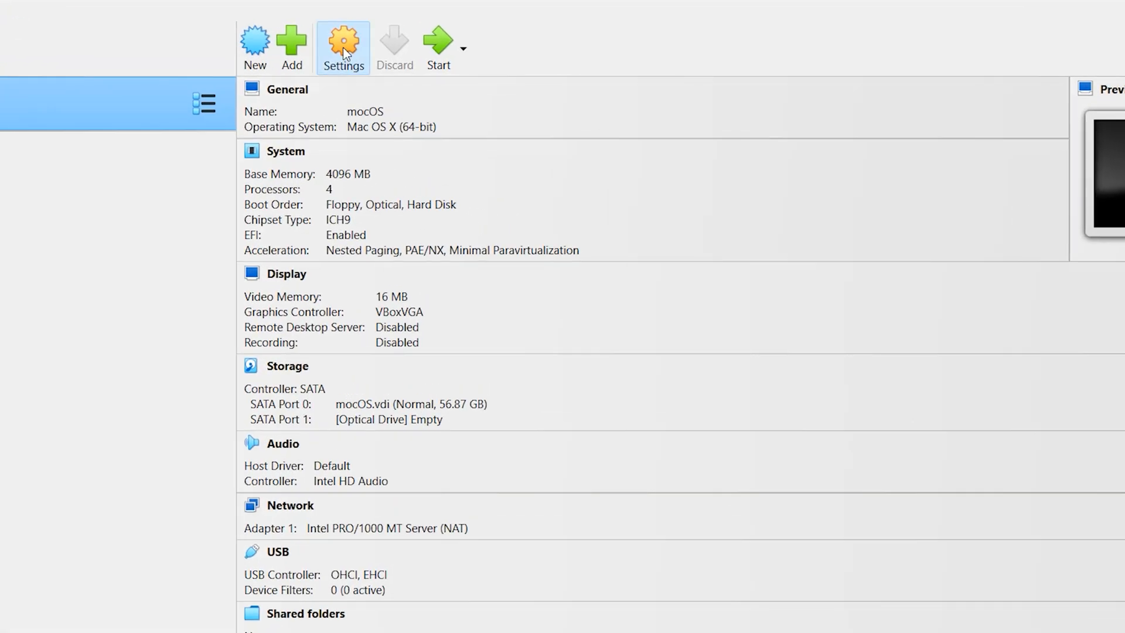
pyautogui.click(342, 43)
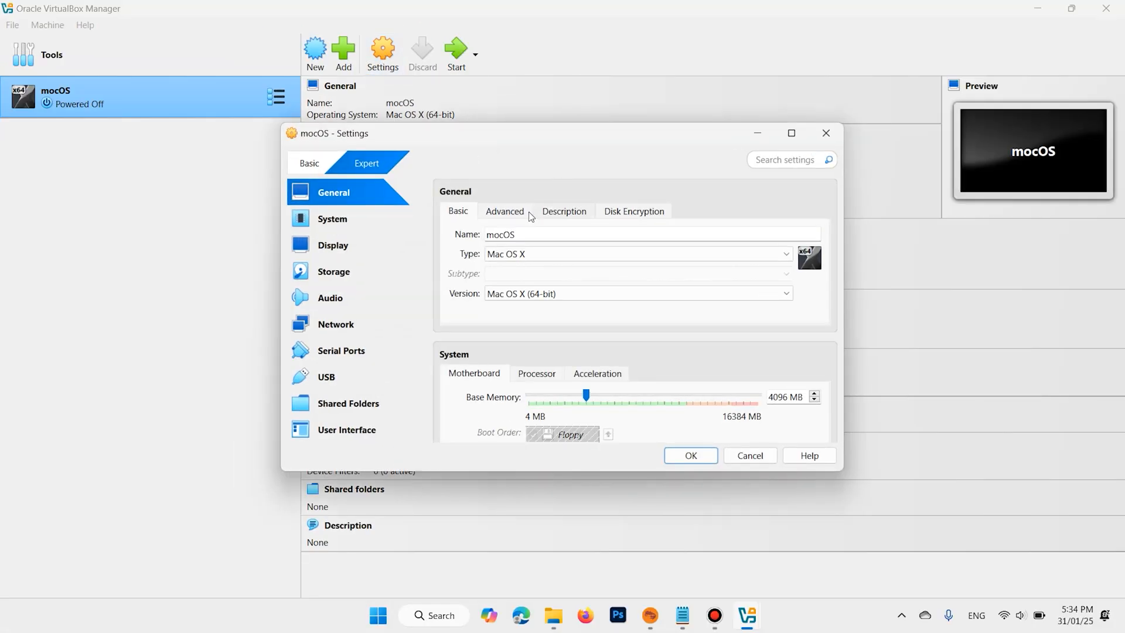
pyautogui.click(332, 218)
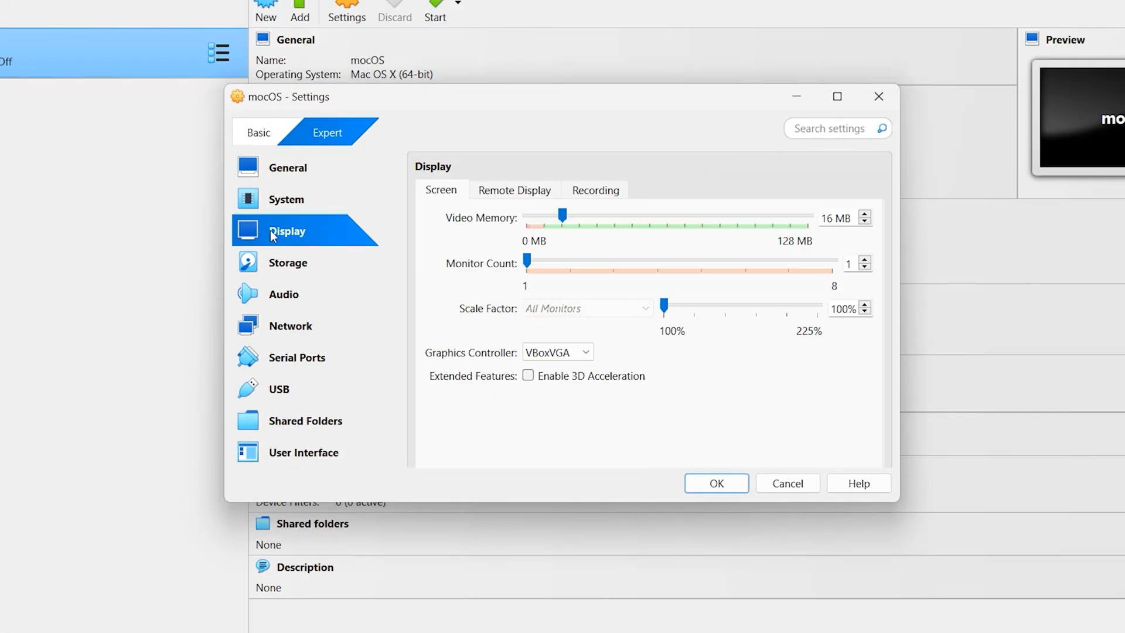
pyautogui.moveTo(458, 232)
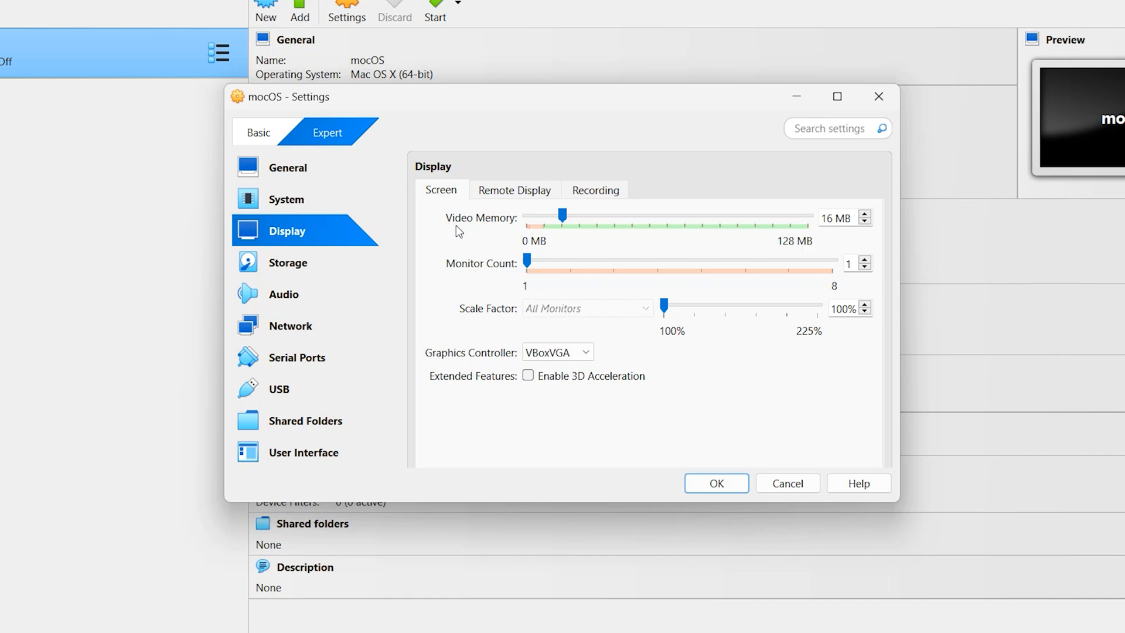
pyautogui.moveTo(562, 215); pyautogui.dragTo(795, 215)
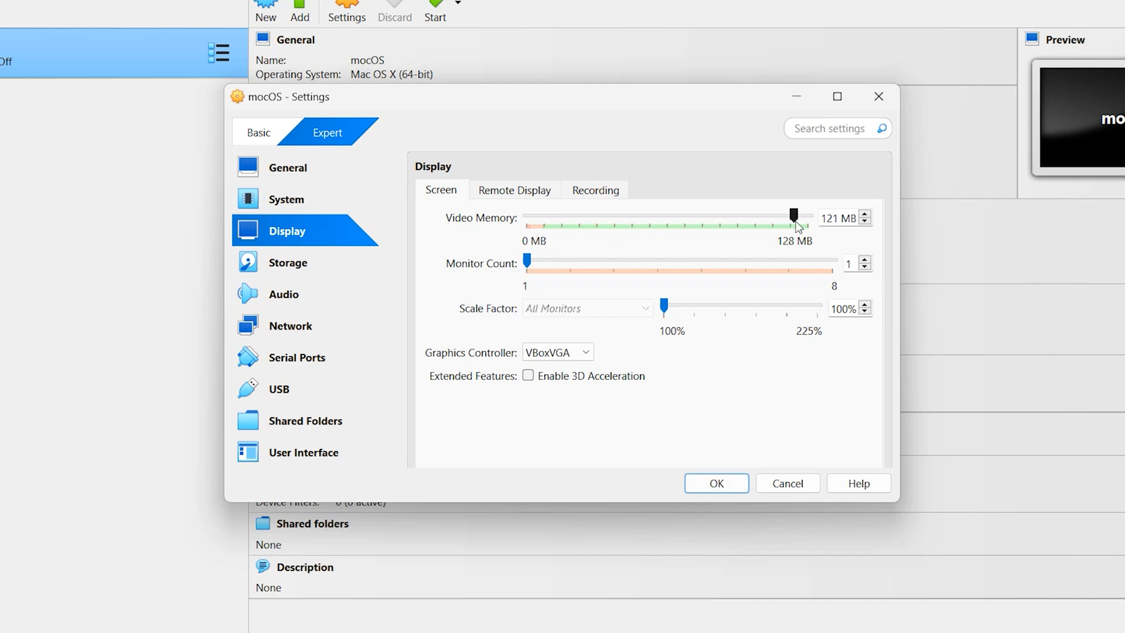
pyautogui.moveTo(793, 216); pyautogui.dragTo(809, 216)
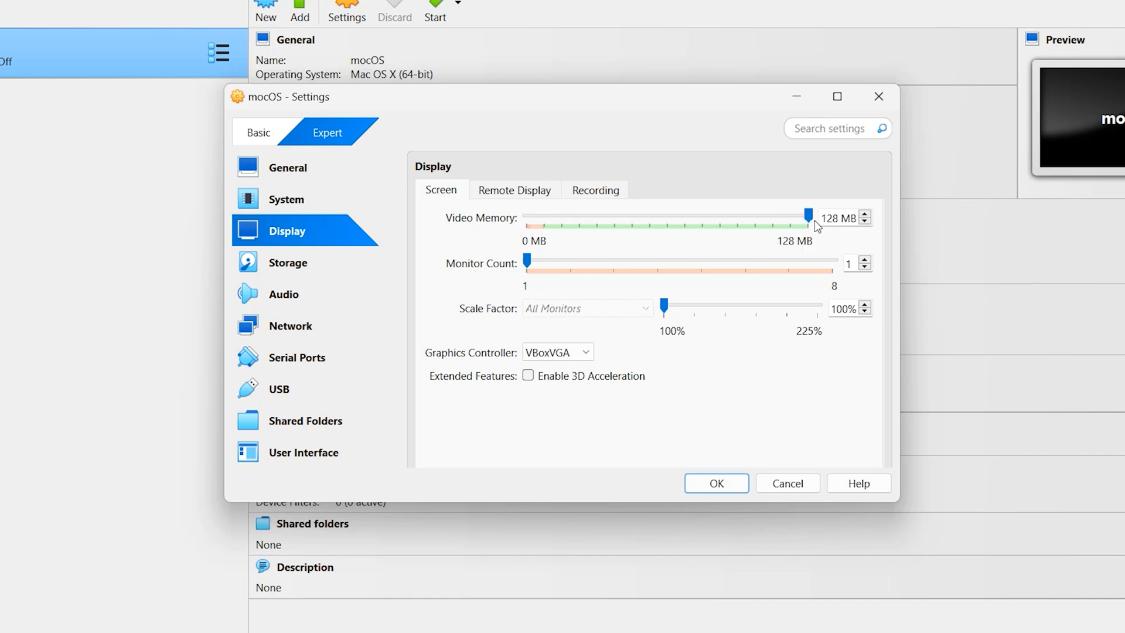
pyautogui.moveTo(522, 230)
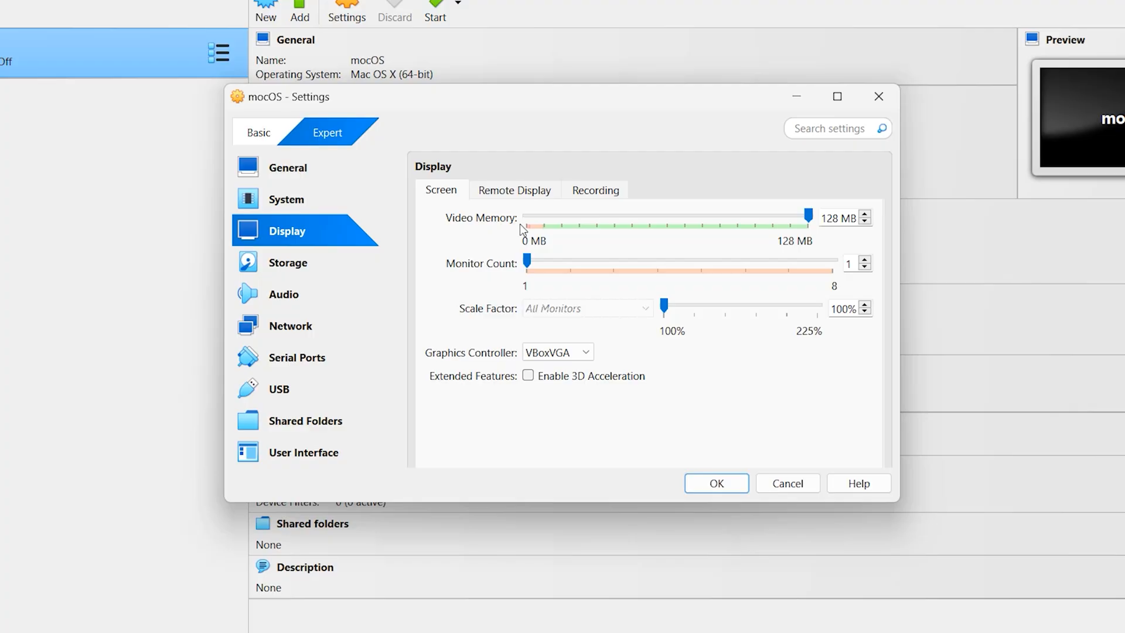
# - Attach BigSur_11.7.1.iso from drive D to the optical drive and save the settings
pyautogui.click(289, 263)
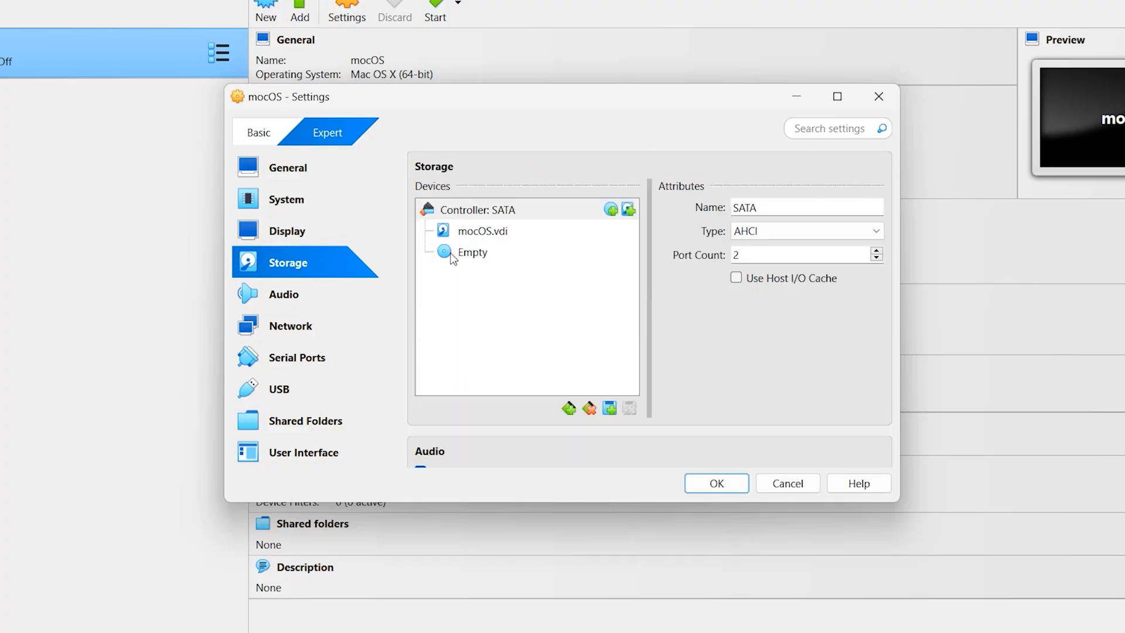
pyautogui.click(473, 252)
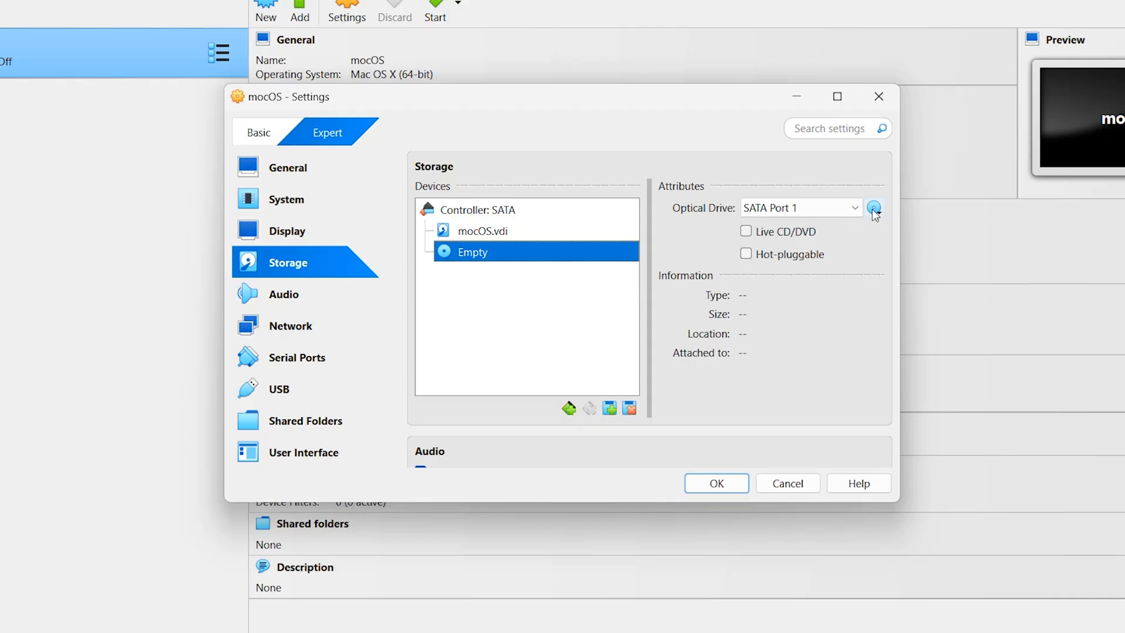
pyautogui.click(873, 208)
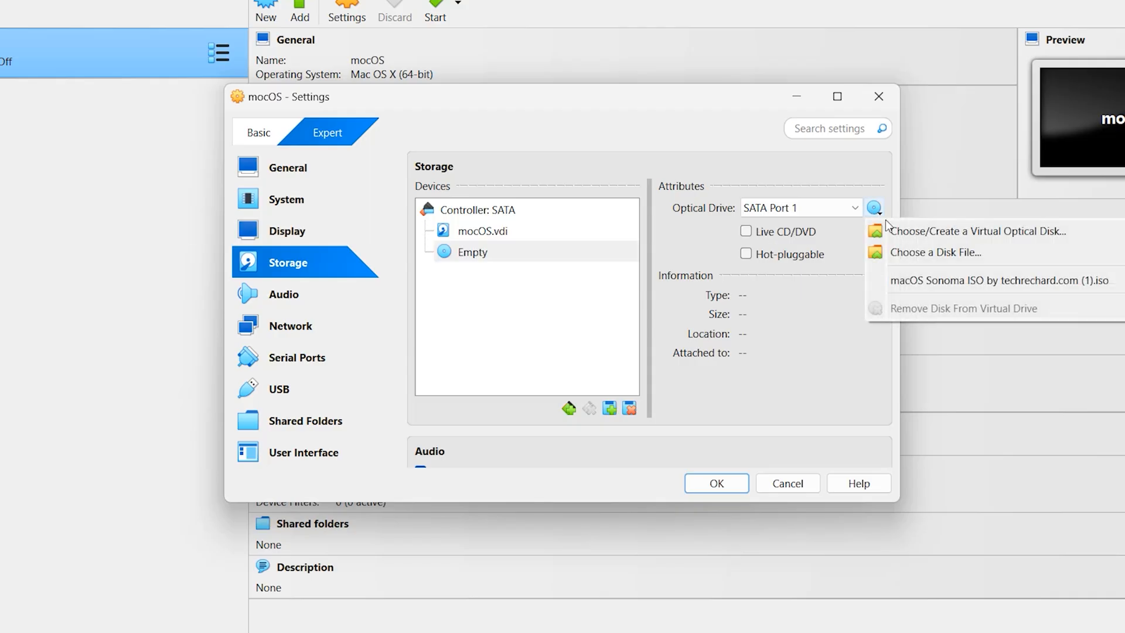
pyautogui.click(933, 252)
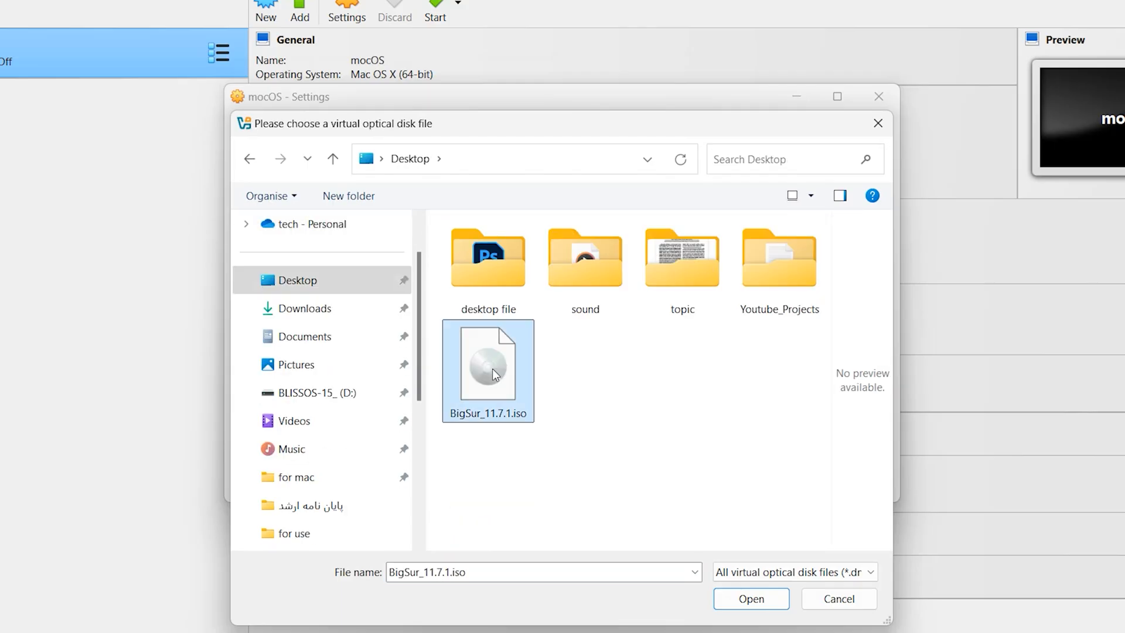
pyautogui.click(316, 393)
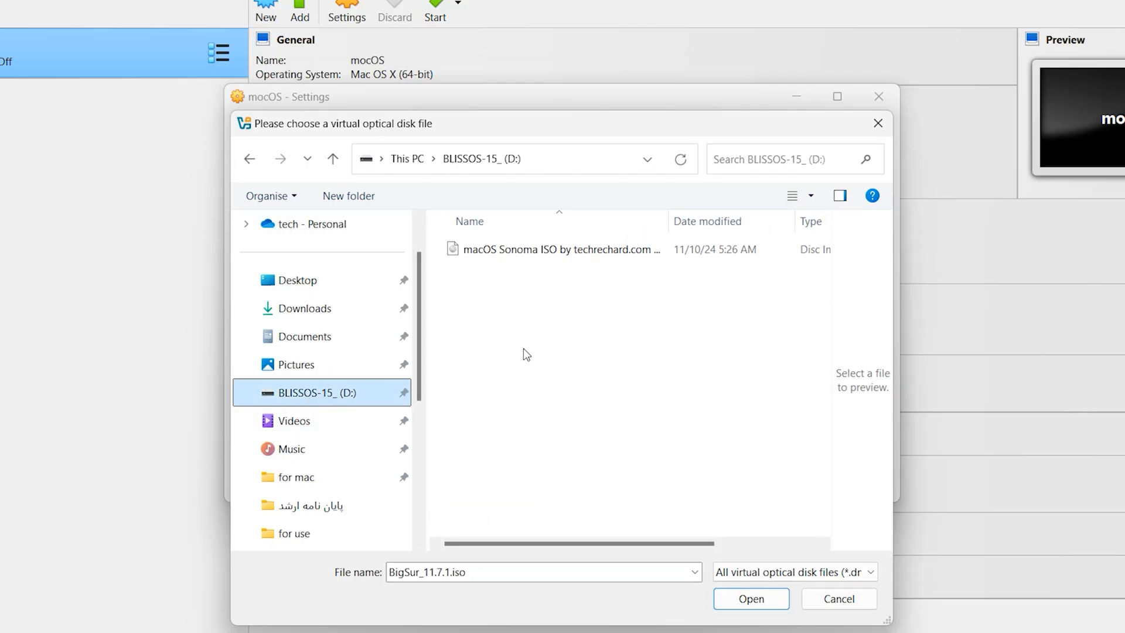
pyautogui.click(560, 249)
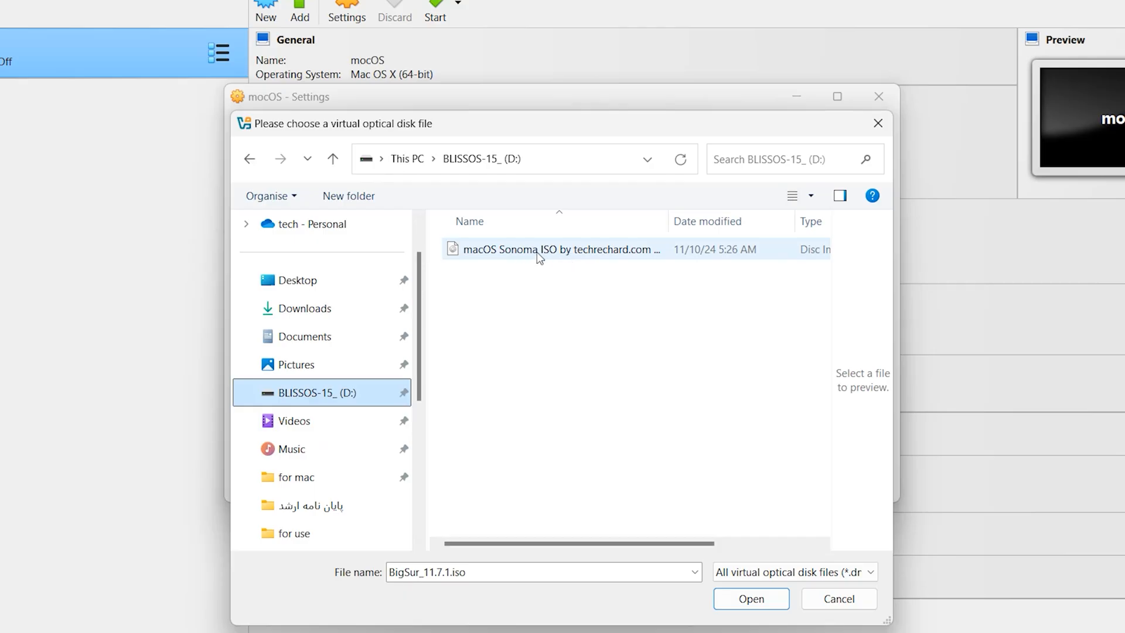
pyautogui.click(300, 280)
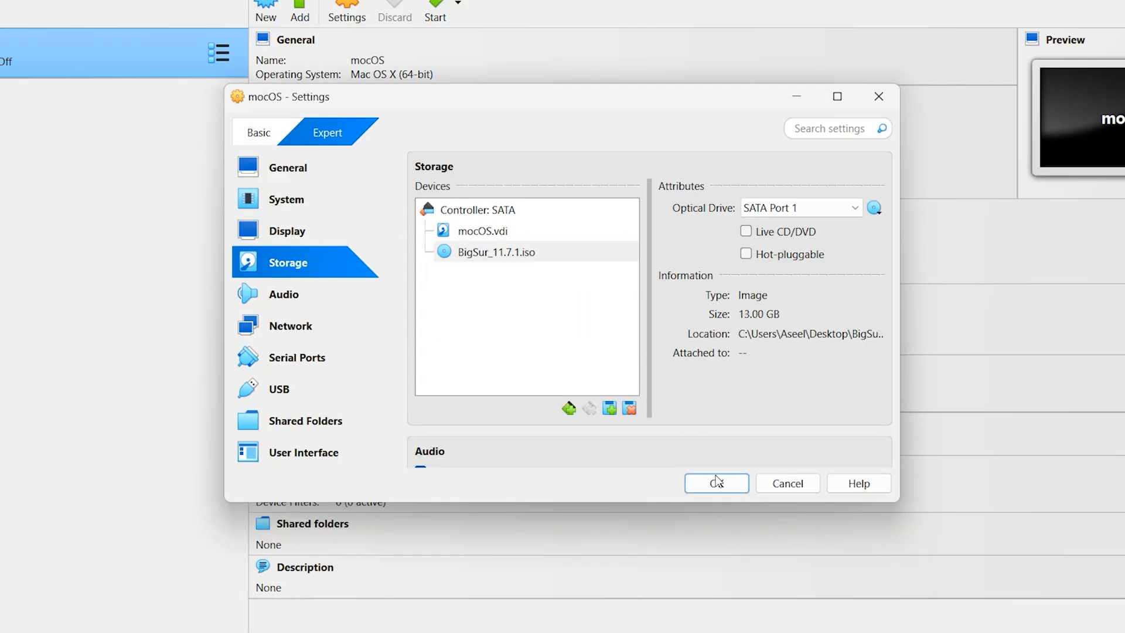
pyautogui.click(715, 482)
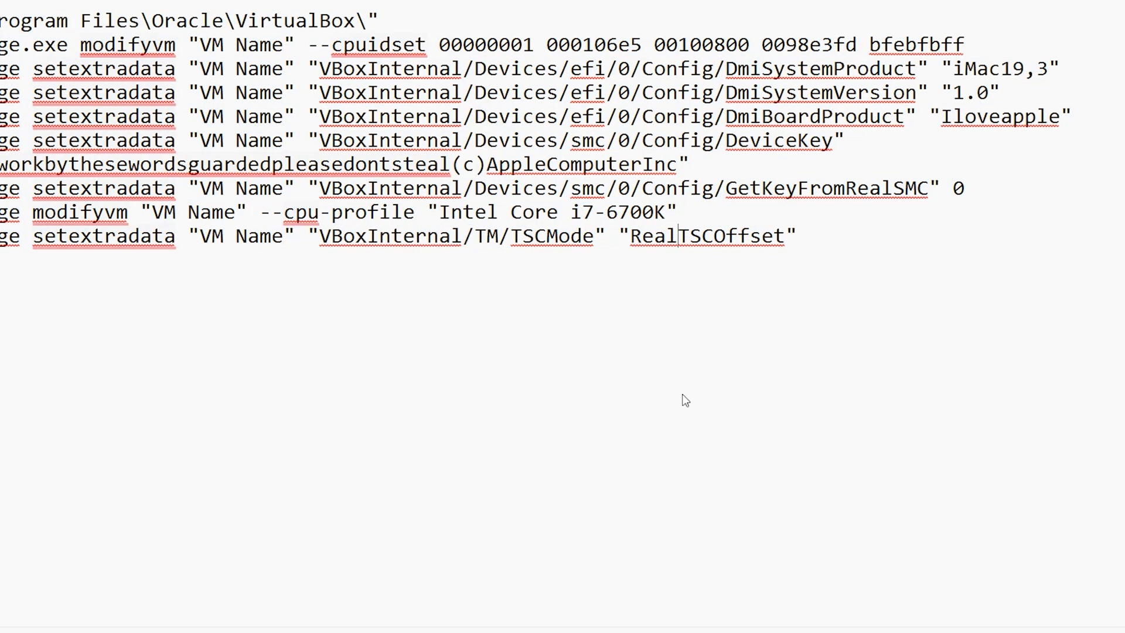
# - Replace every 'VM Name' placeholder with macOS in the VBoxManage commands document
pyautogui.write('macOC')
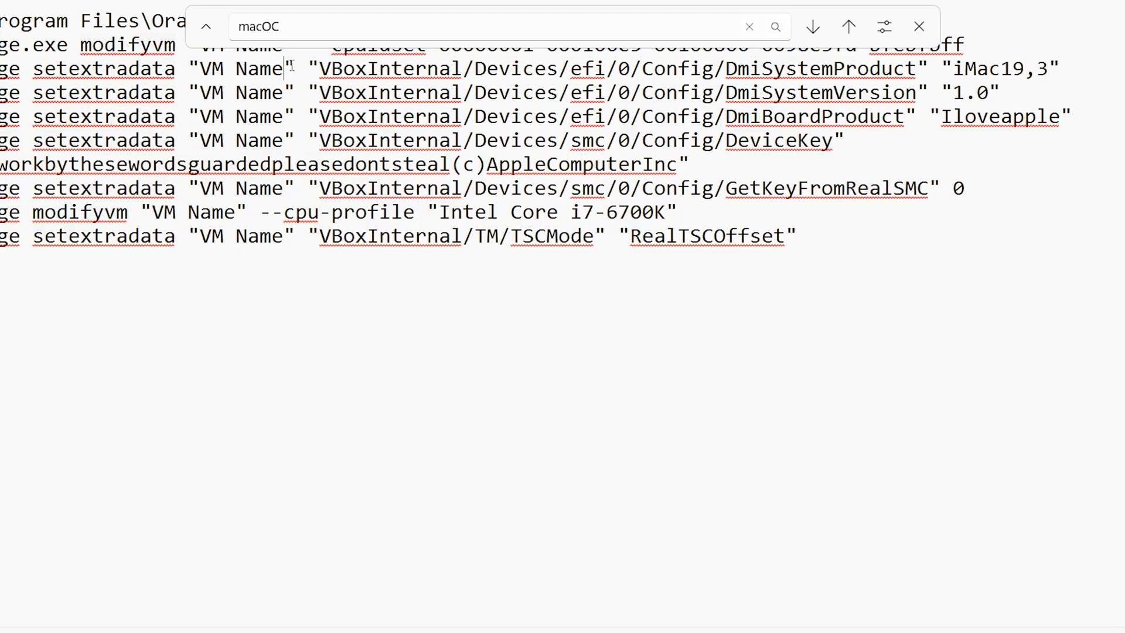
pyautogui.doubleClick(240, 68)
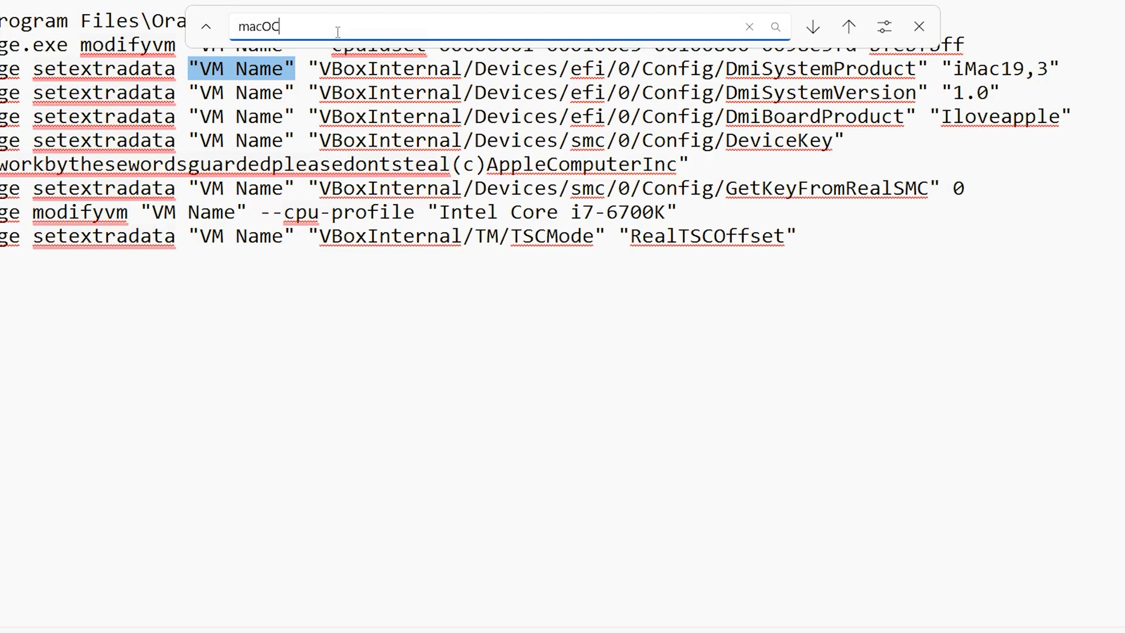
pyautogui.write('"VM Name"')
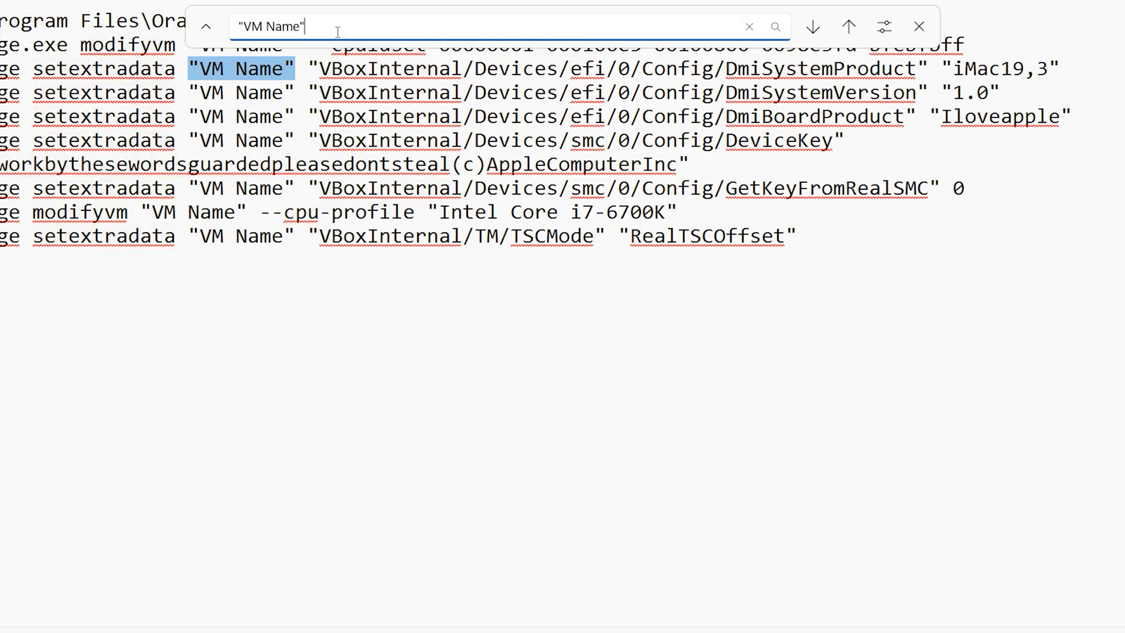
pyautogui.write('macOS12')
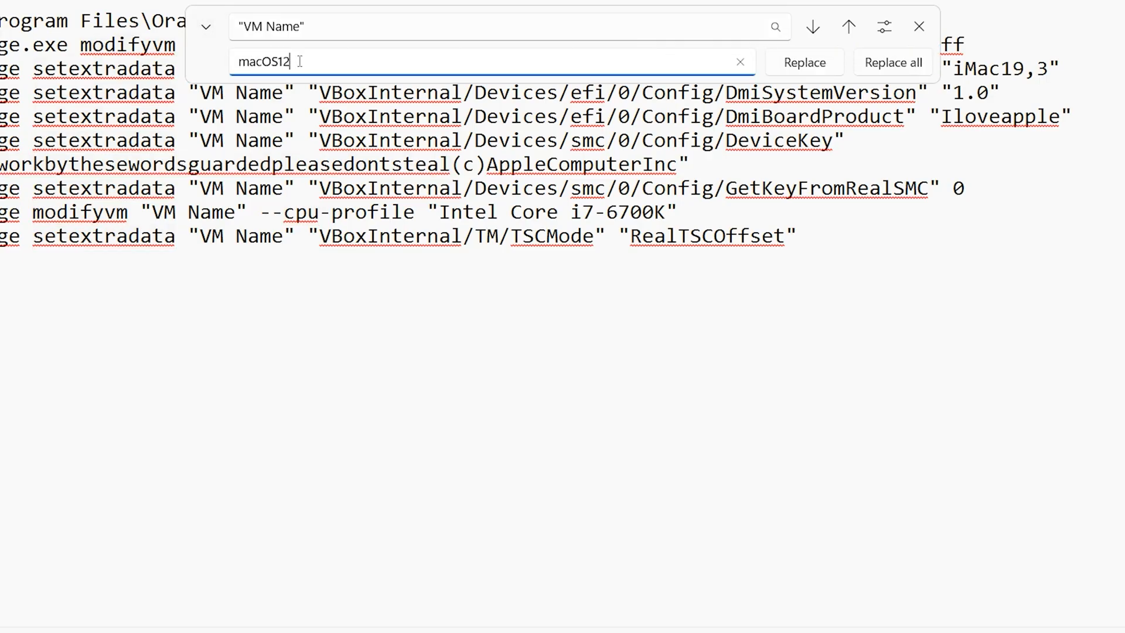
pyautogui.press('Backspace')
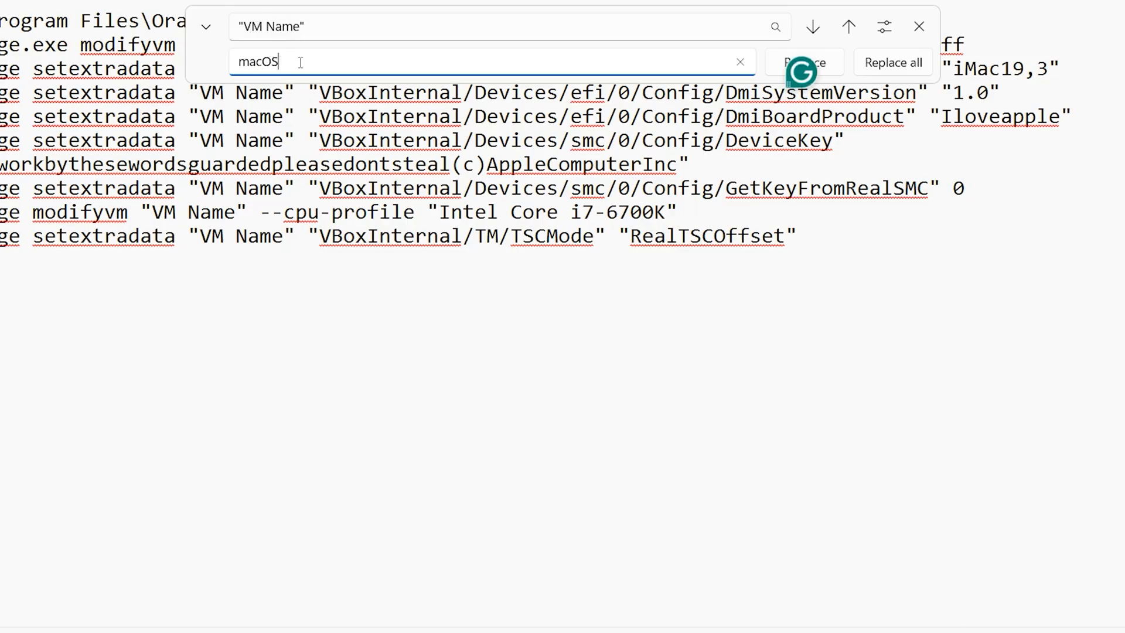
pyautogui.click(892, 61)
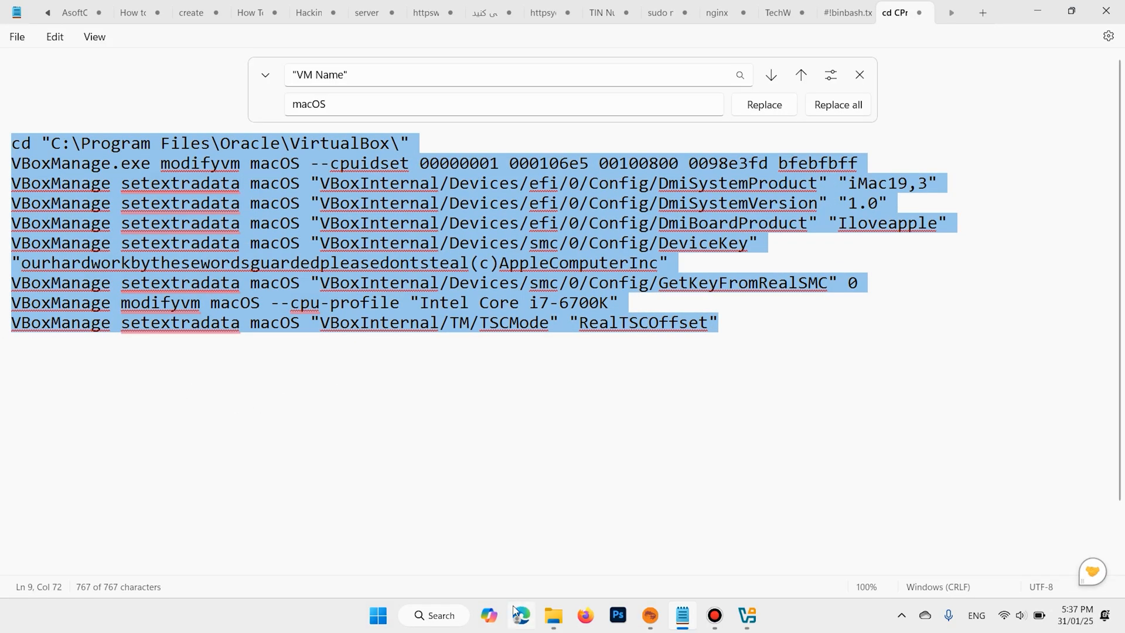
# - Launch Command Prompt, run the VBoxManage commands for macOS, then return to VirtualBox
pyautogui.click(433, 614)
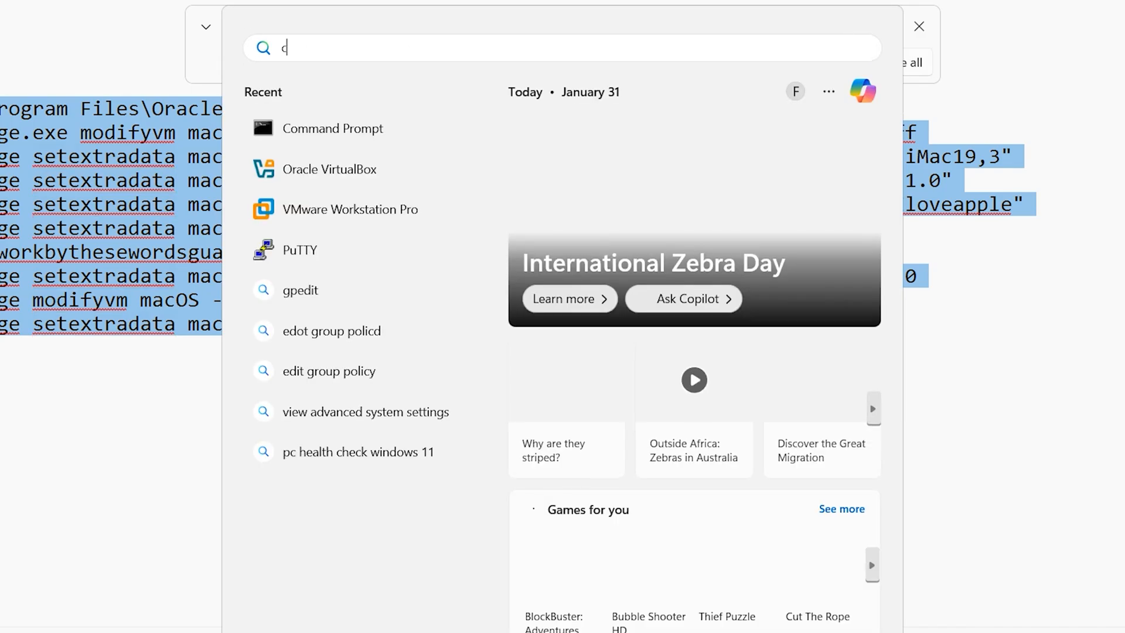
pyautogui.write('md')
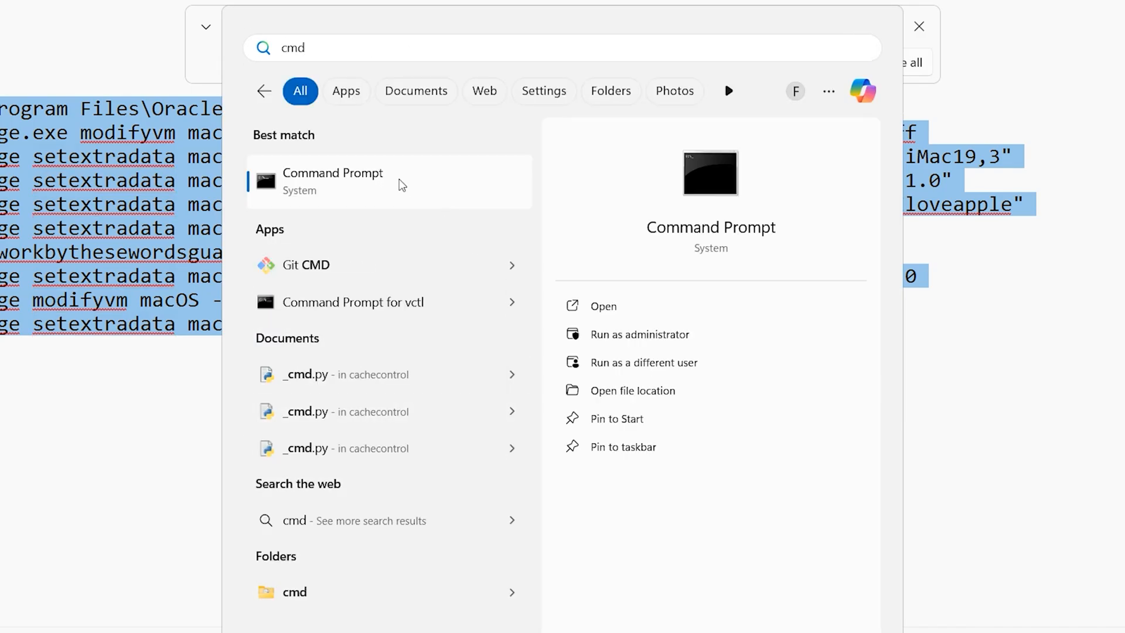
pyautogui.rightClick(332, 181)
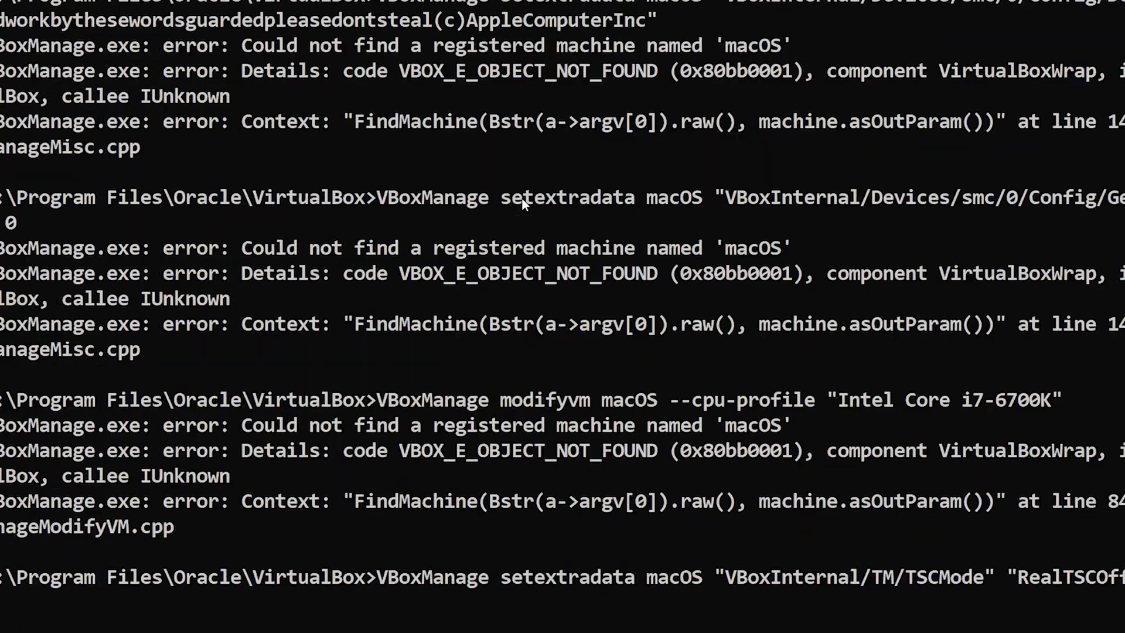
pyautogui.scroll(-3)
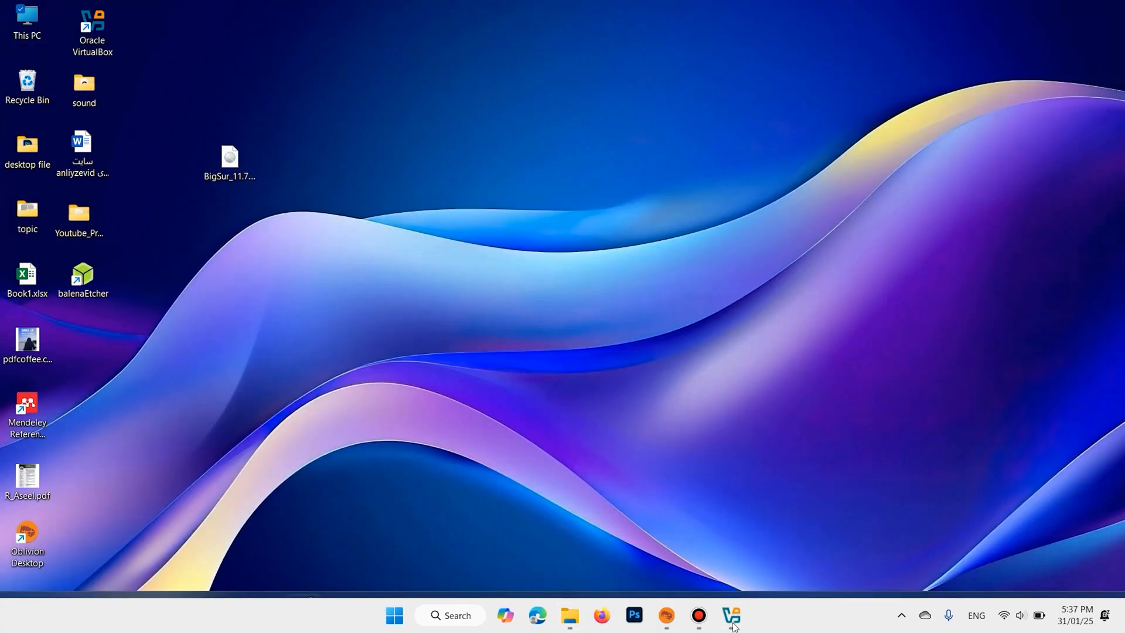
pyautogui.click(731, 615)
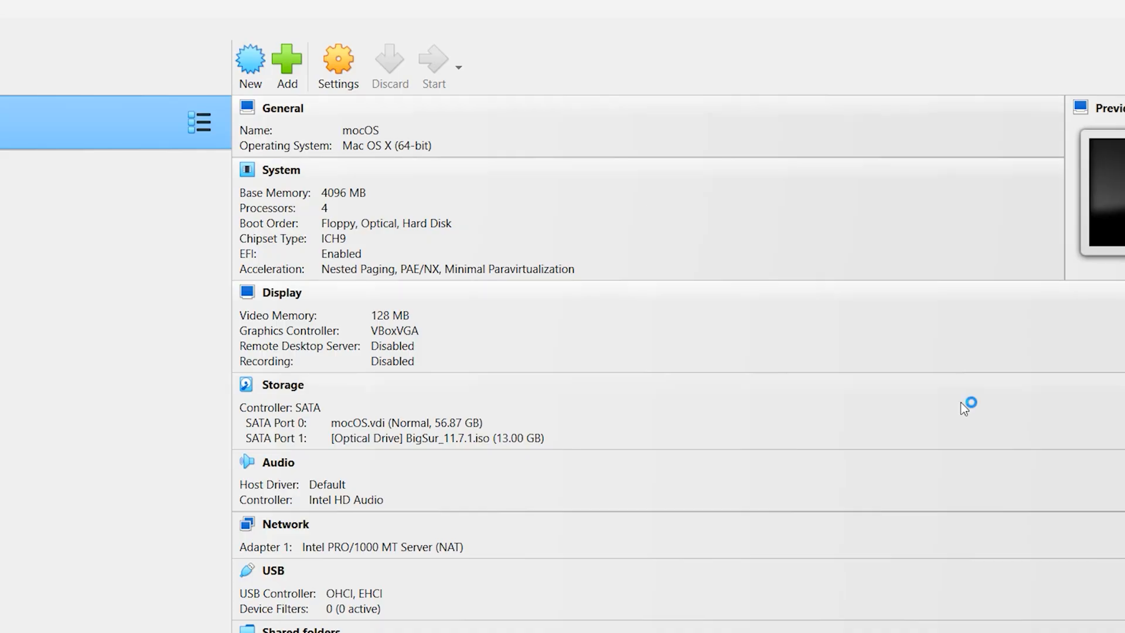
# - Start the mocOS virtual machine so it boots into the macOS installer
pyautogui.click(433, 57)
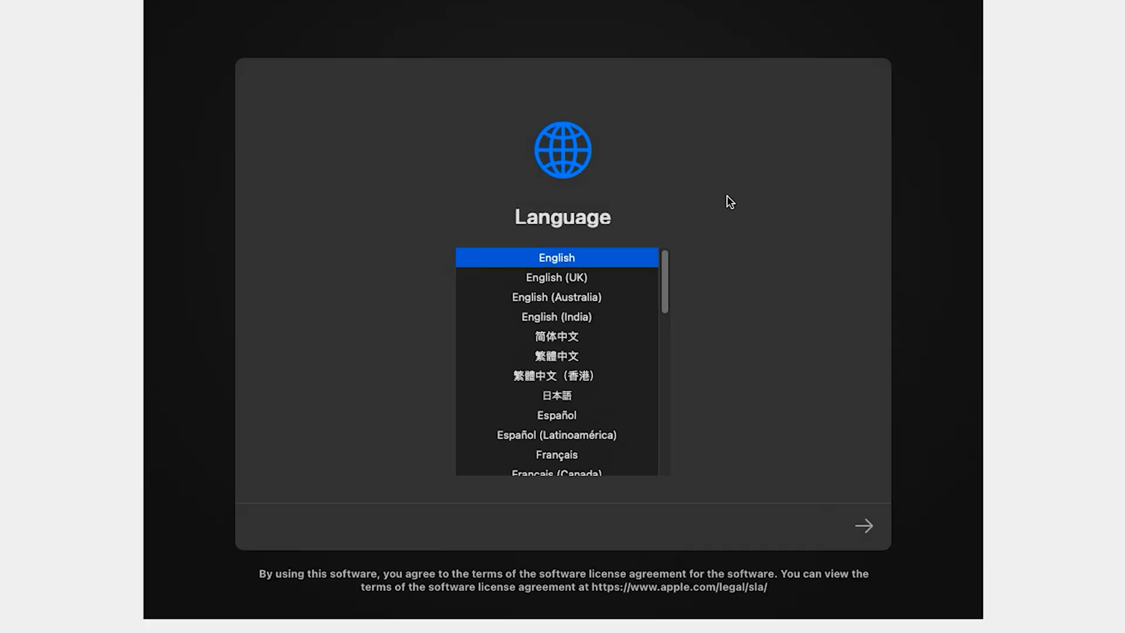
pyautogui.moveTo(739, 202)
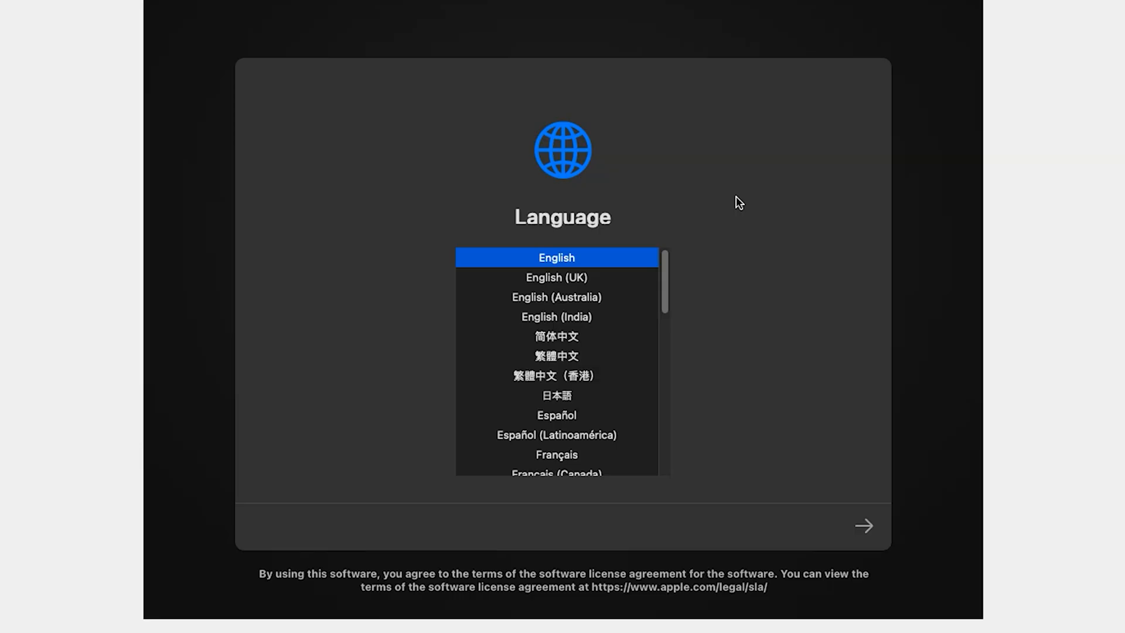
pyautogui.moveTo(531, 233)
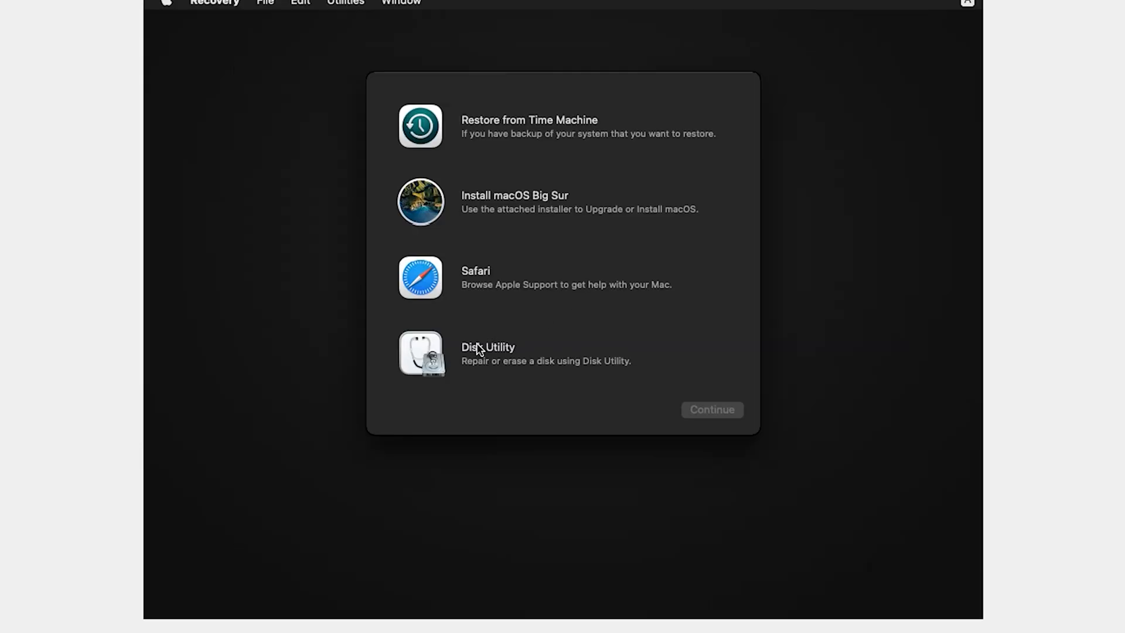
# - Launch Disk Utility, erase VBOX HARDDISK as APFS volume 'macos', then quit Disk Utility
pyautogui.click(488, 352)
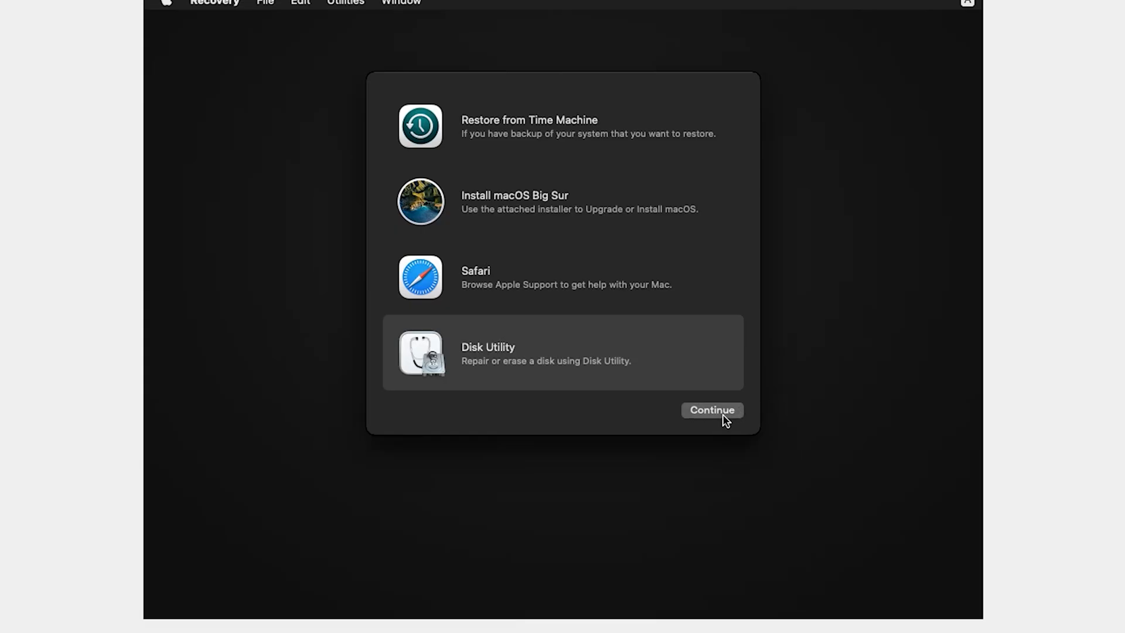
pyautogui.click(712, 410)
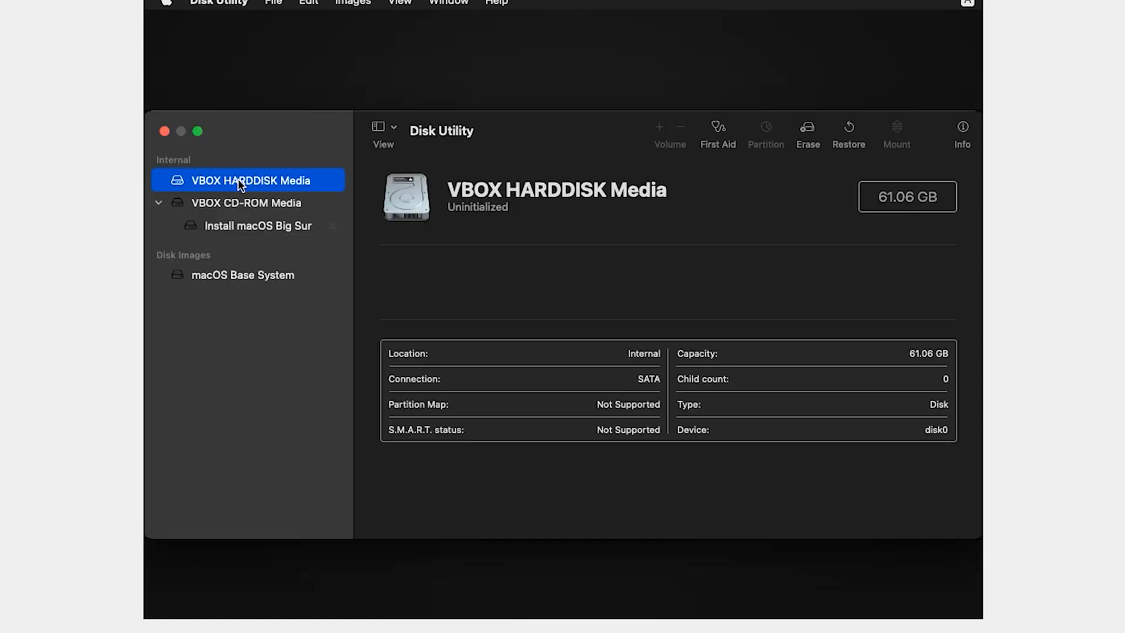
pyautogui.moveTo(908, 349)
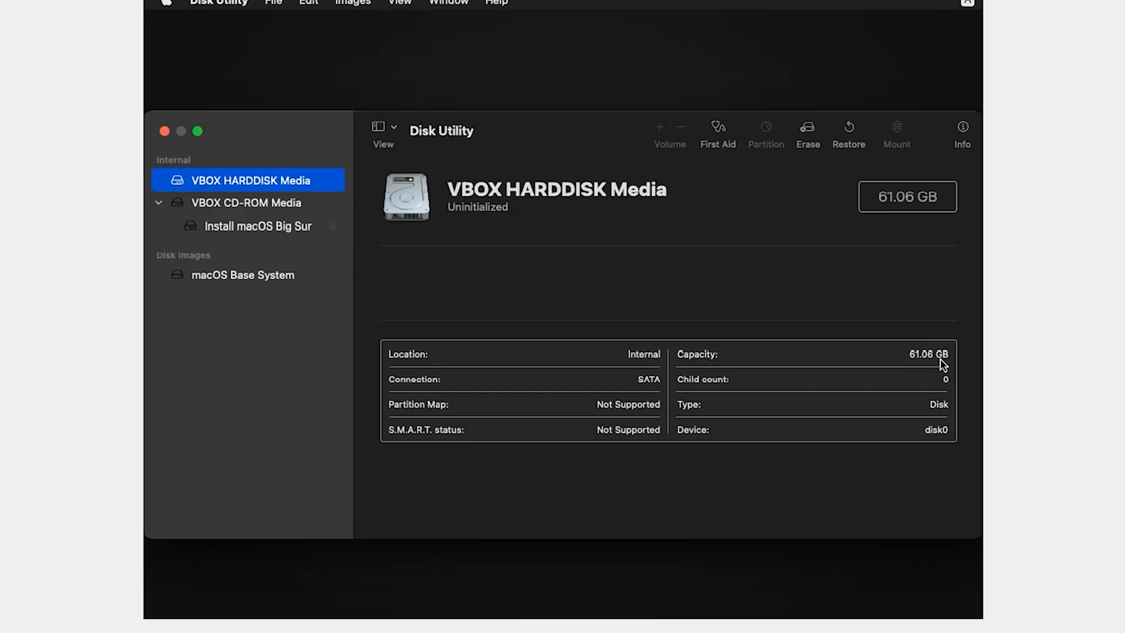
pyautogui.moveTo(807, 127)
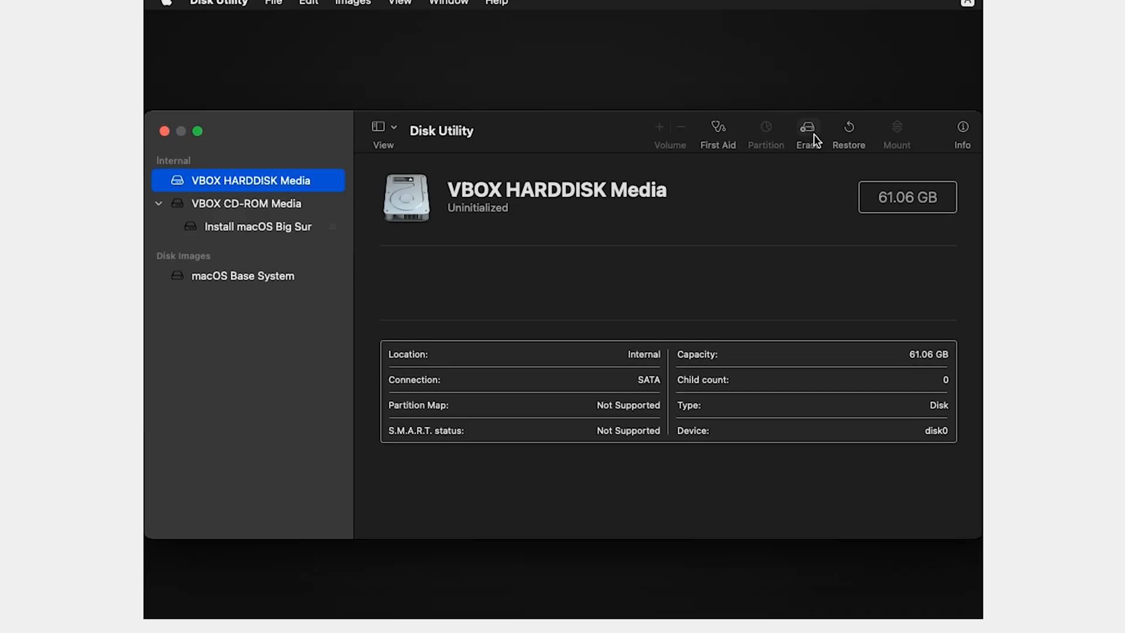
pyautogui.click(806, 131)
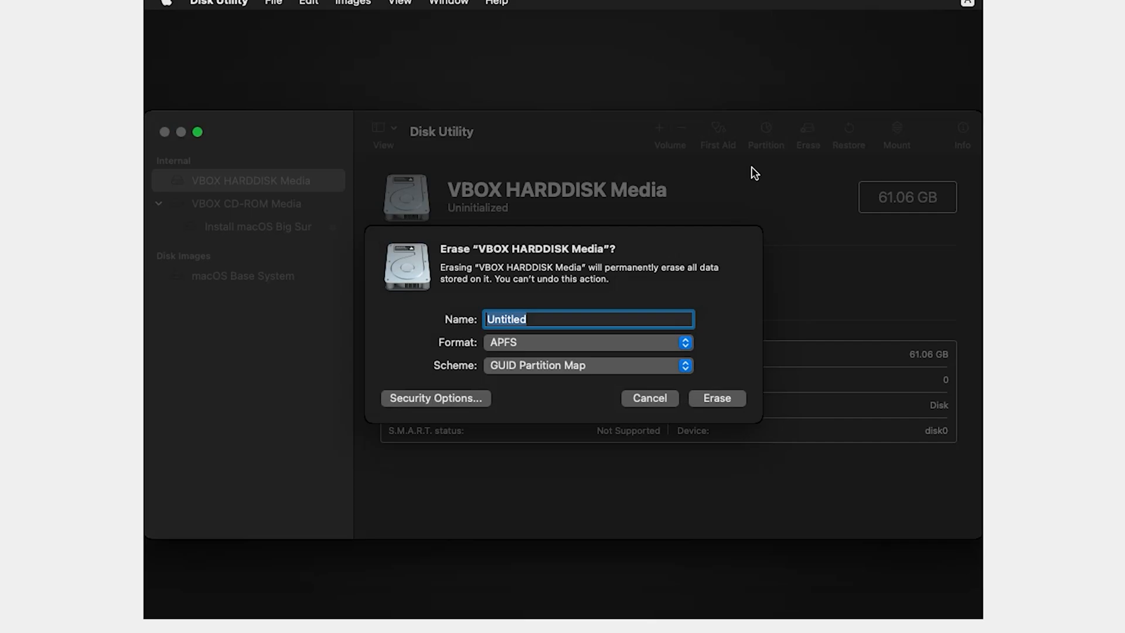
pyautogui.press('Backspace')
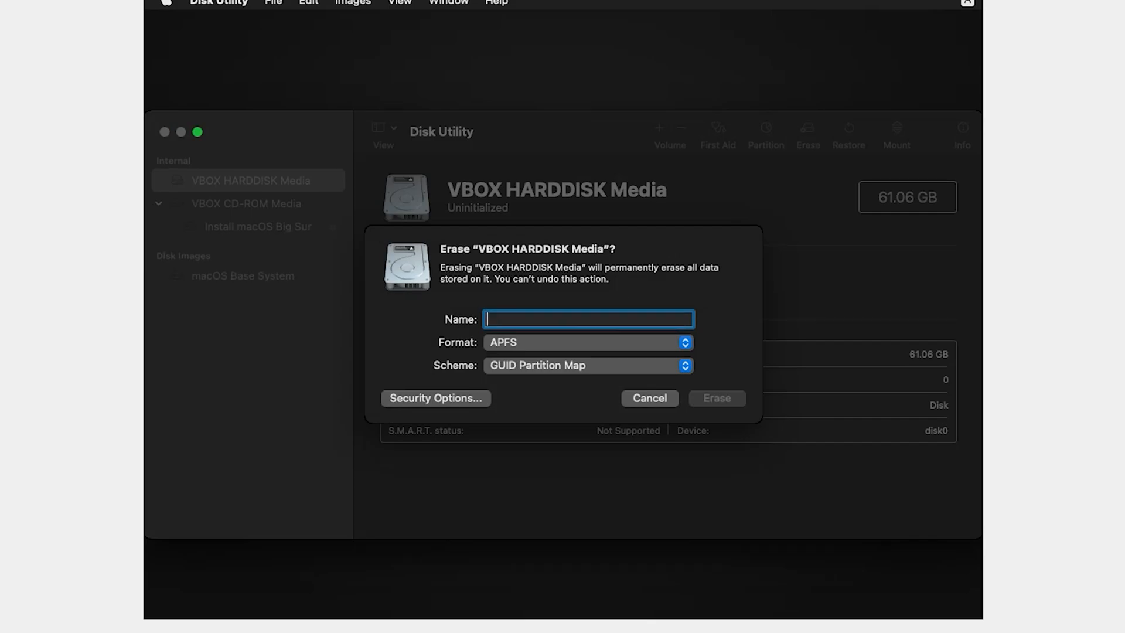
pyautogui.write('mac')
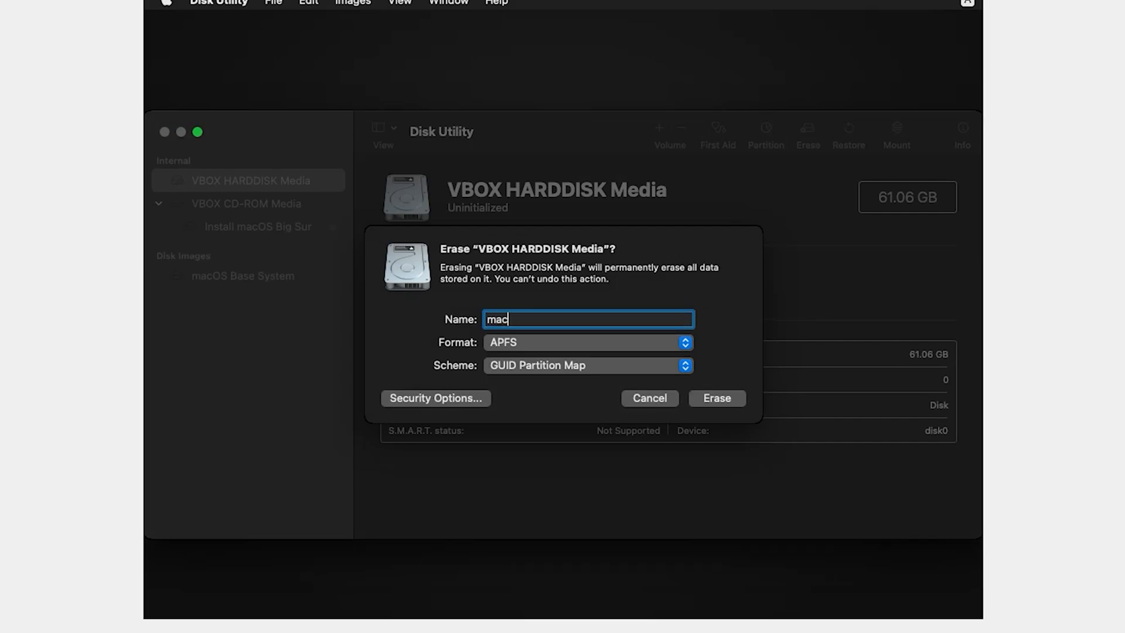
pyautogui.write('os')
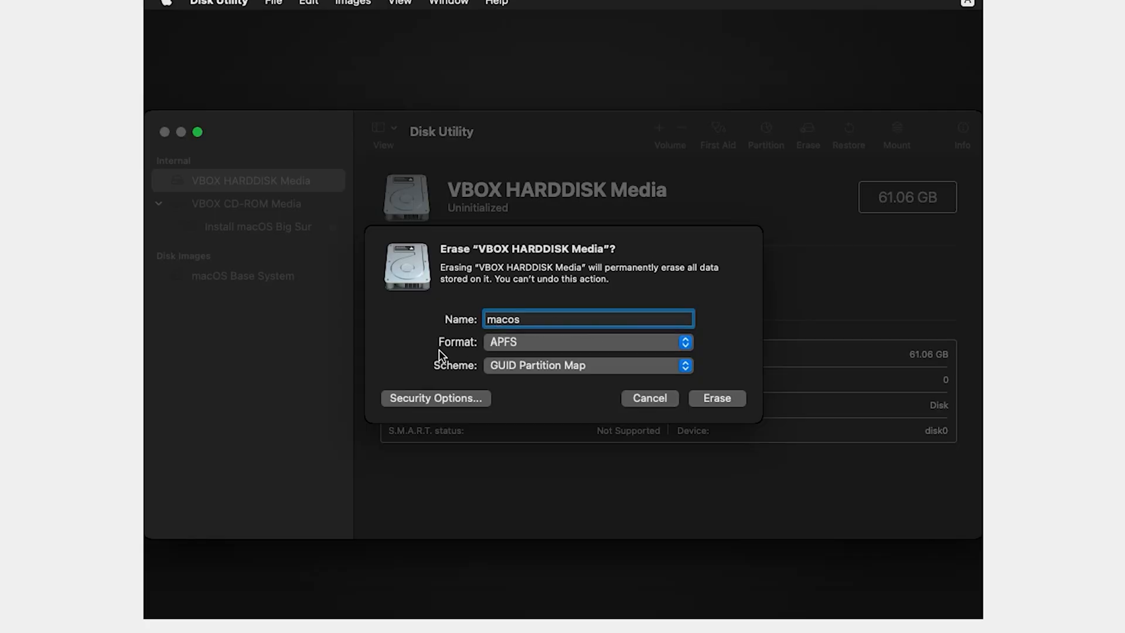
pyautogui.moveTo(502, 357)
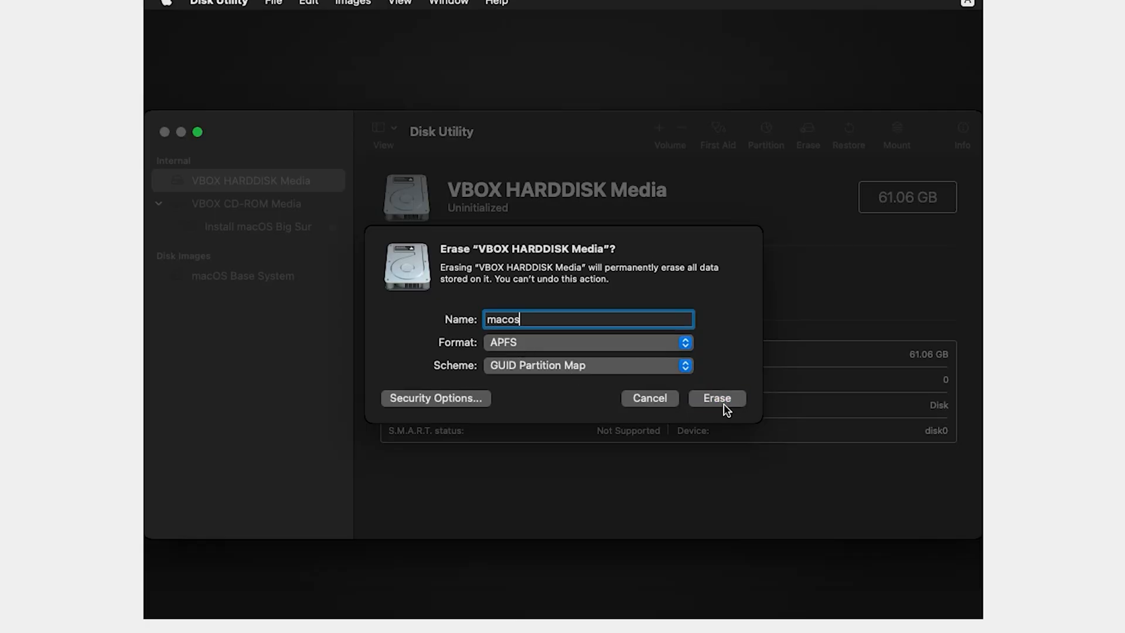
pyautogui.click(716, 398)
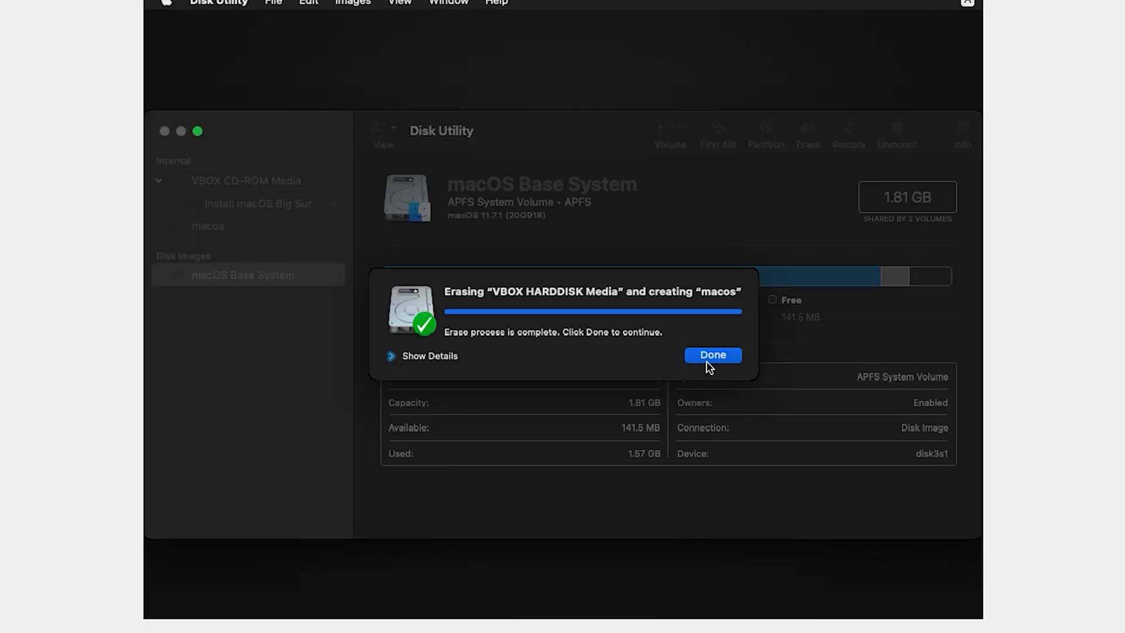
pyautogui.click(712, 355)
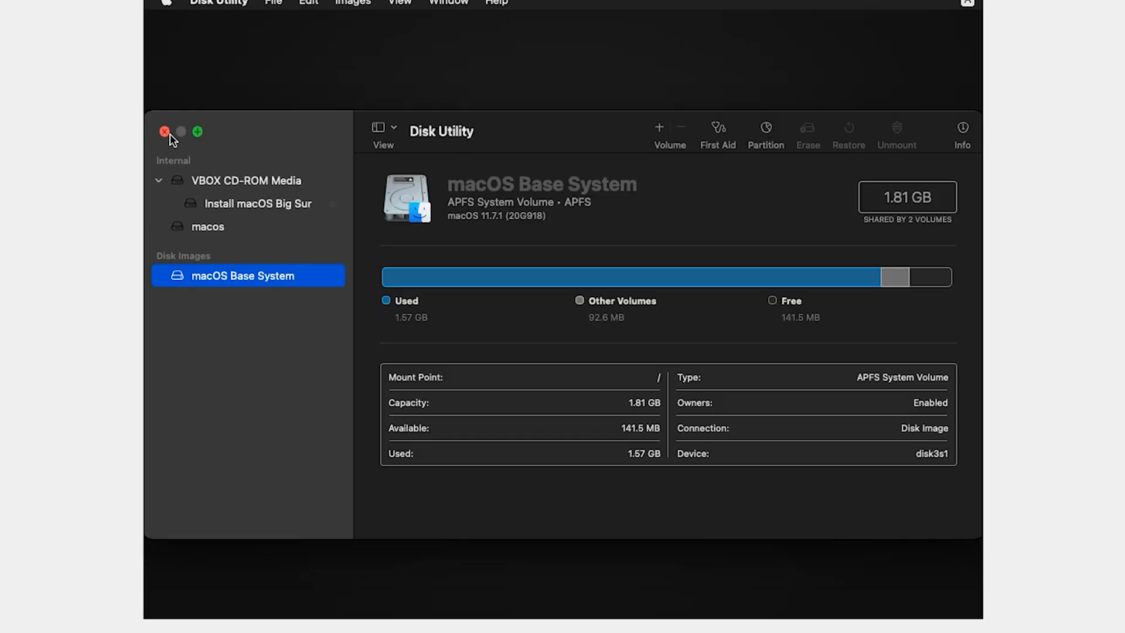
pyautogui.click(164, 131)
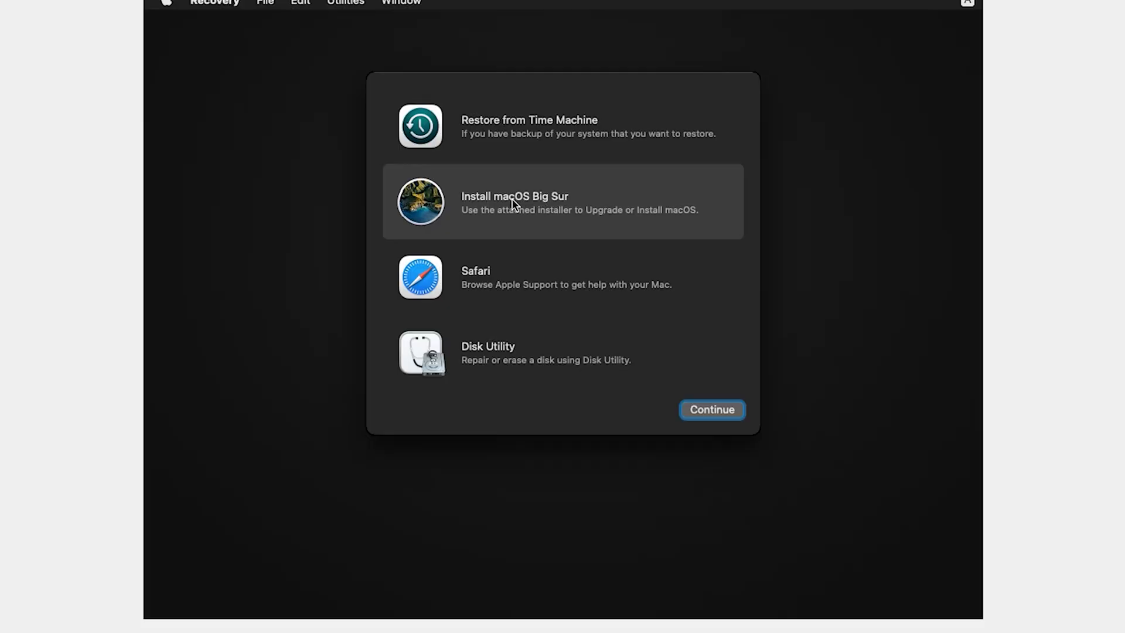
pyautogui.moveTo(578, 210)
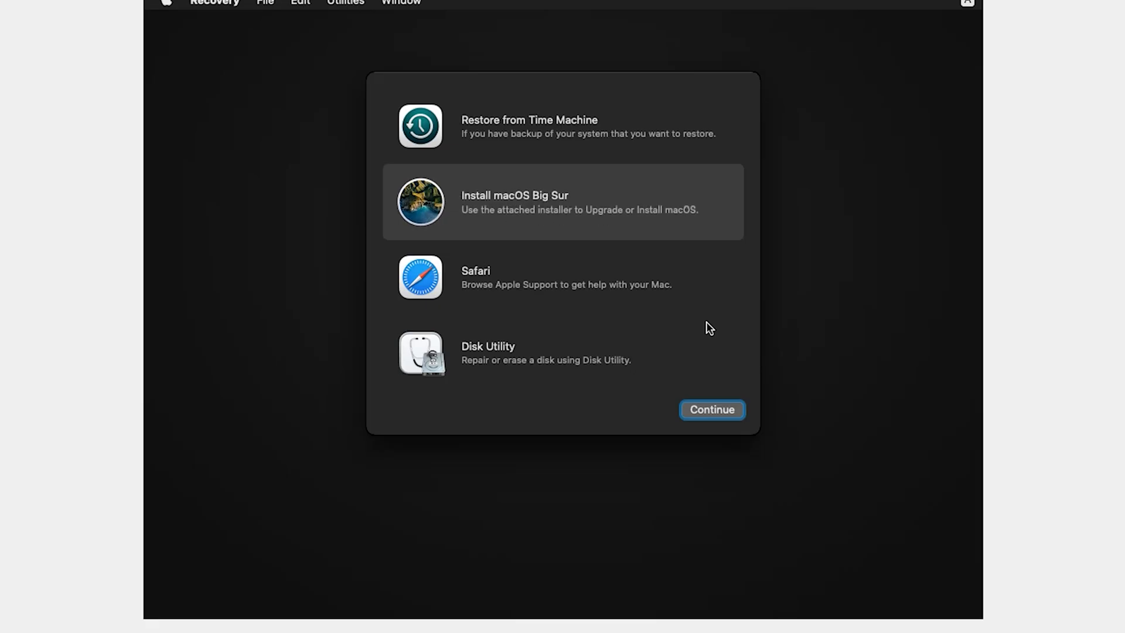
# - Launch the Big Sur installer, agree to the license, and install onto the mac disk
pyautogui.click(711, 409)
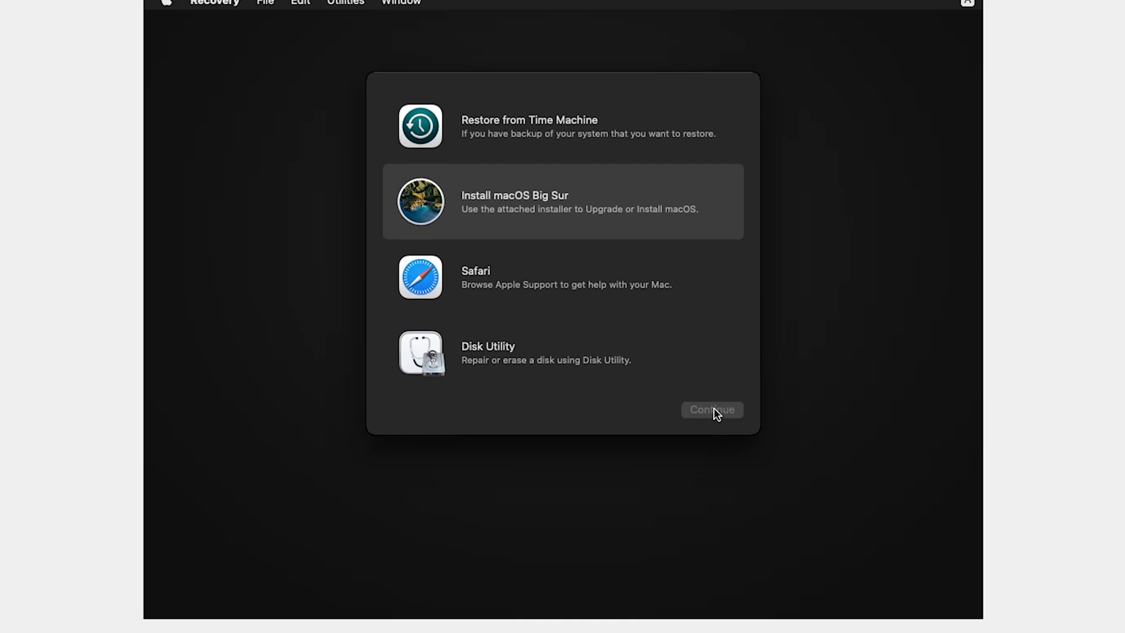
pyautogui.click(711, 409)
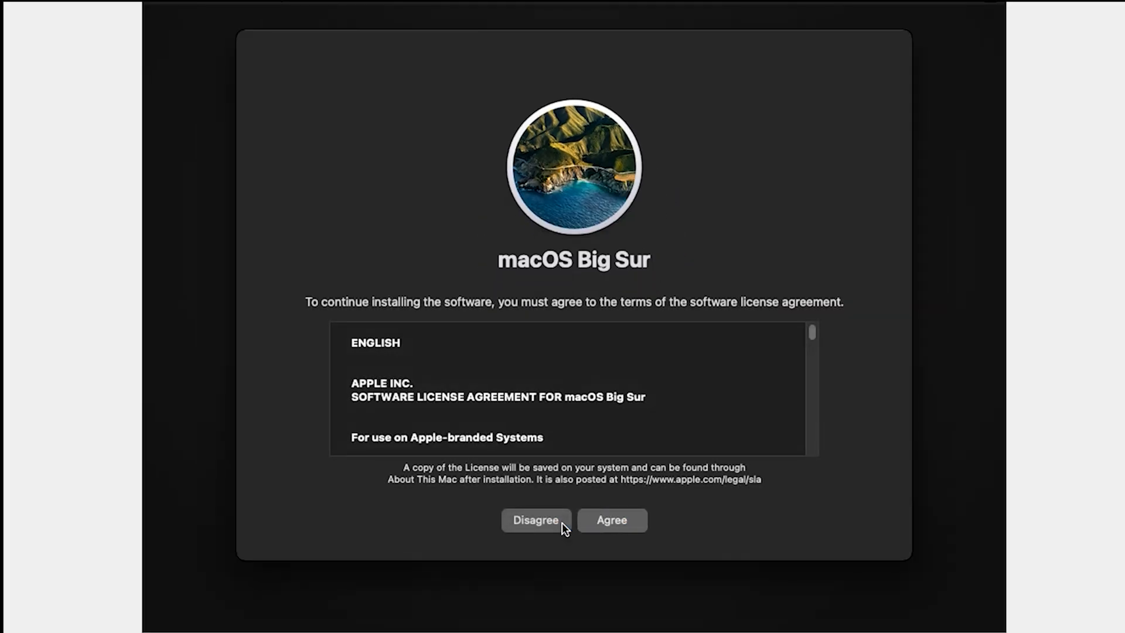
pyautogui.click(611, 520)
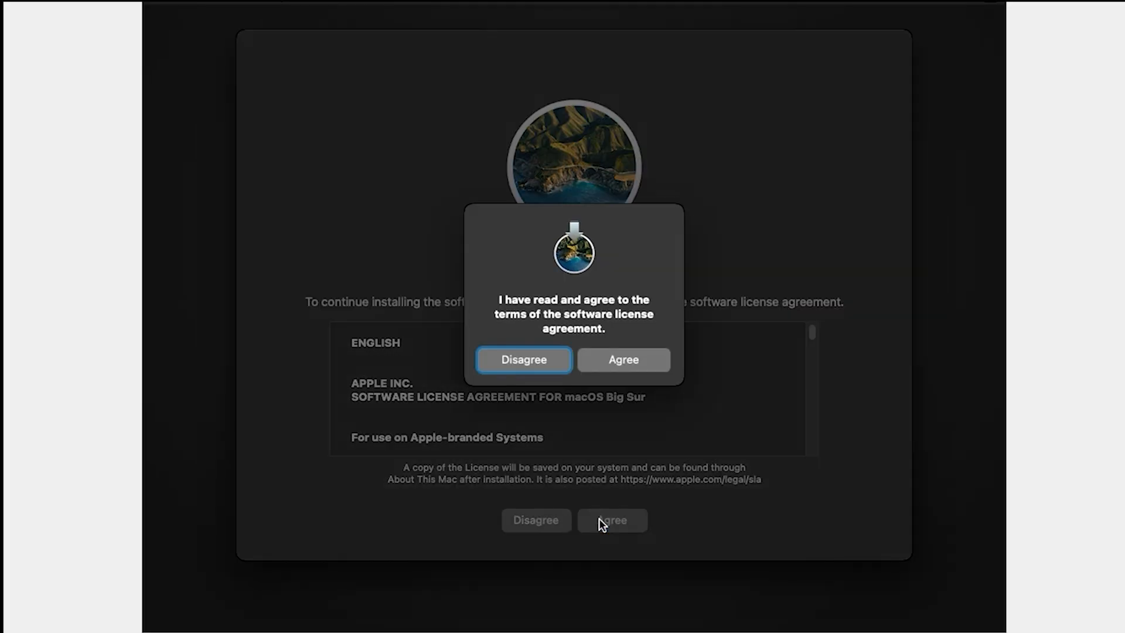
pyautogui.click(623, 360)
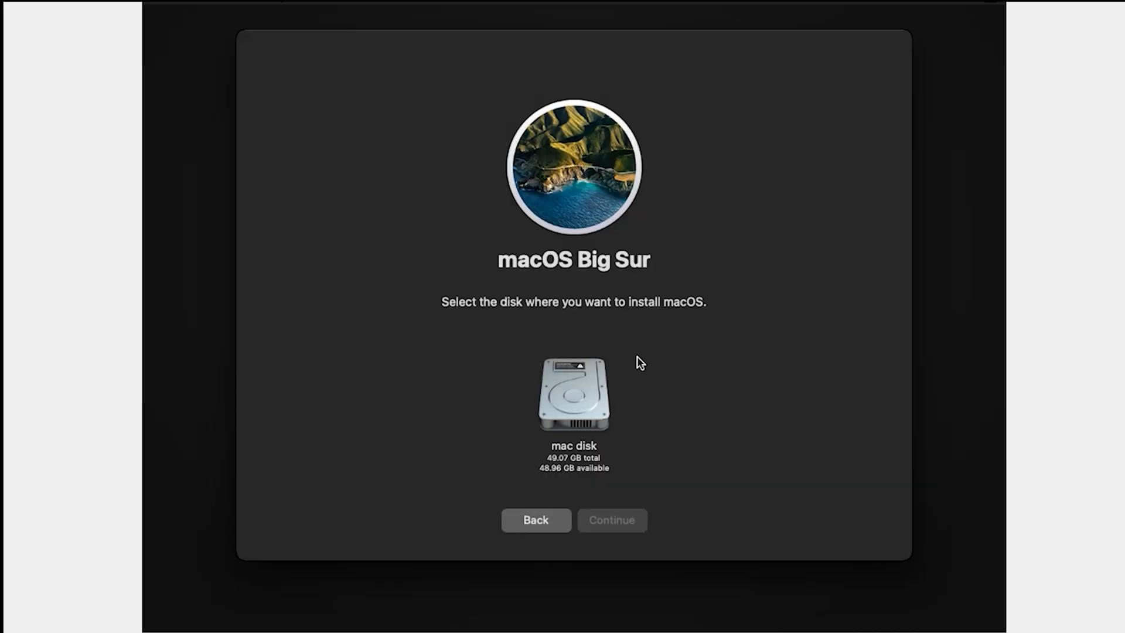
pyautogui.moveTo(620, 437)
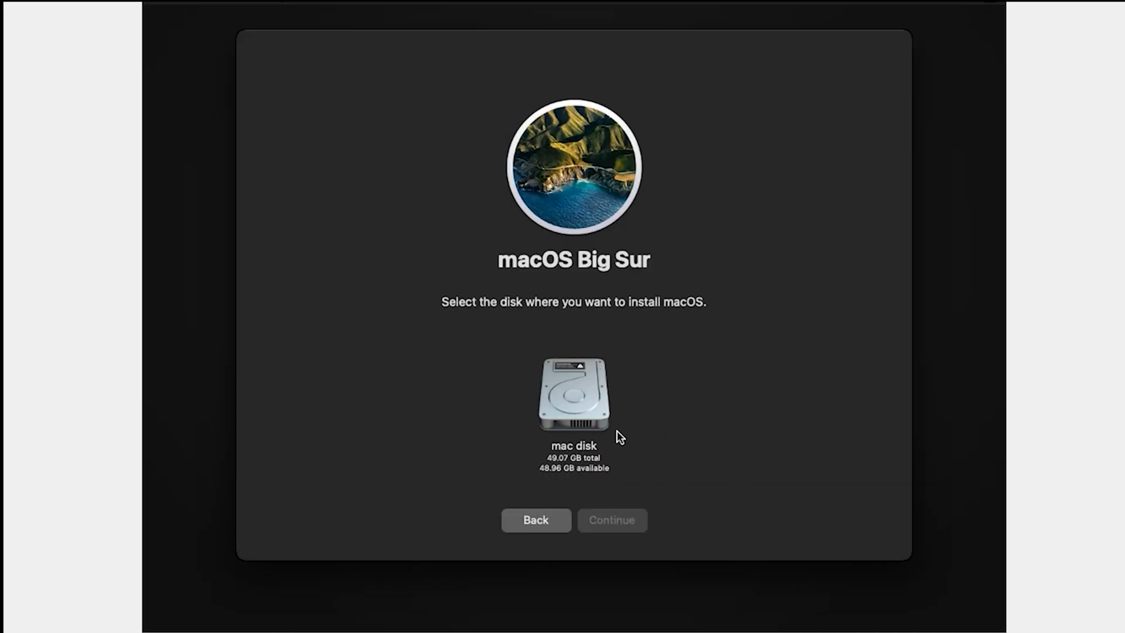
pyautogui.click(573, 393)
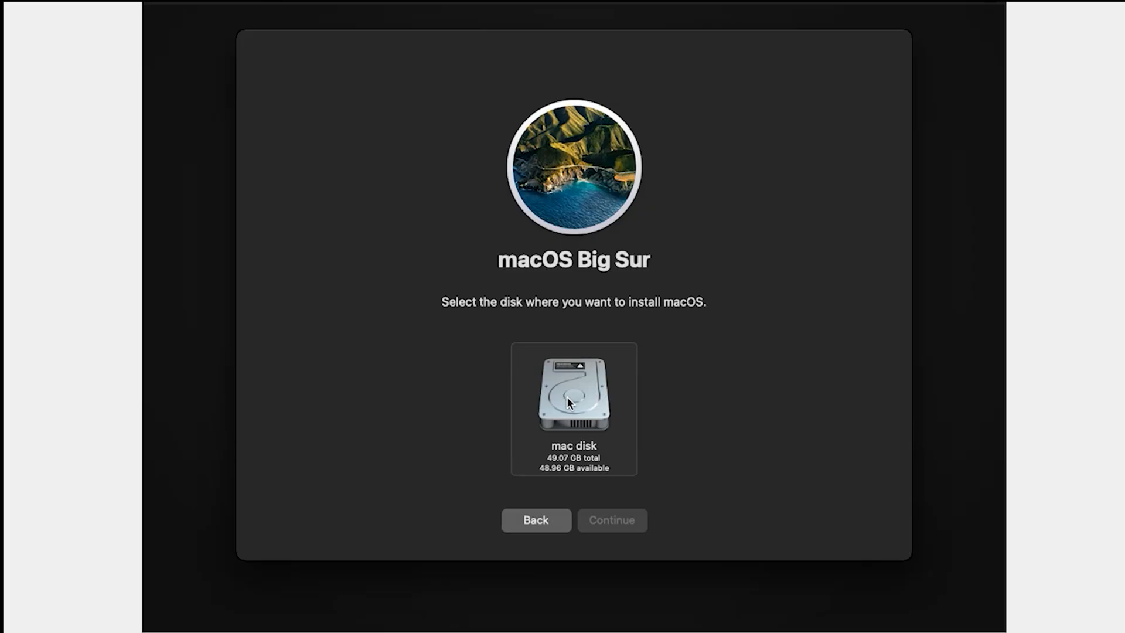
pyautogui.click(573, 395)
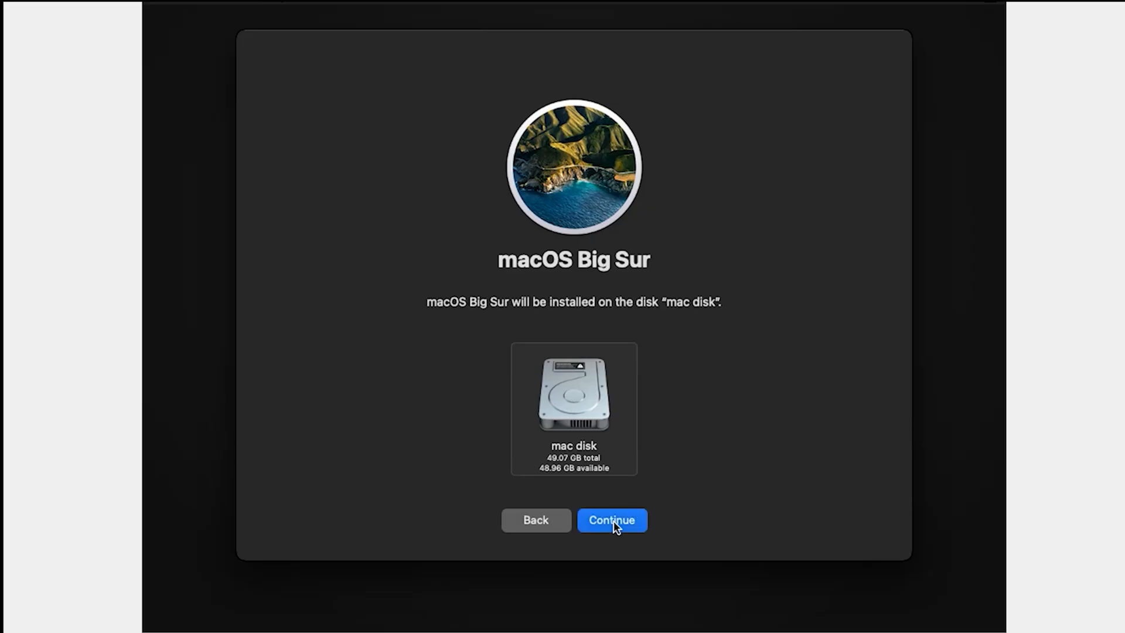
pyautogui.click(611, 519)
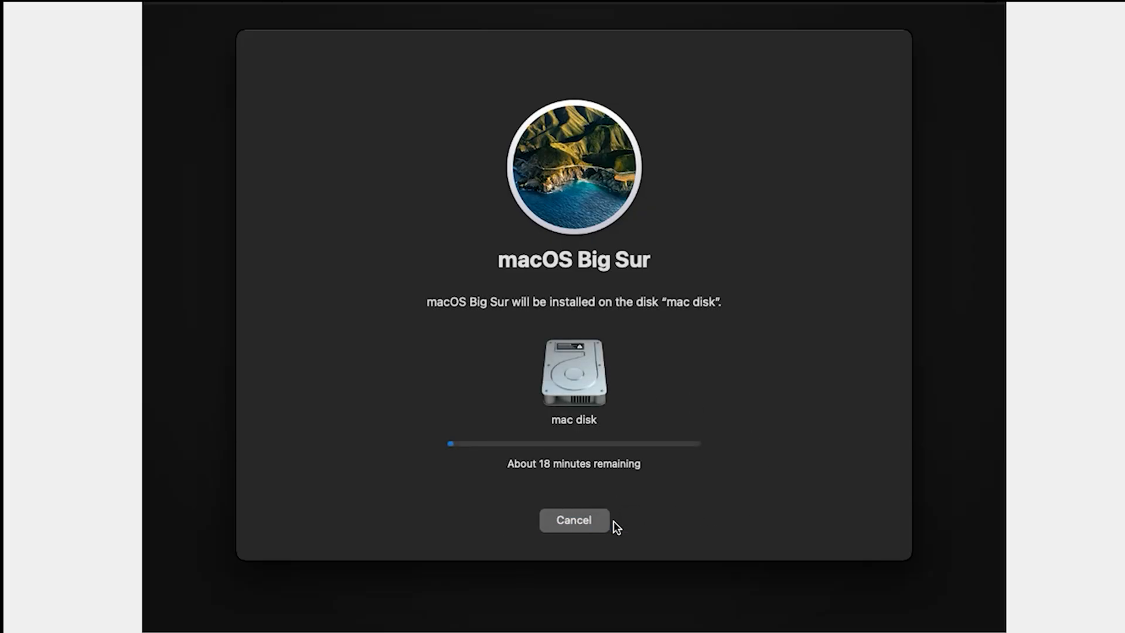
pyautogui.moveTo(361, 416)
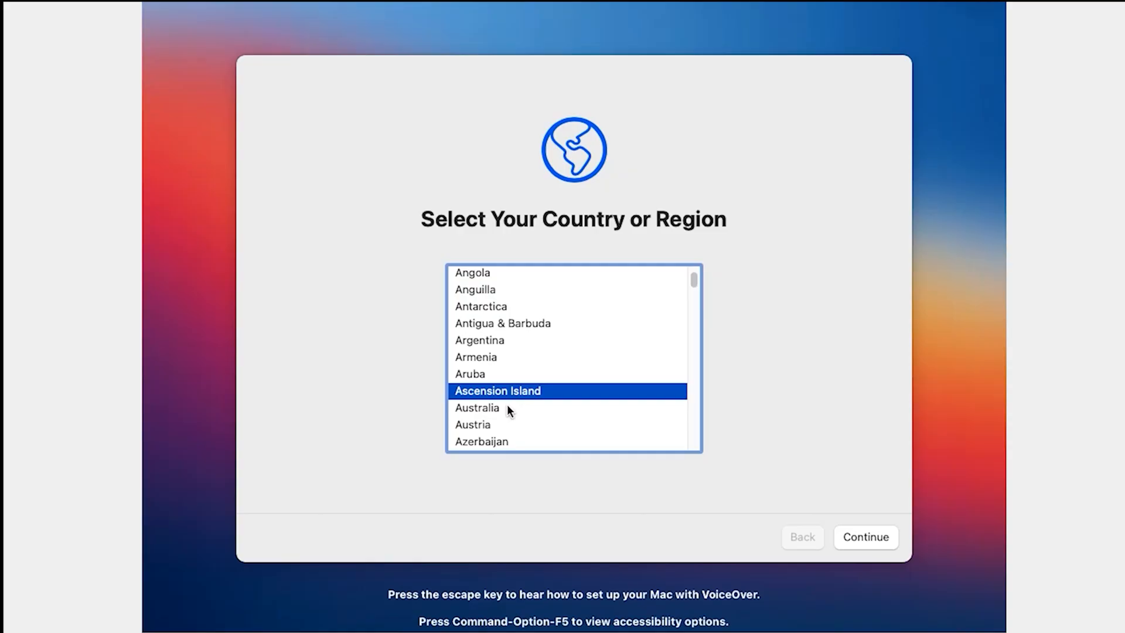
# - Choose Australia as region, keep the language settings, and skip Accessibility and Migration
pyautogui.click(475, 408)
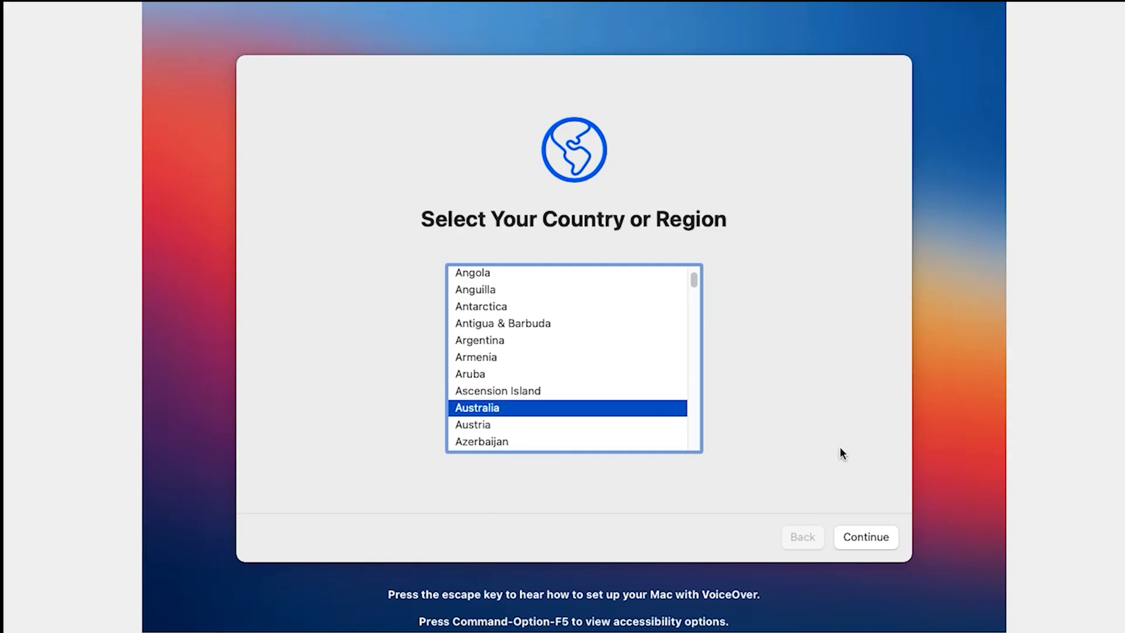
pyautogui.click(864, 537)
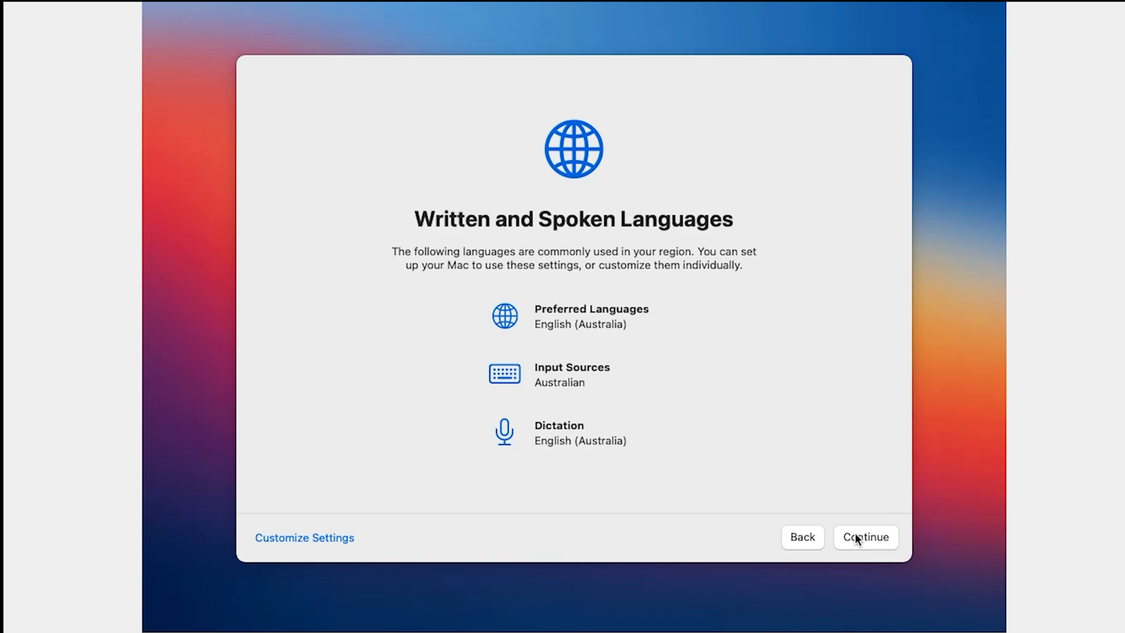
pyautogui.click(865, 536)
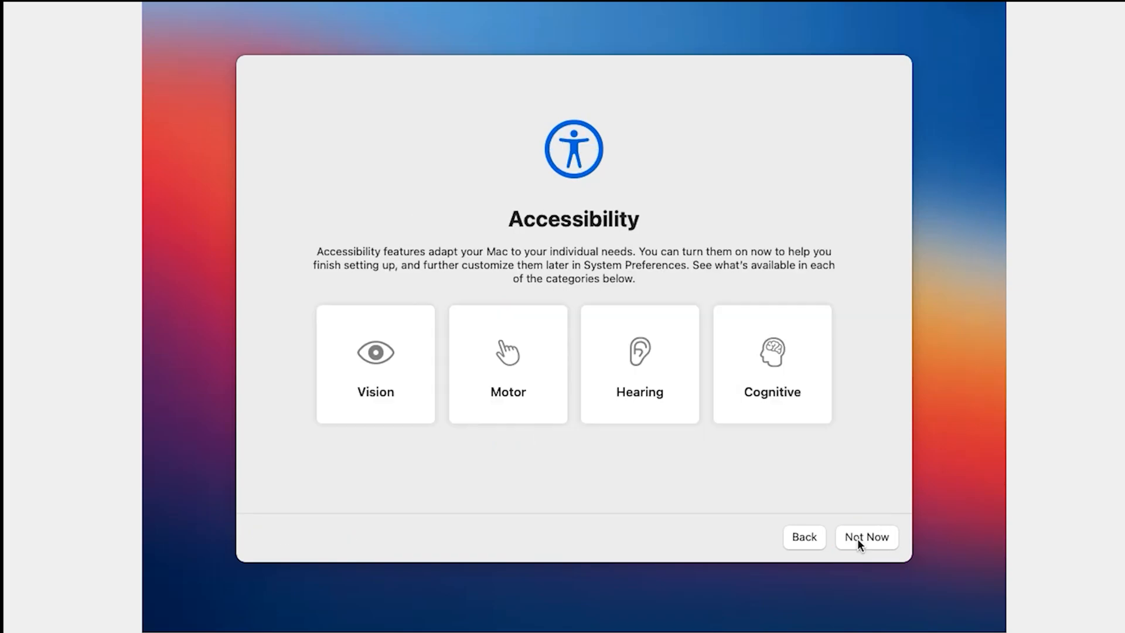
pyautogui.click(866, 536)
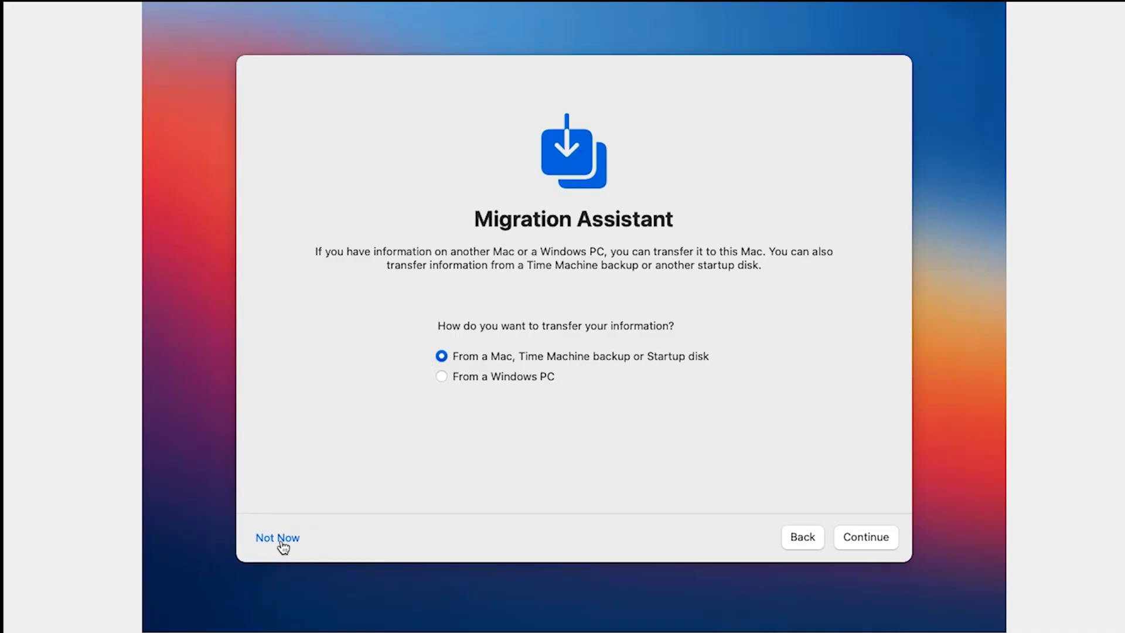
pyautogui.click(277, 537)
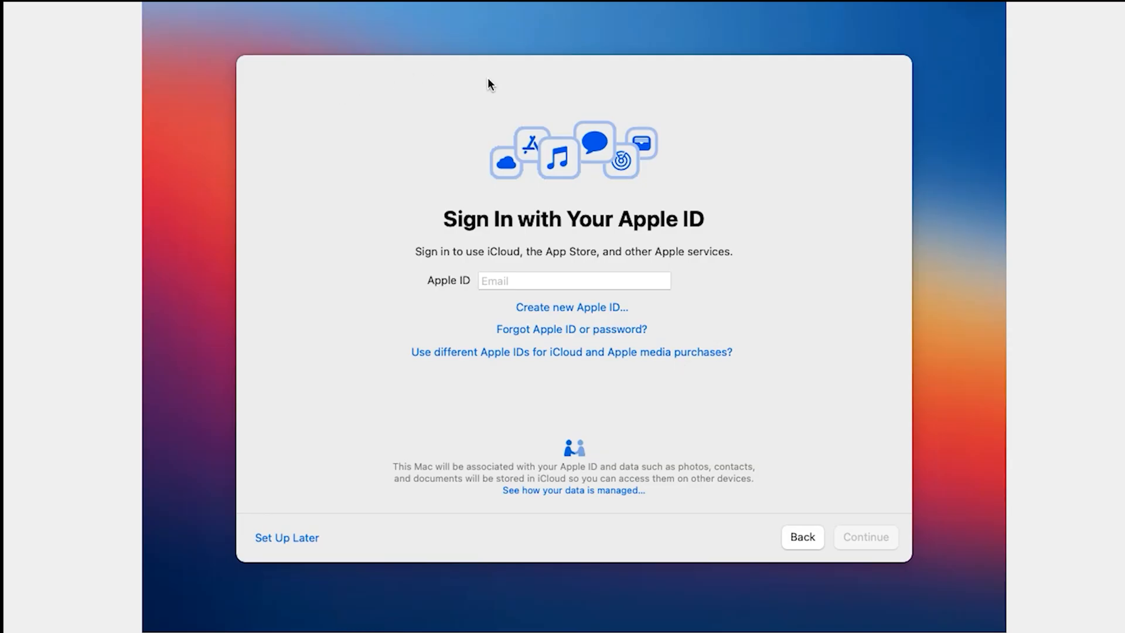
pyautogui.moveTo(540, 370)
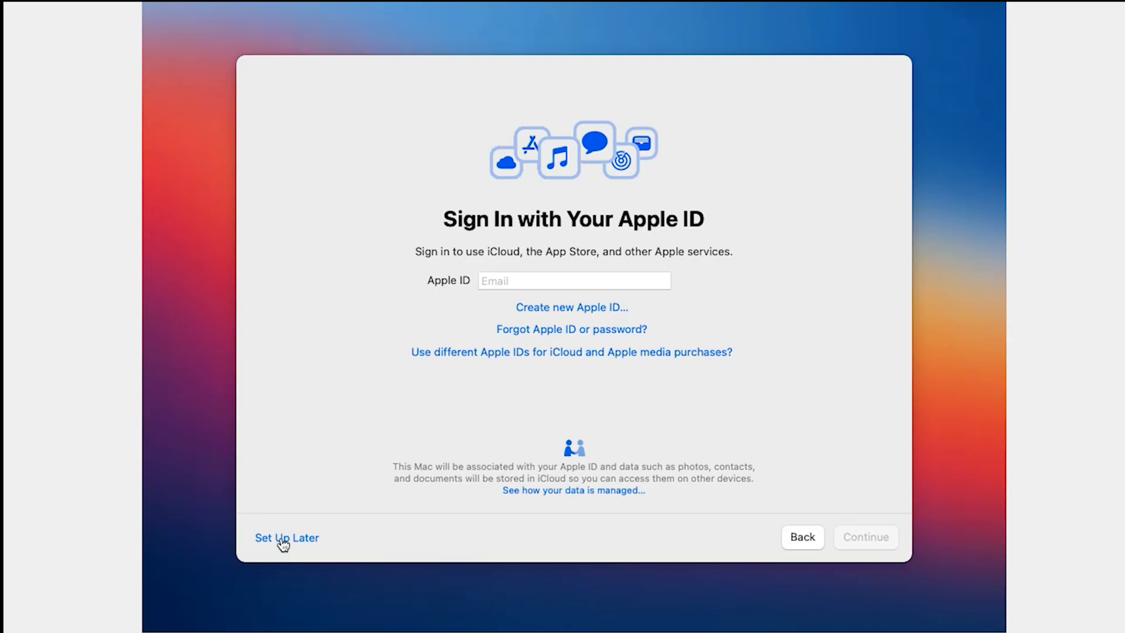
# - Skip Apple ID sign-in and agree to the macOS terms and conditions
pyautogui.click(286, 537)
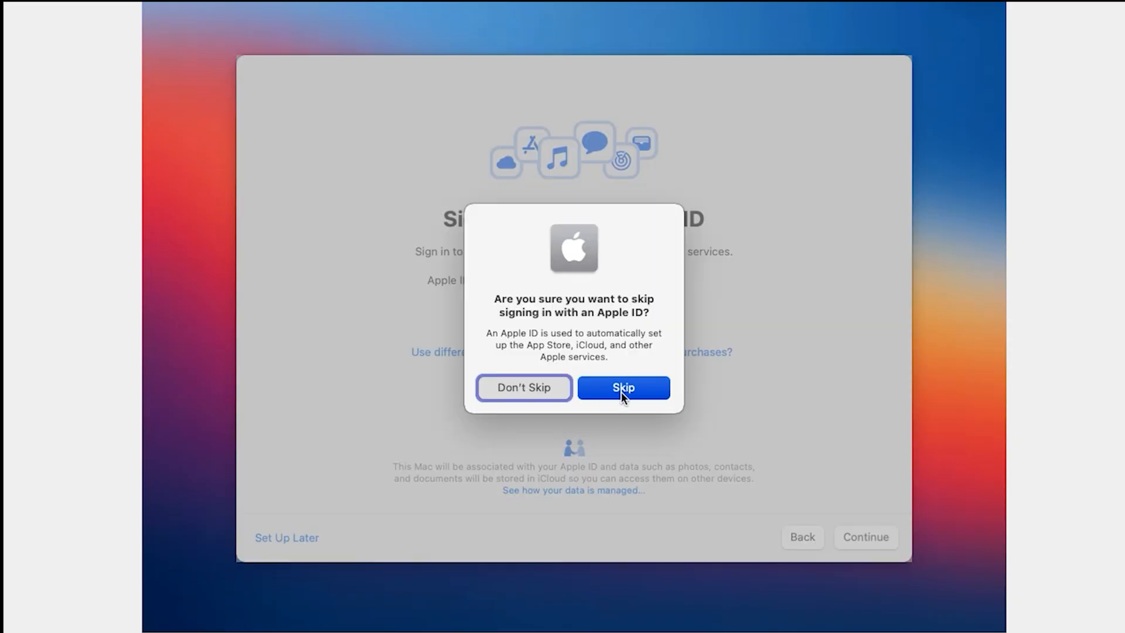
pyautogui.click(622, 387)
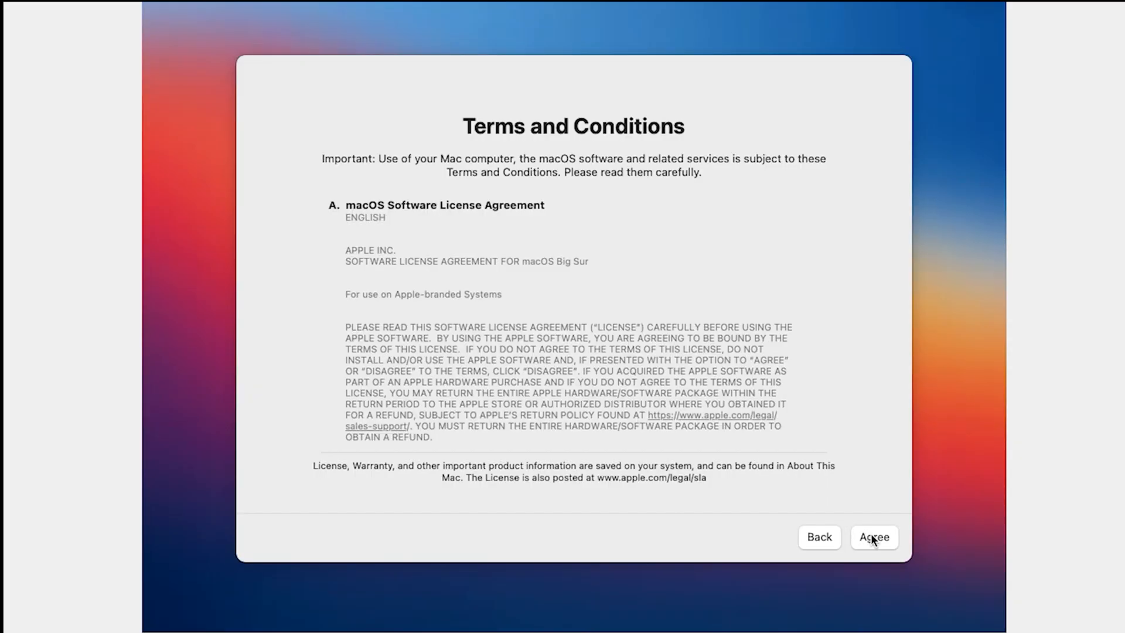
pyautogui.click(873, 536)
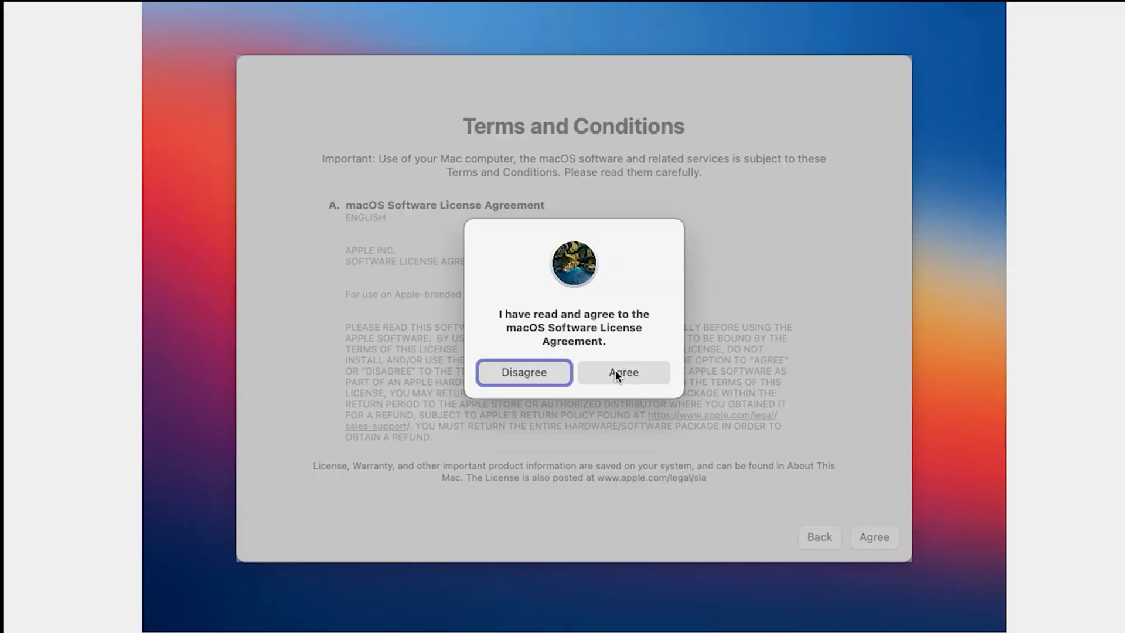
pyautogui.click(623, 373)
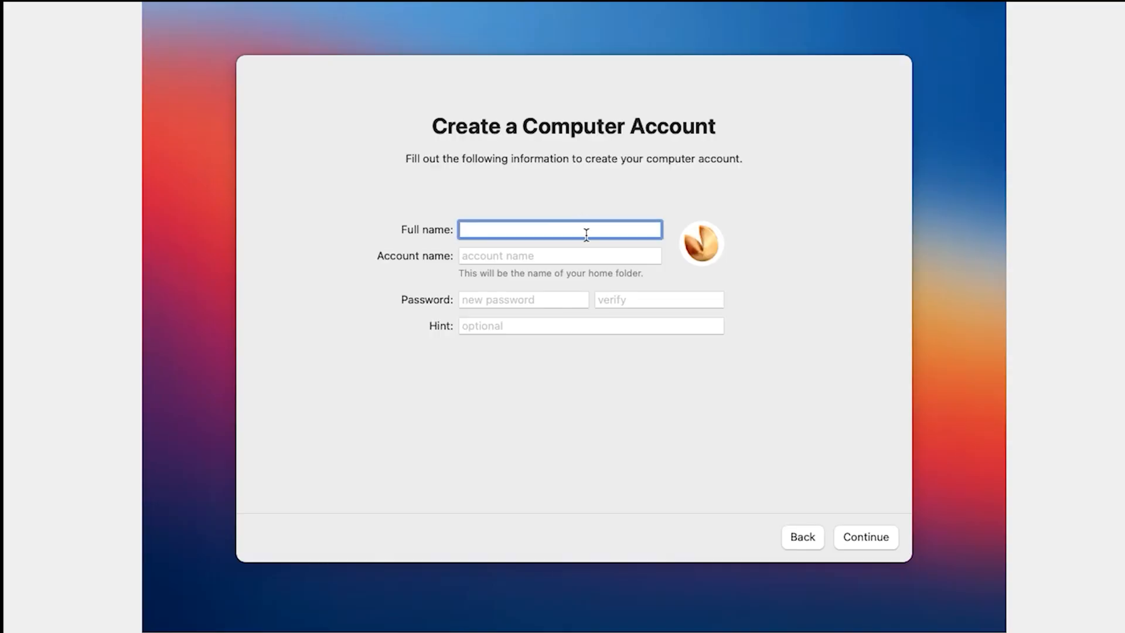
# - Create the account 'admin' with a password and matching verification, then submit
pyautogui.write('admin')
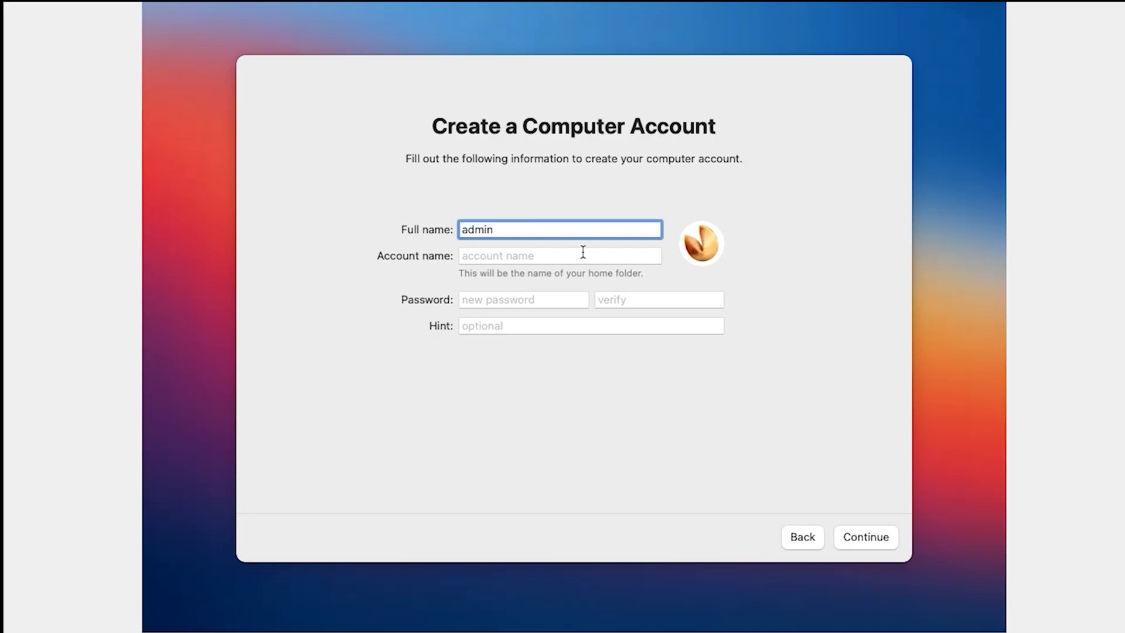
pyautogui.click(523, 300)
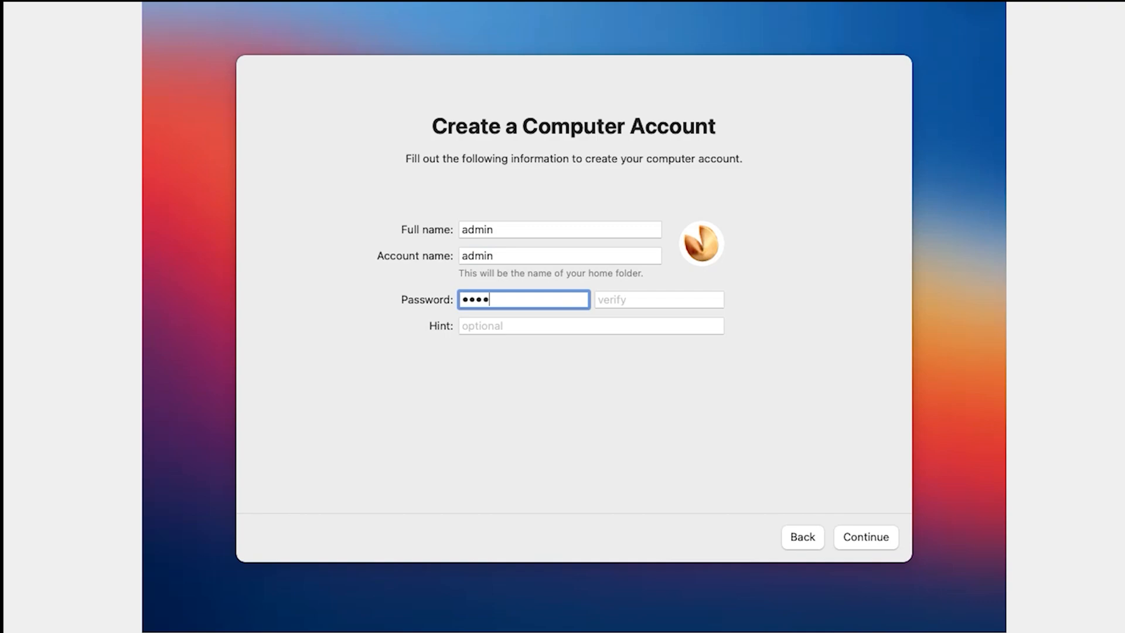
pyautogui.write('•')
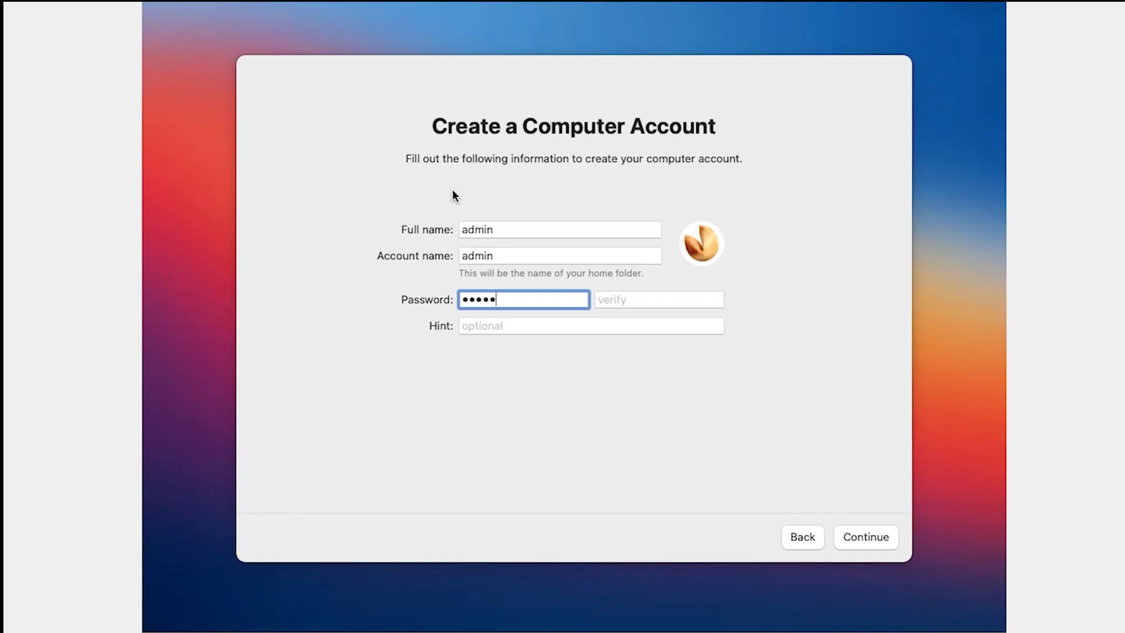
pyautogui.moveTo(662, 299)
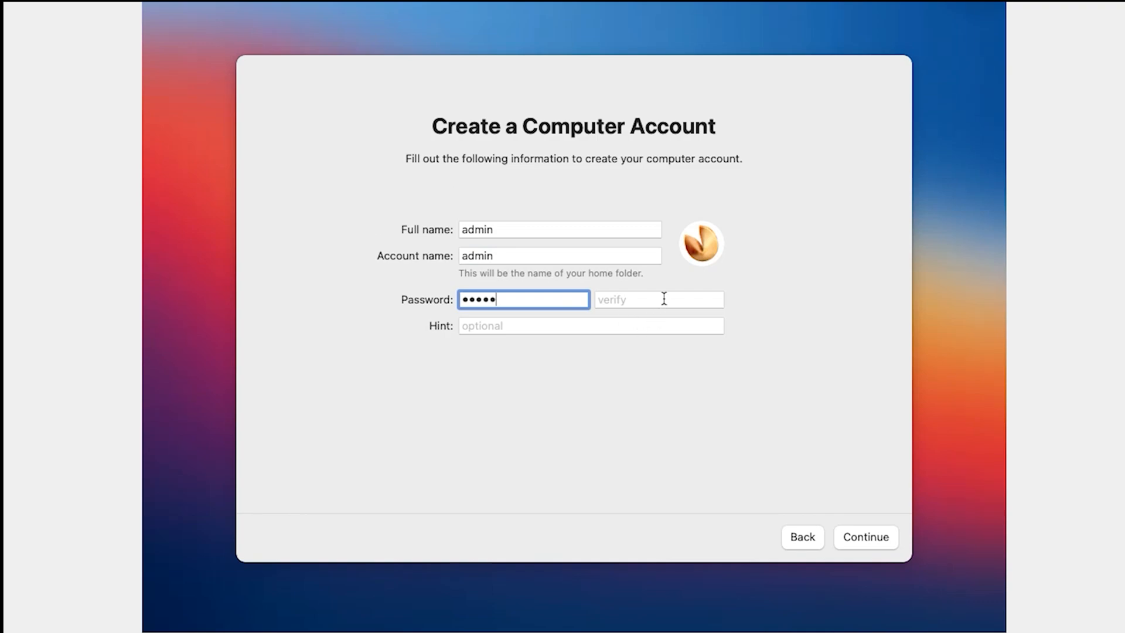
pyautogui.write('•••••')
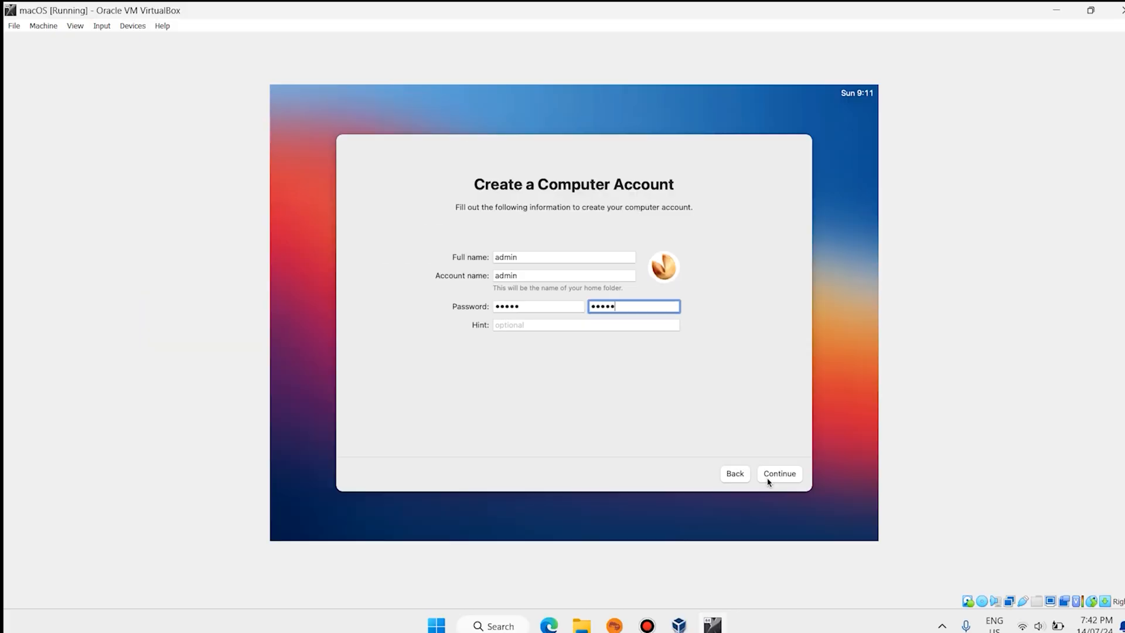
pyautogui.click(779, 474)
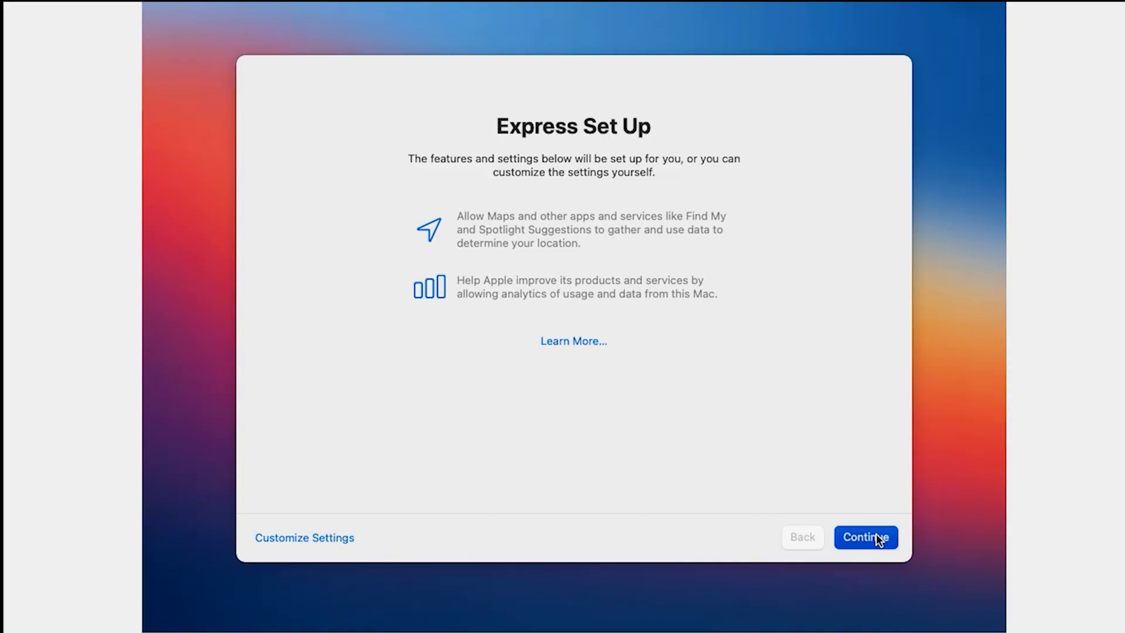
# - Accept Express Set Up, Screen Time and Siri defaults, decline audio sharing, choose Light appearance
pyautogui.click(865, 537)
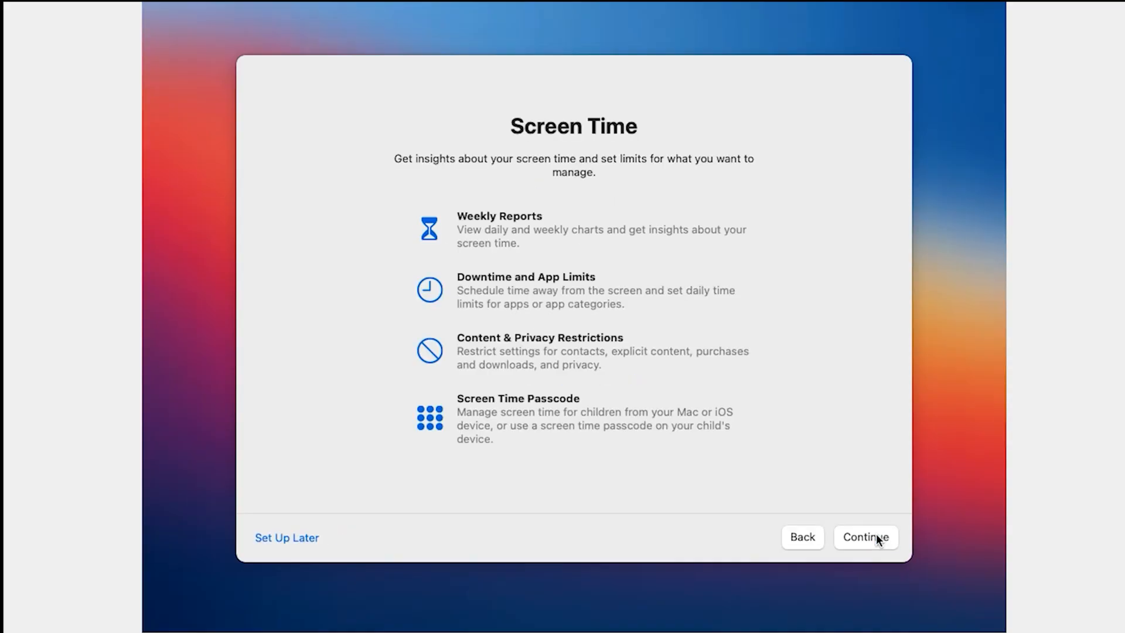
pyautogui.click(866, 537)
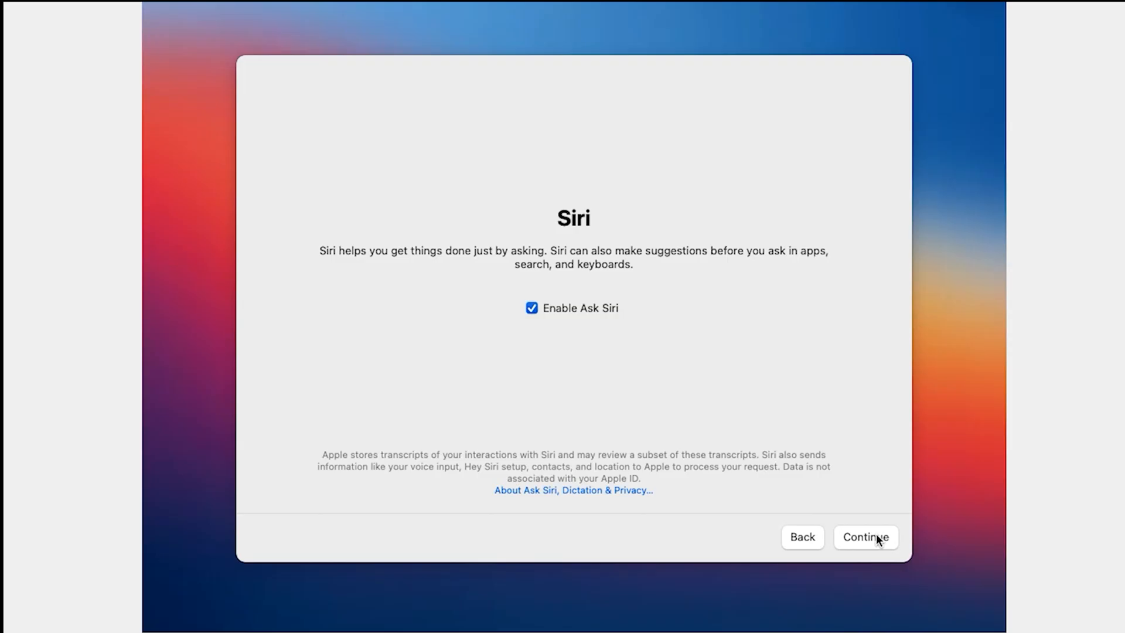
pyautogui.click(865, 536)
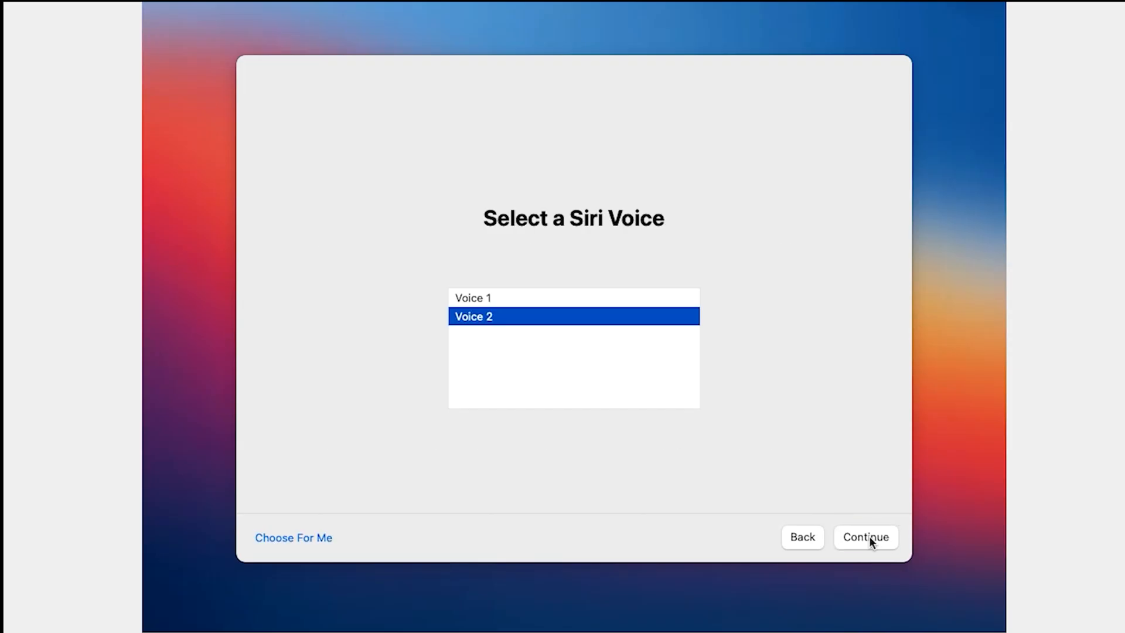
pyautogui.click(865, 537)
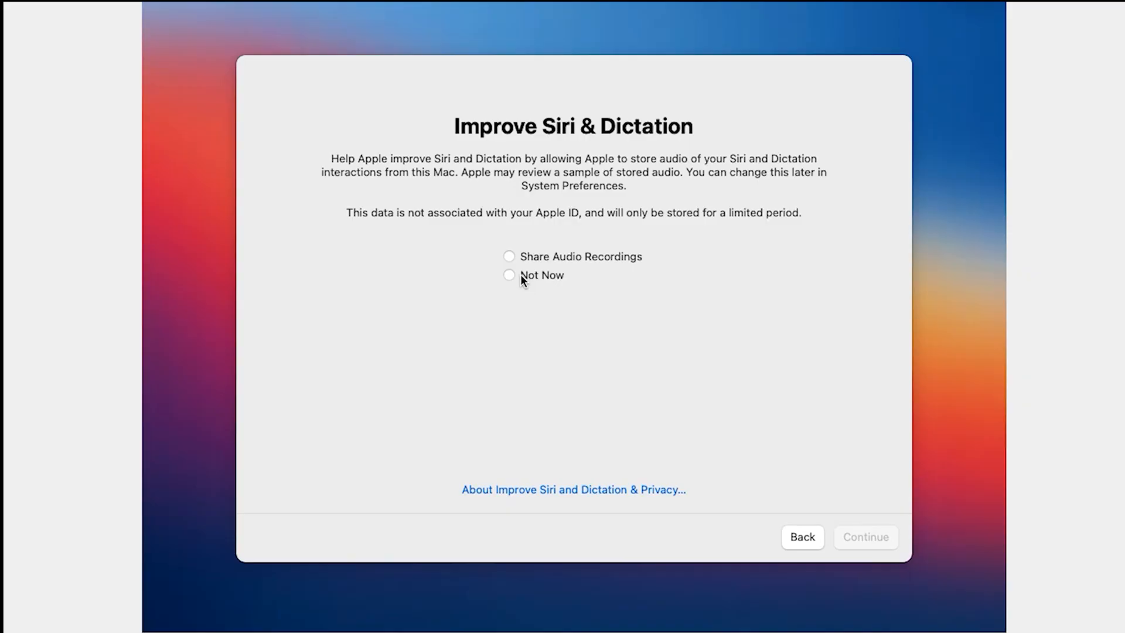
pyautogui.click(509, 275)
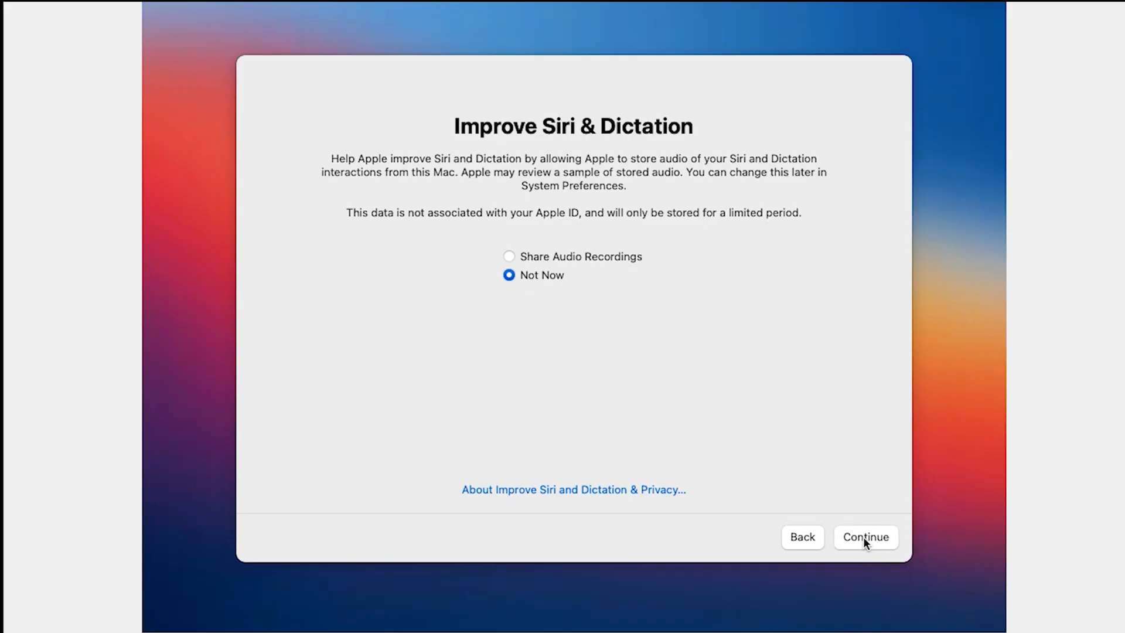
pyautogui.click(864, 536)
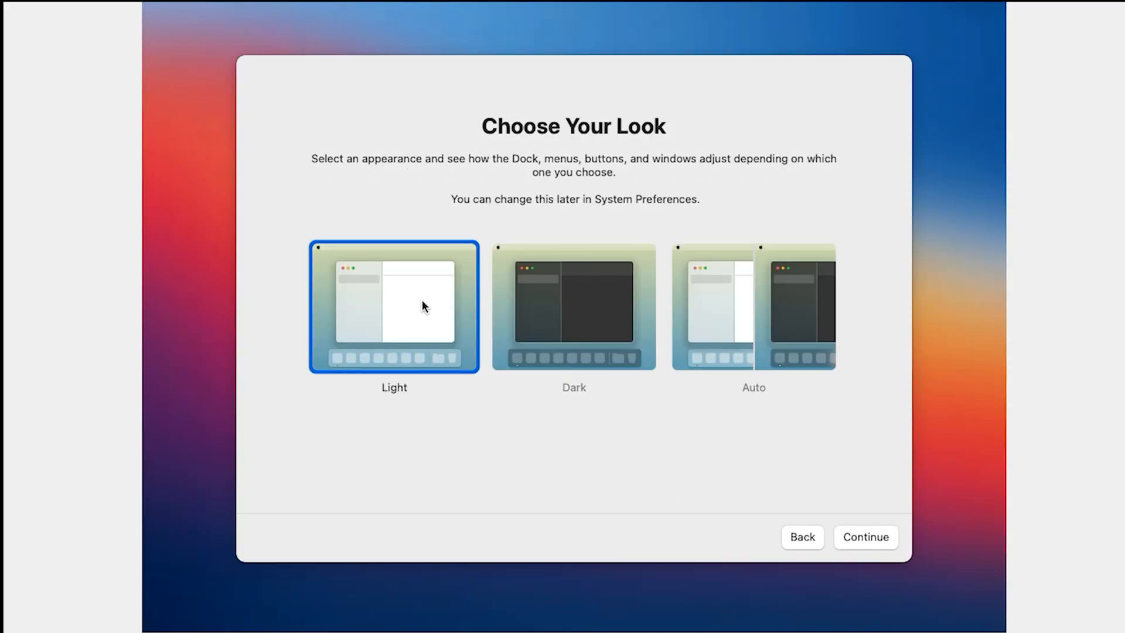
pyautogui.moveTo(416, 281)
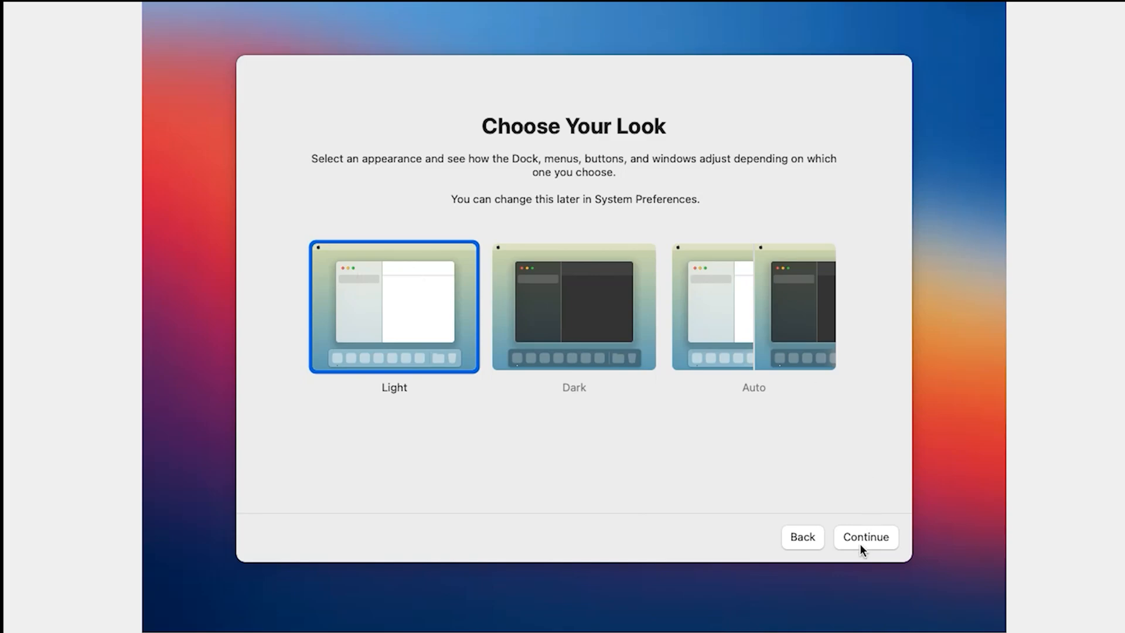
pyautogui.click(865, 537)
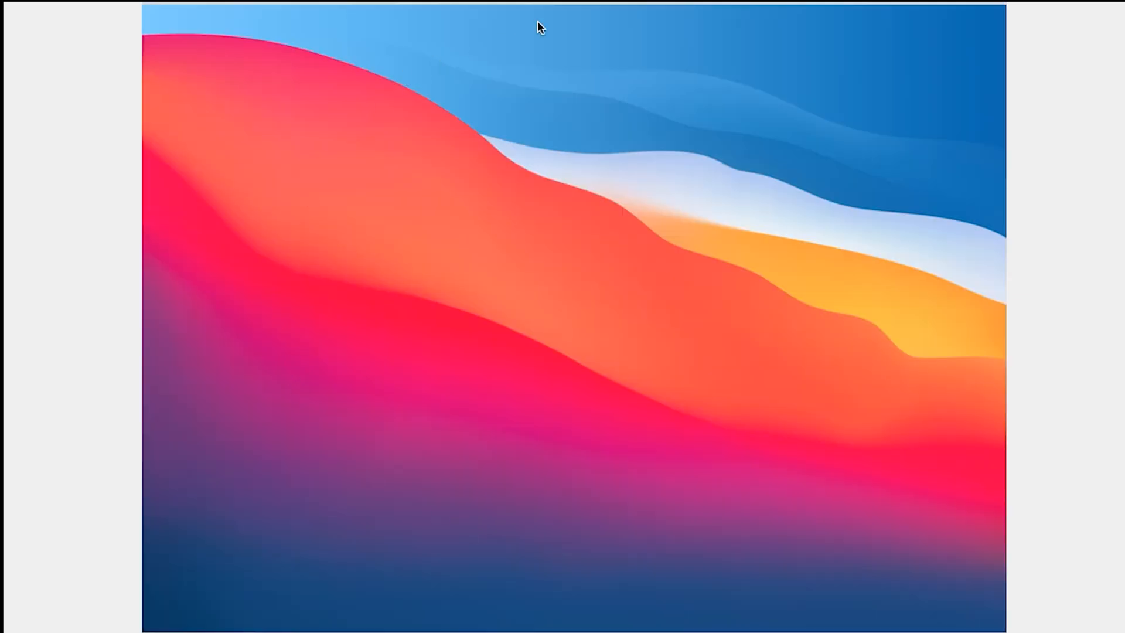
pyautogui.moveTo(207, 208)
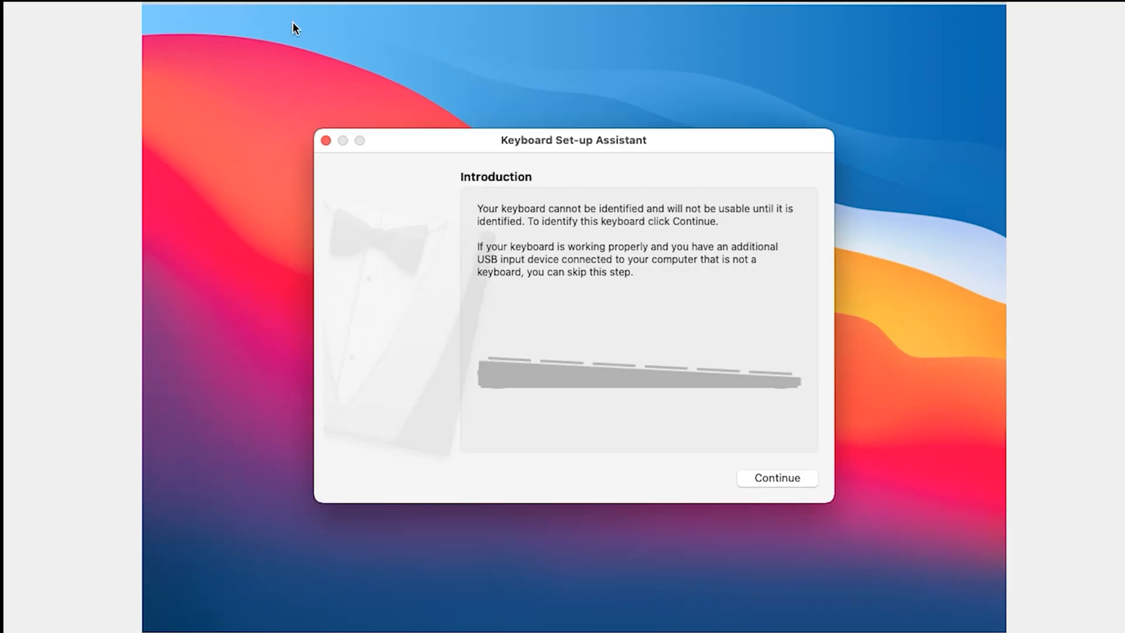
pyautogui.moveTo(752, 368)
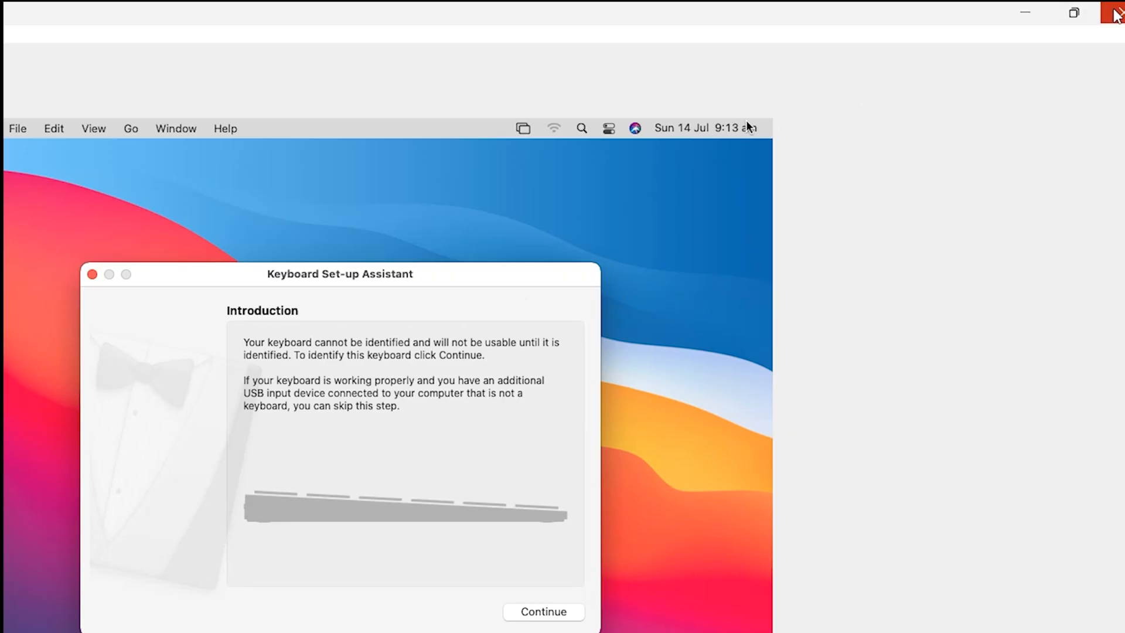
# - Close the VM window and confirm 'Power off the machine'
pyautogui.click(1117, 13)
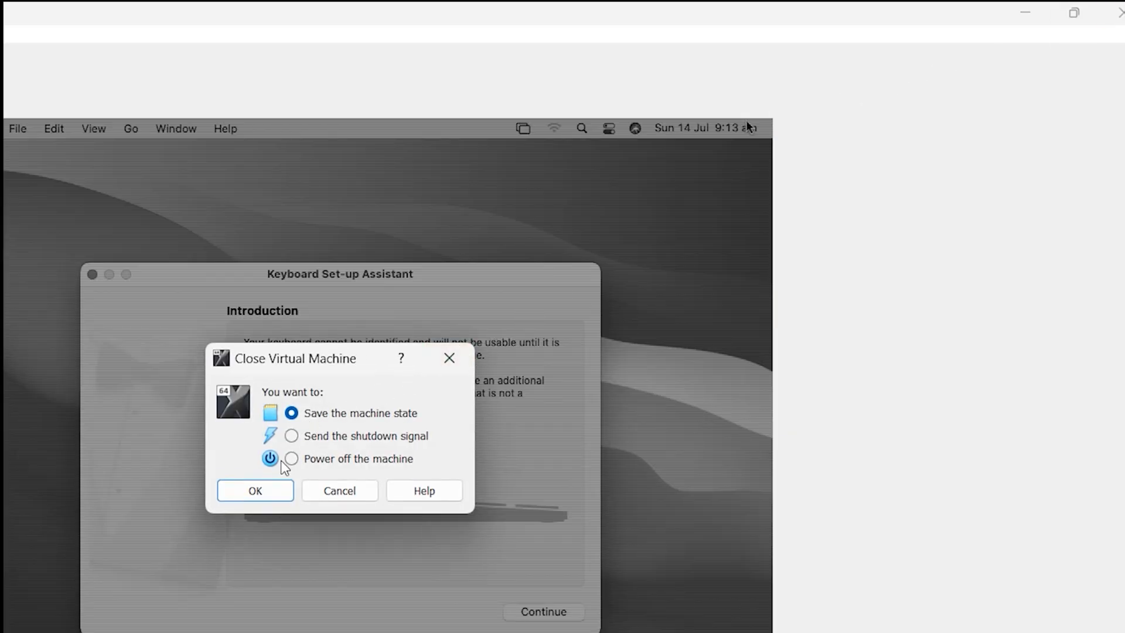
pyautogui.click(291, 458)
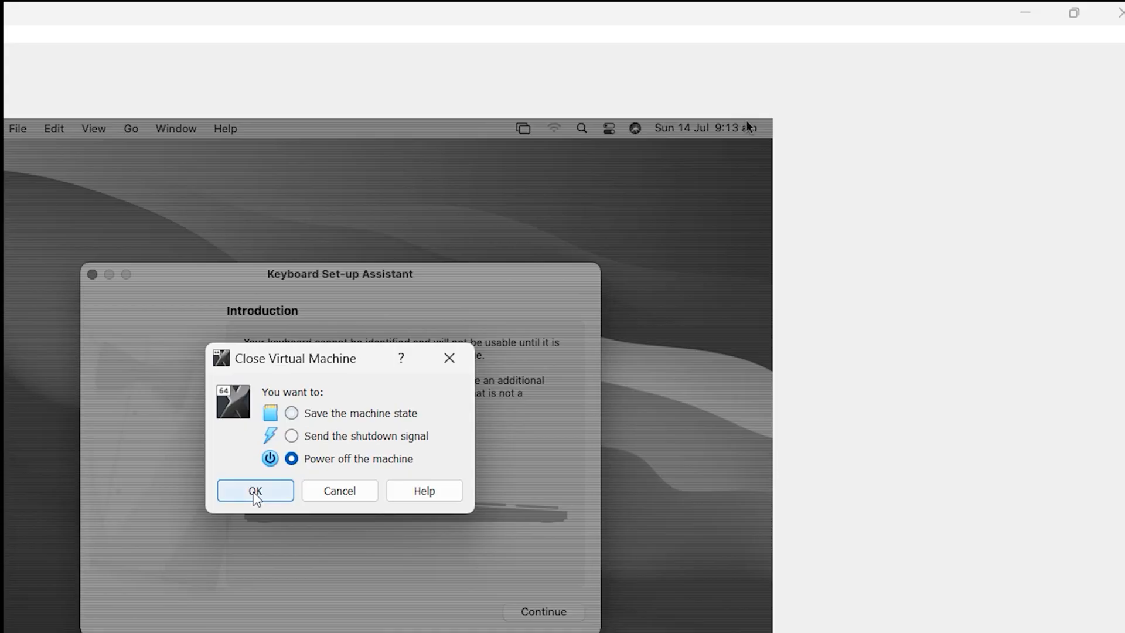
pyautogui.click(255, 490)
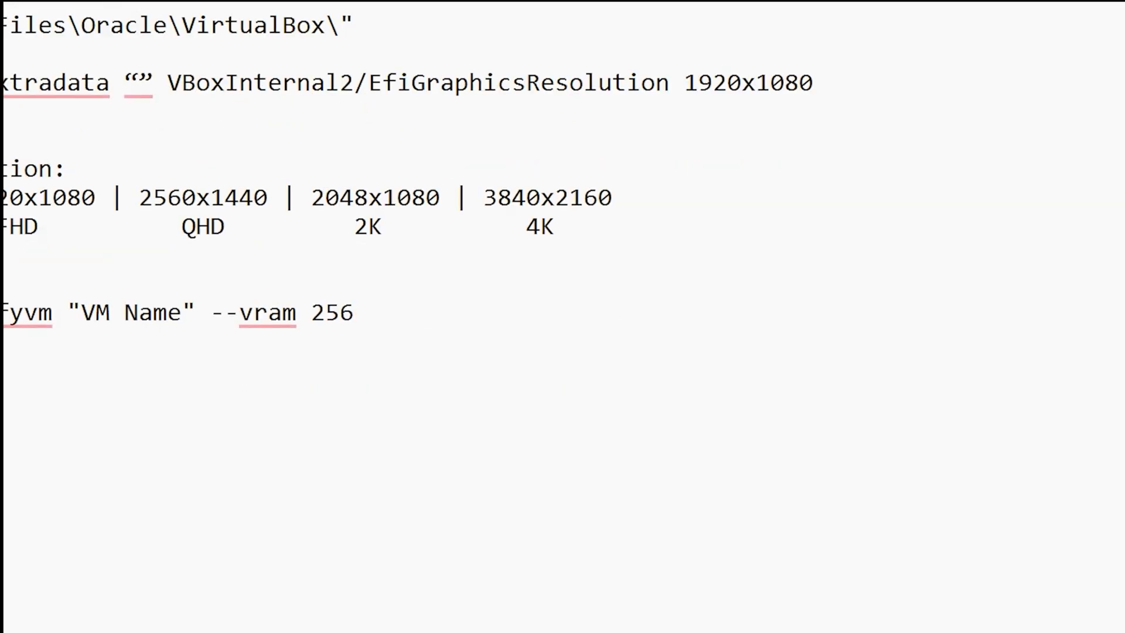
# - Change the VM name in the command to macOS, copy the cd line, and open Windows search
pyautogui.write('macOS')
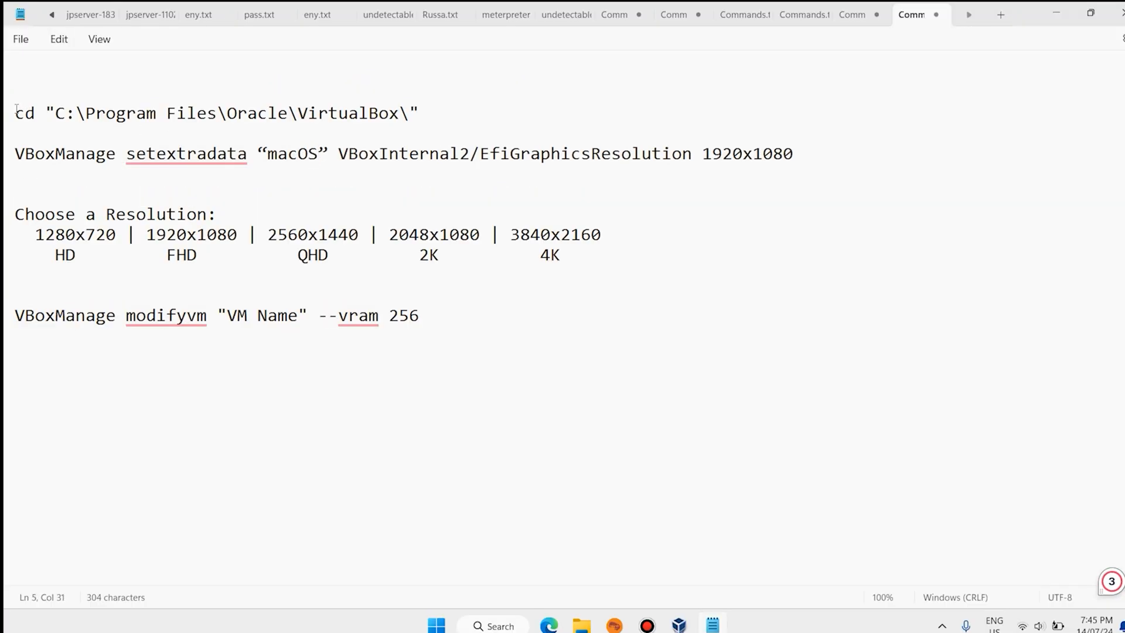
pyautogui.moveTo(14, 112); pyautogui.dragTo(412, 113)
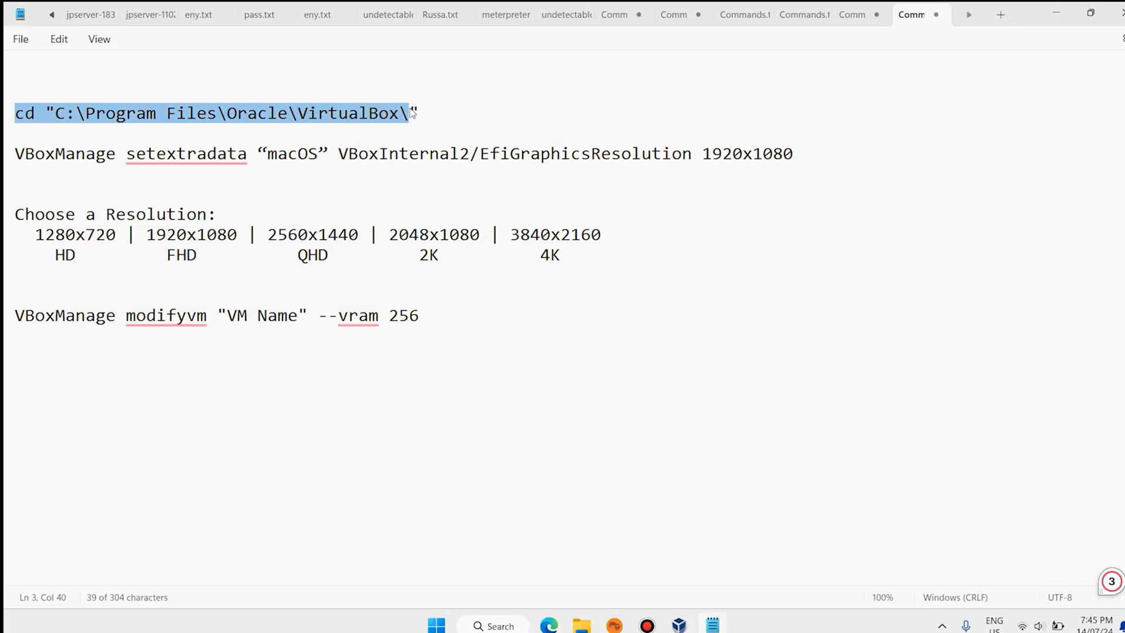
pyautogui.rightClick(412, 113)
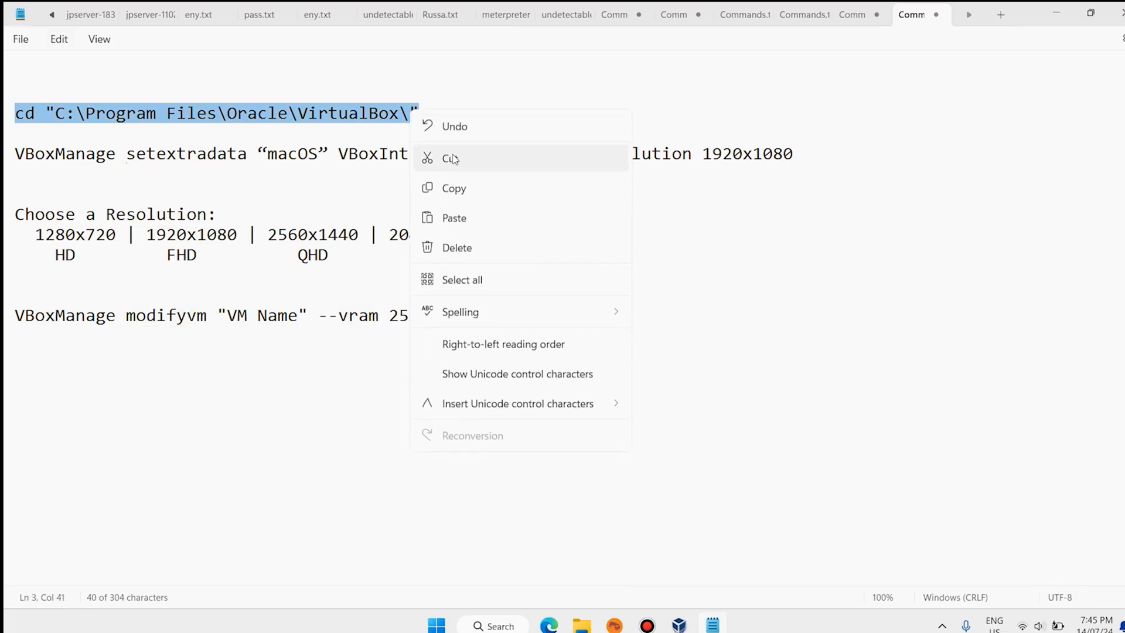
pyautogui.click(493, 625)
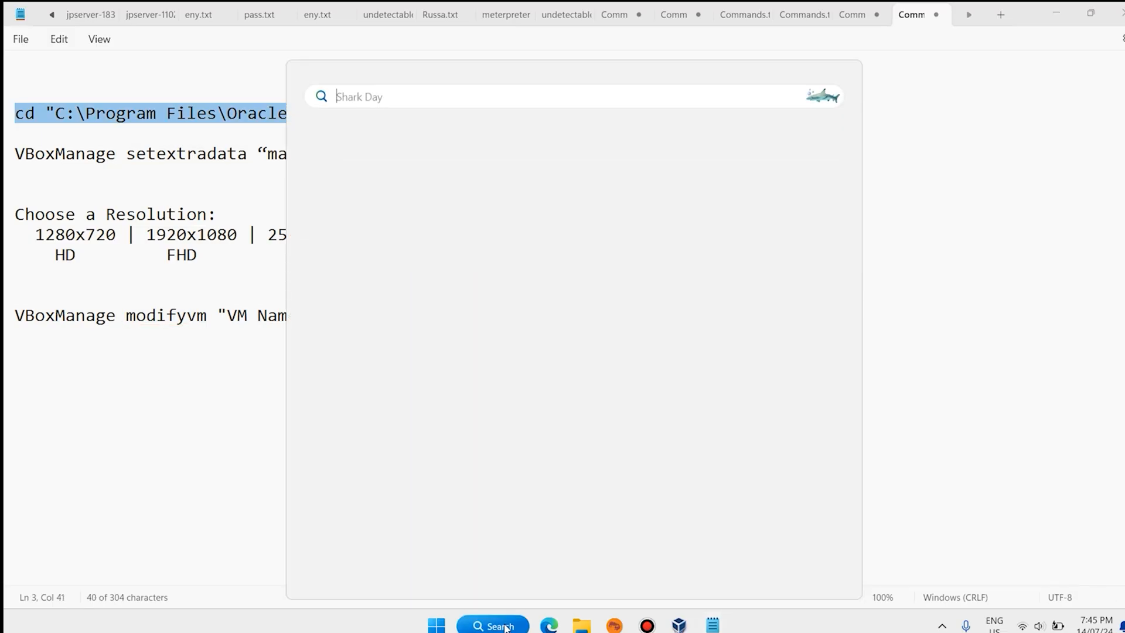
# - Search for cmd and bring up Command Prompt's launch options
pyautogui.write('cmd')
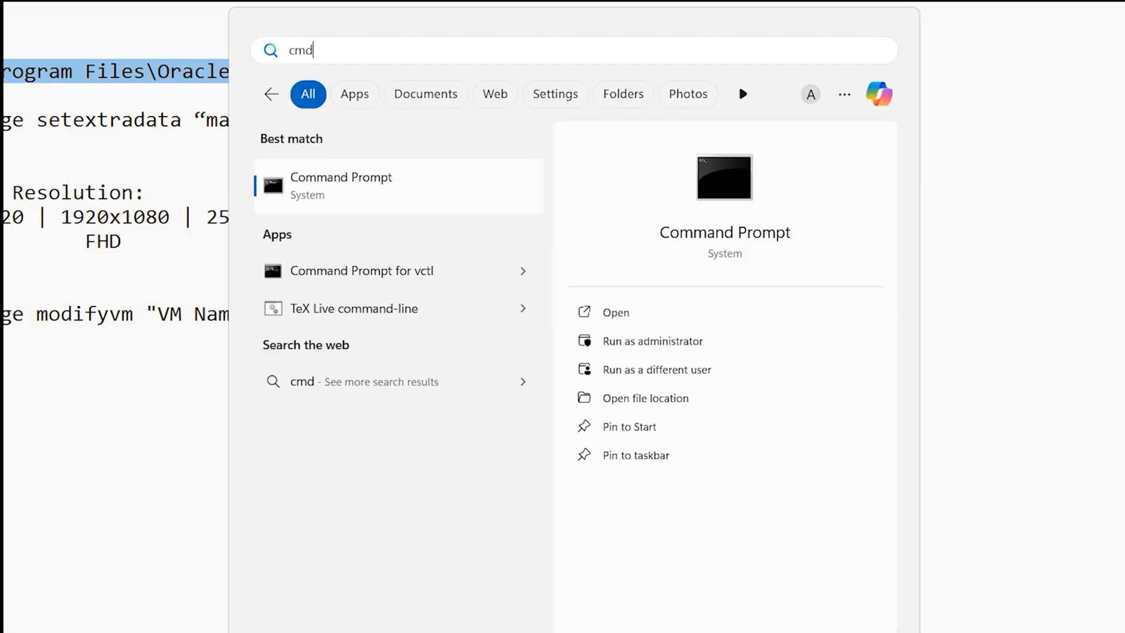
pyautogui.rightClick(341, 182)
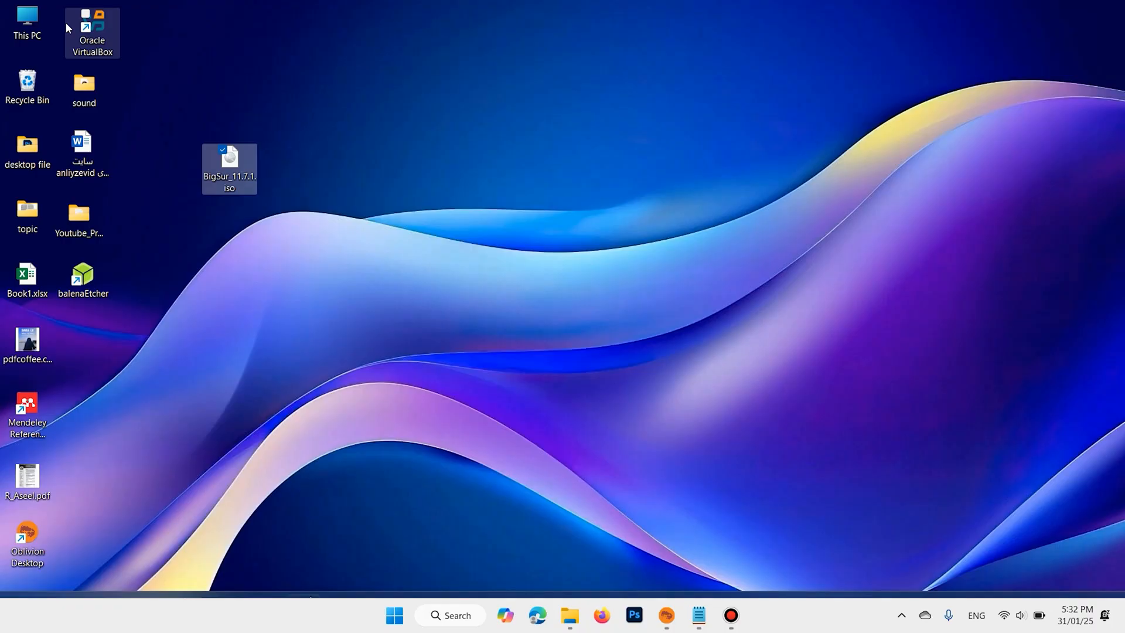
# - Launch VirtualBox from the desktop and start the macOS VM
pyautogui.doubleClick(92, 32)
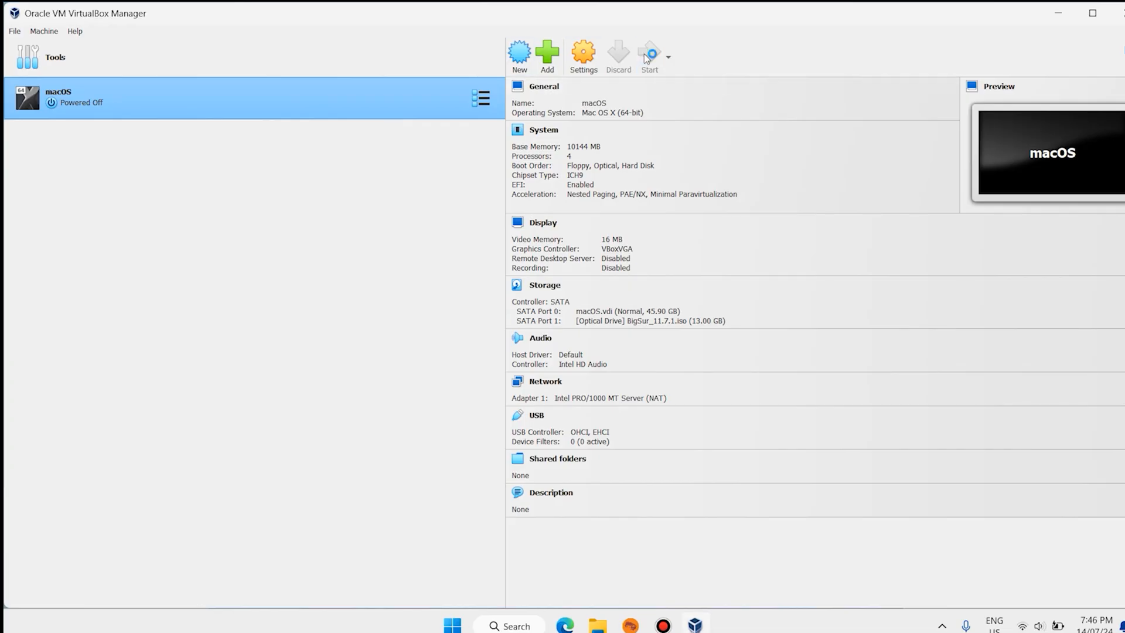
pyautogui.click(648, 54)
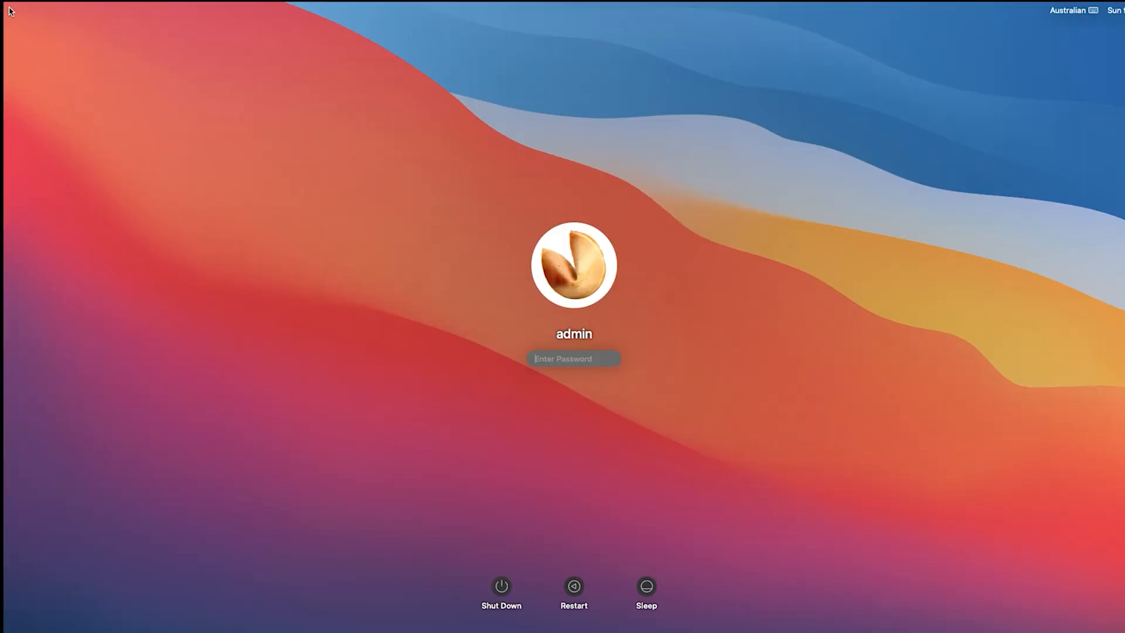
# - Log in to the admin account and open Desktop & Screen Saver preferences
pyautogui.write('password')
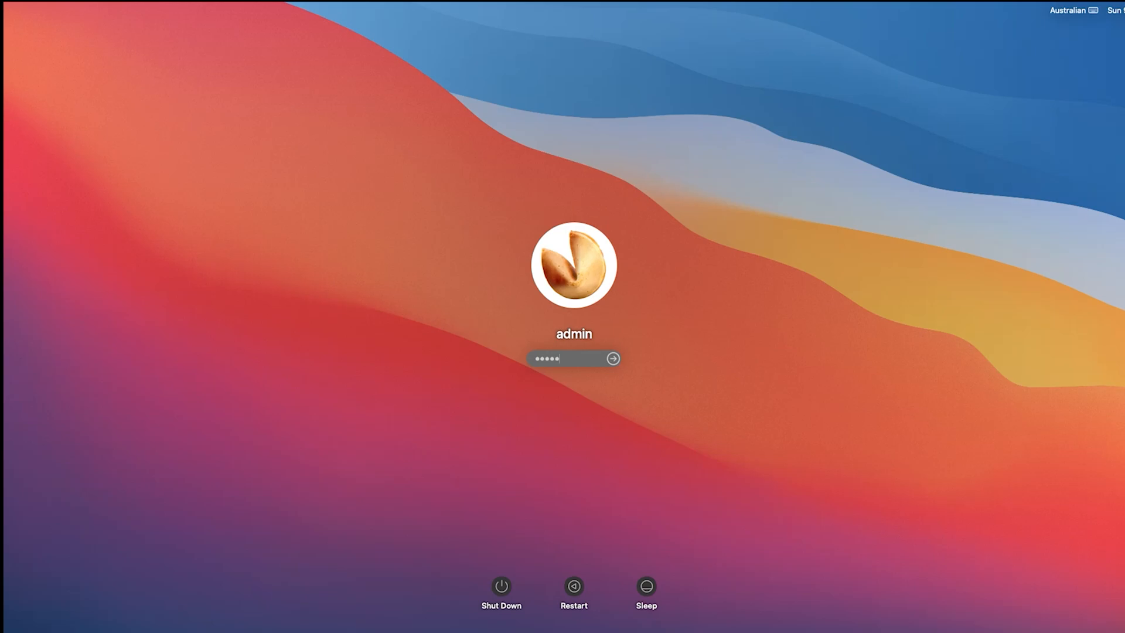
pyautogui.click(612, 358)
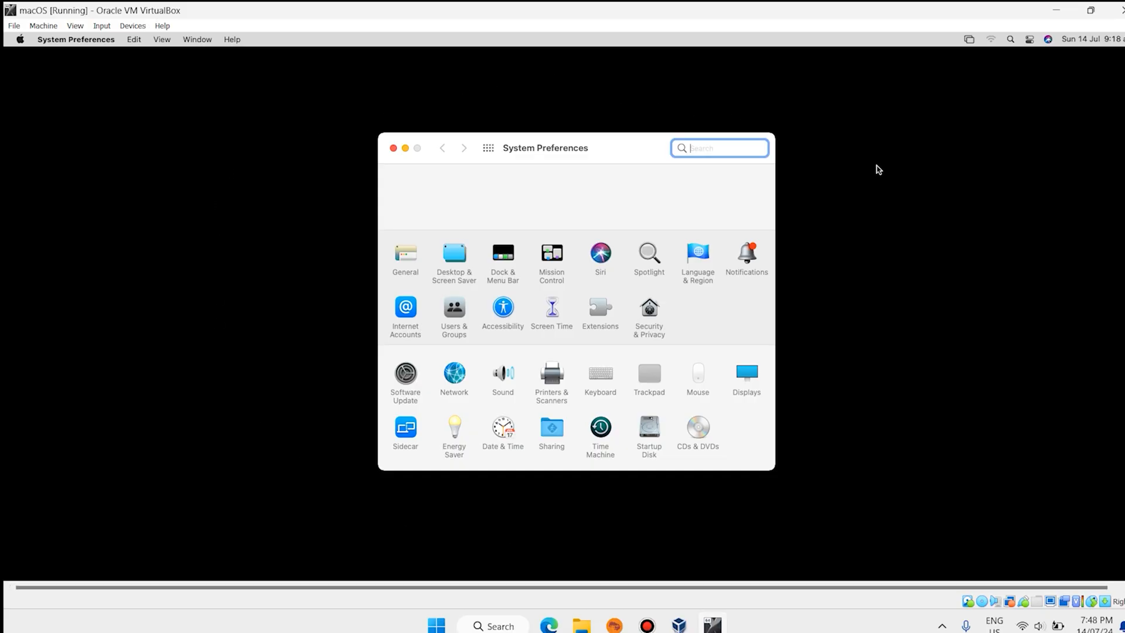
pyautogui.click(454, 253)
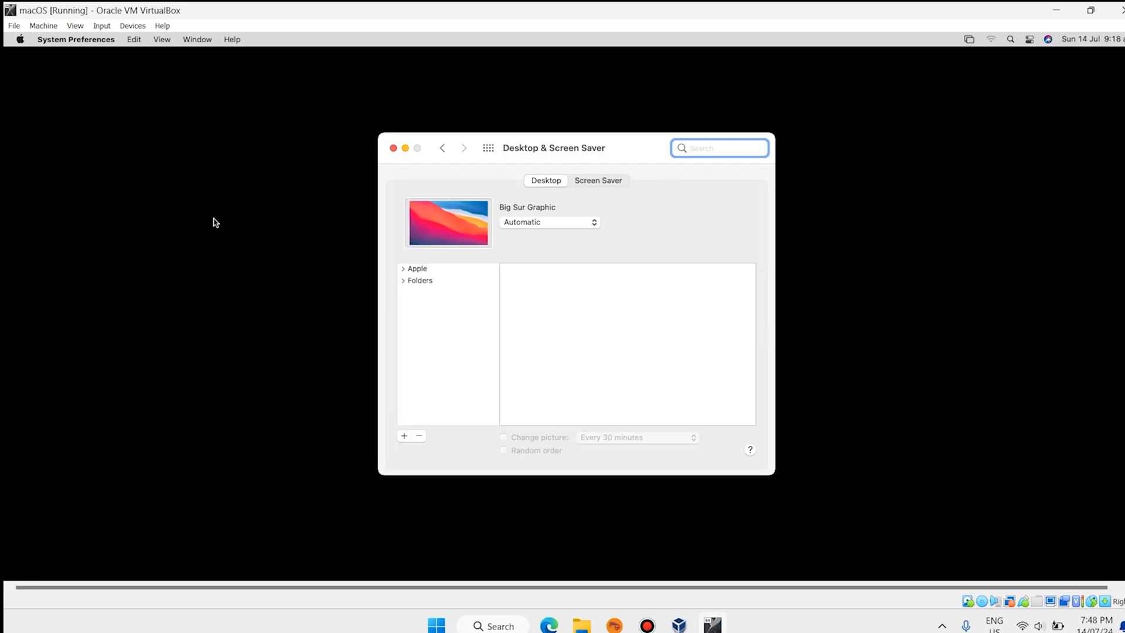
pyautogui.moveTo(949, 192)
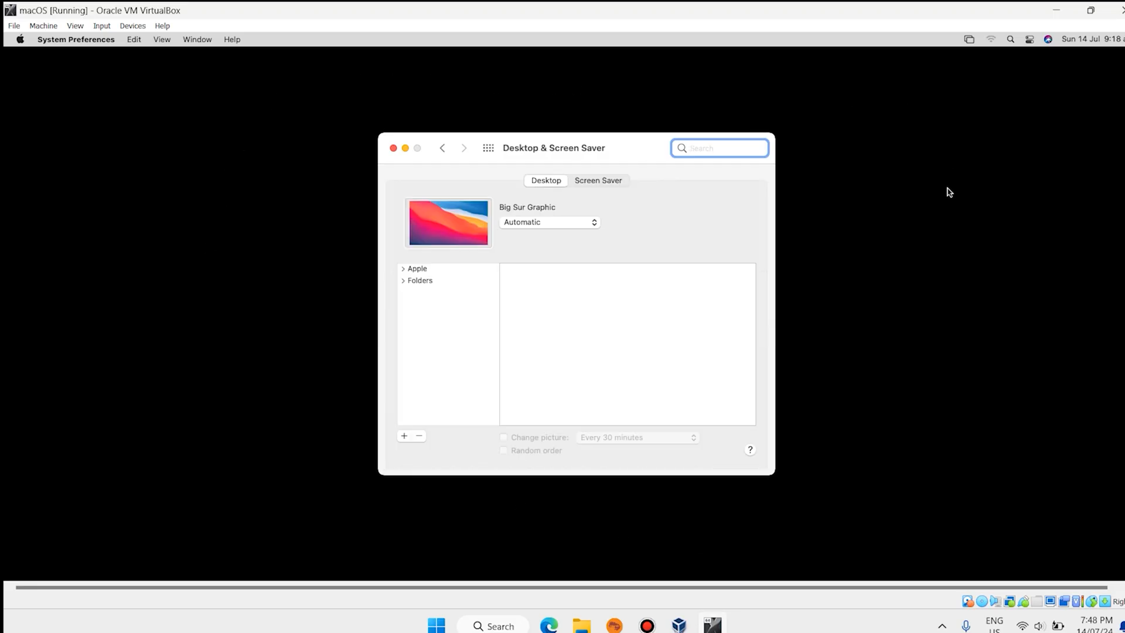
pyautogui.moveTo(827, 341)
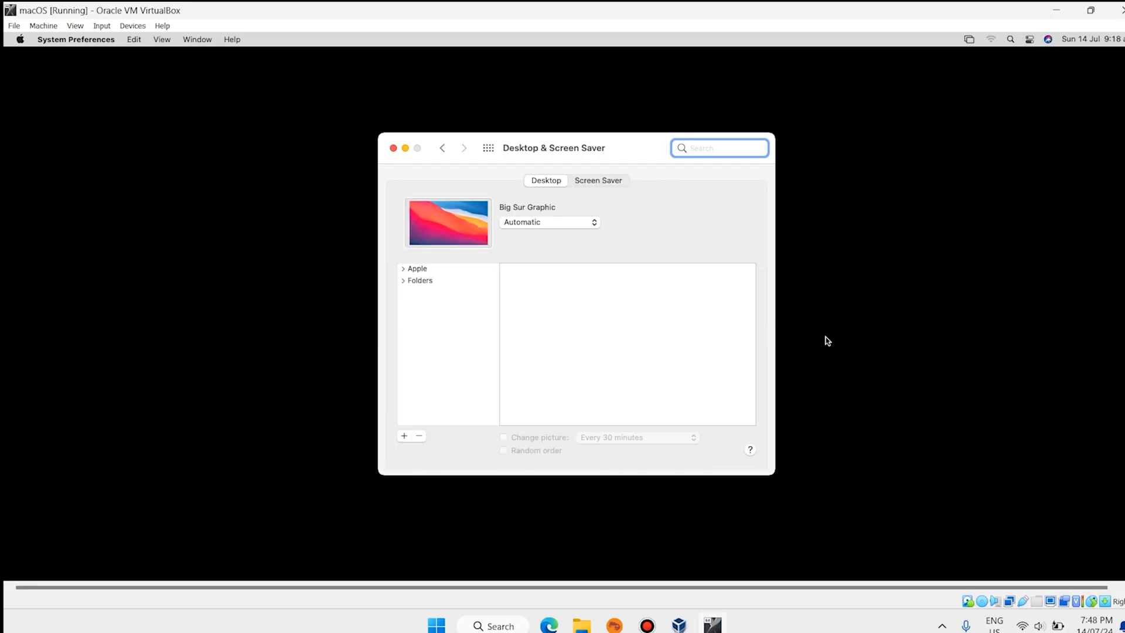